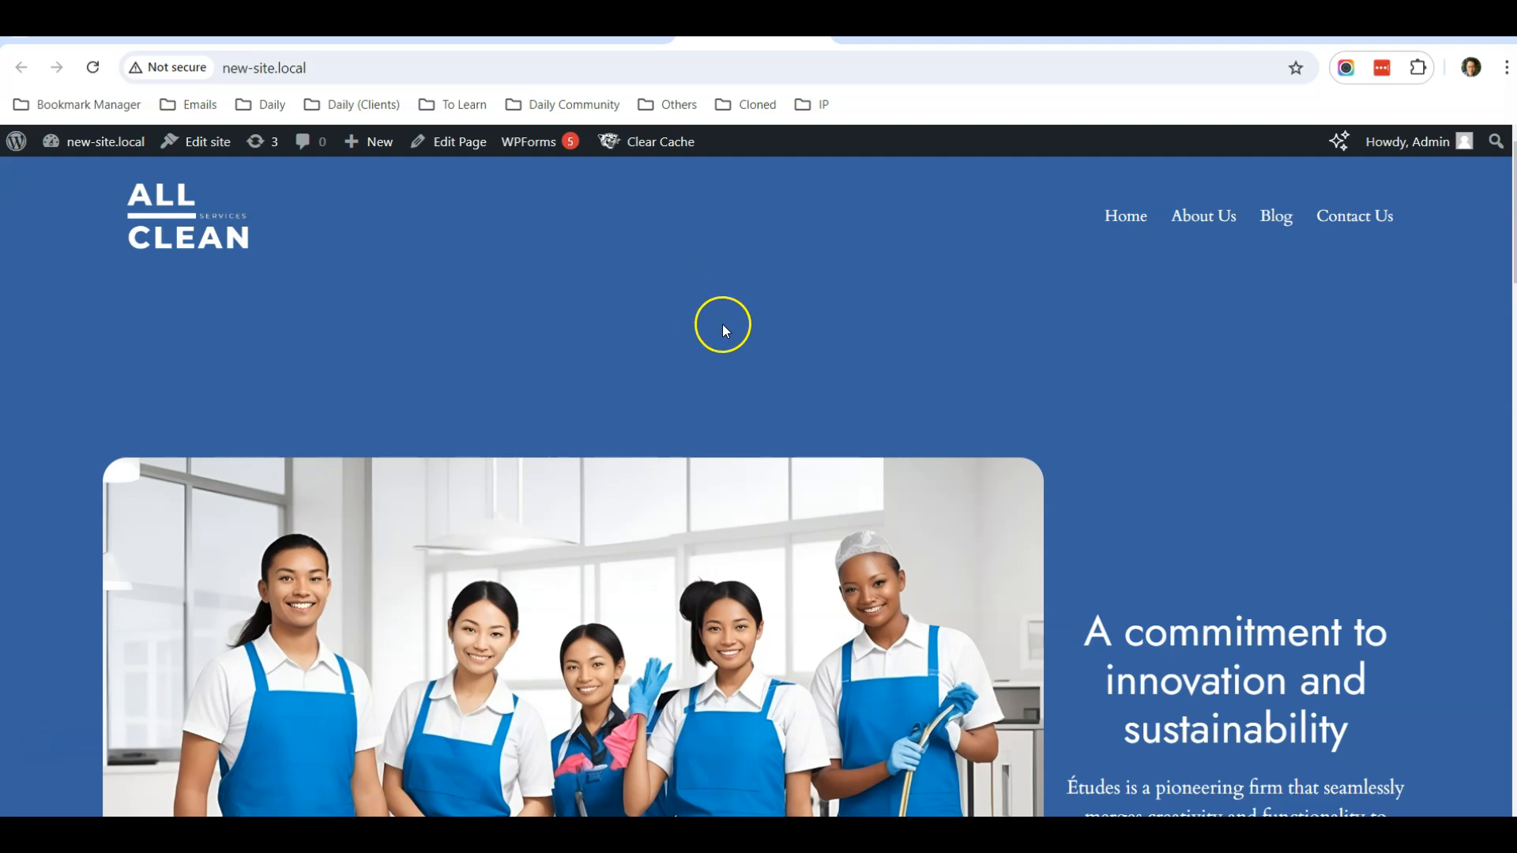
pyautogui.moveTo(738, 420)
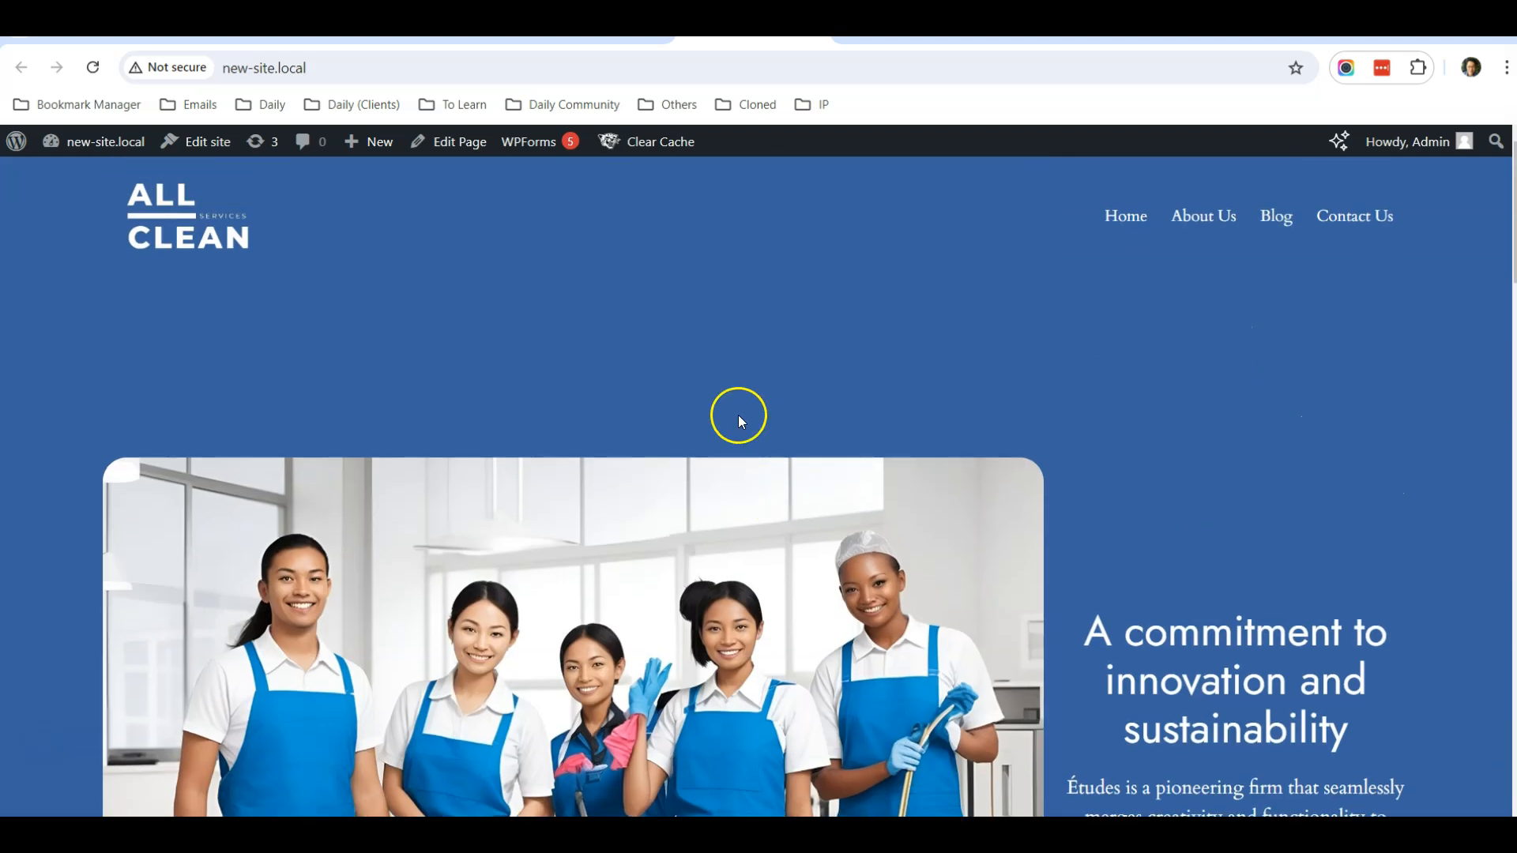
pyautogui.moveTo(395, 136)
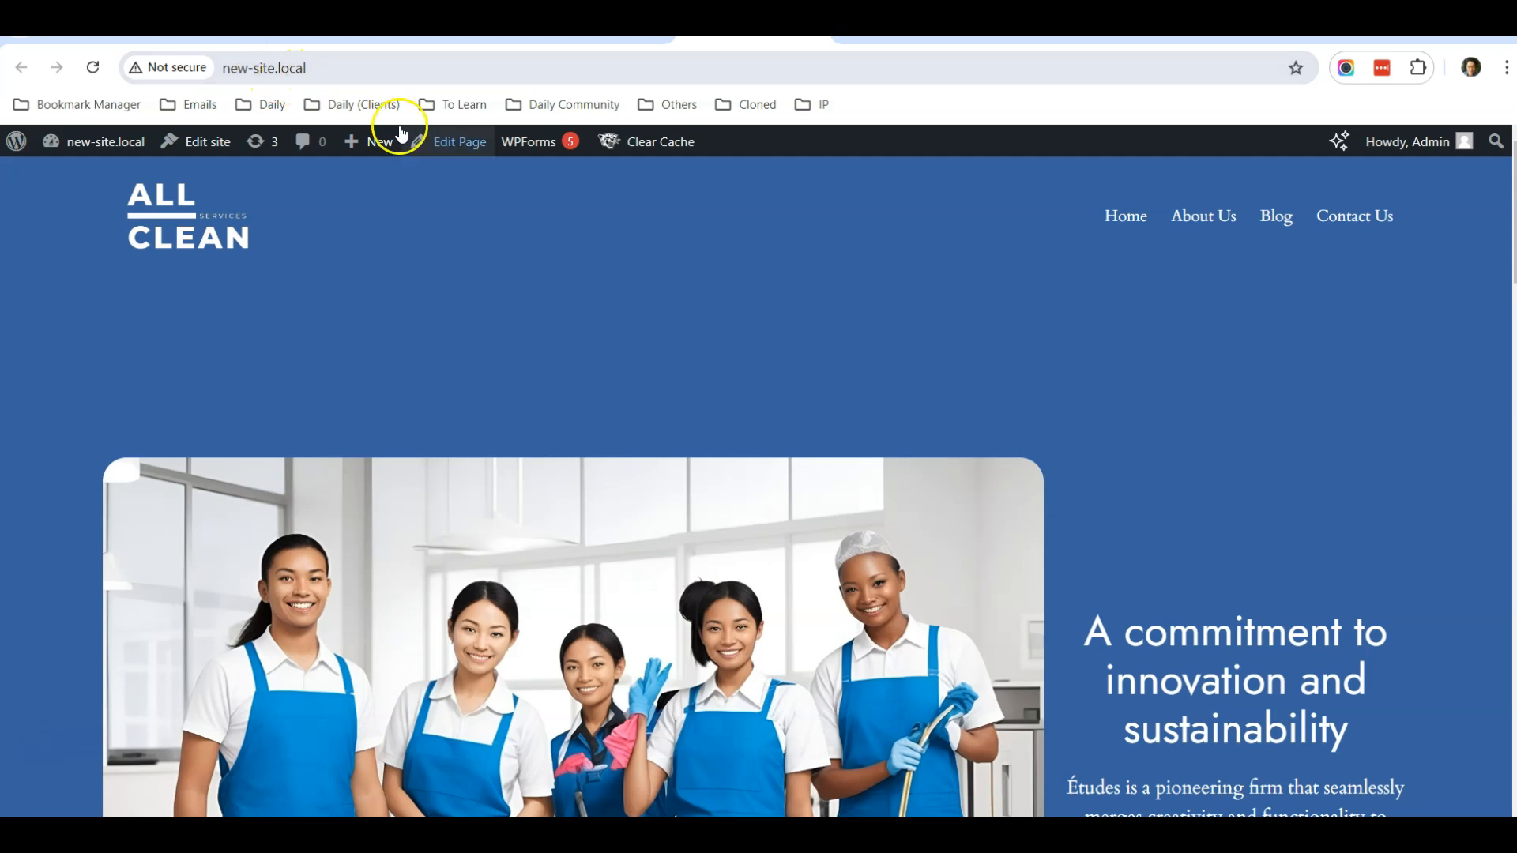
pyautogui.moveTo(811, 347)
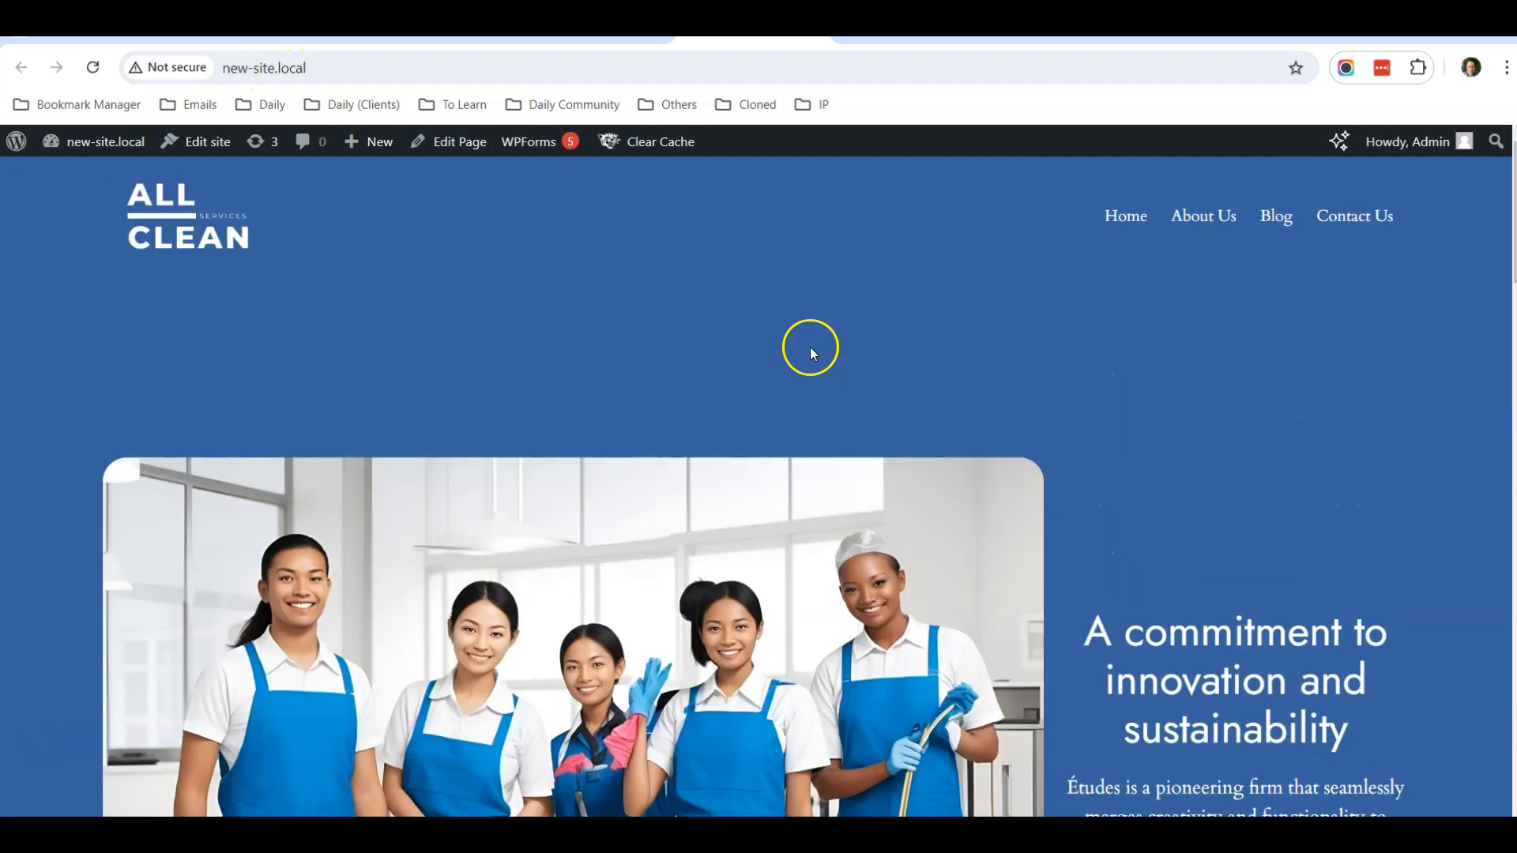
pyautogui.moveTo(740, 48)
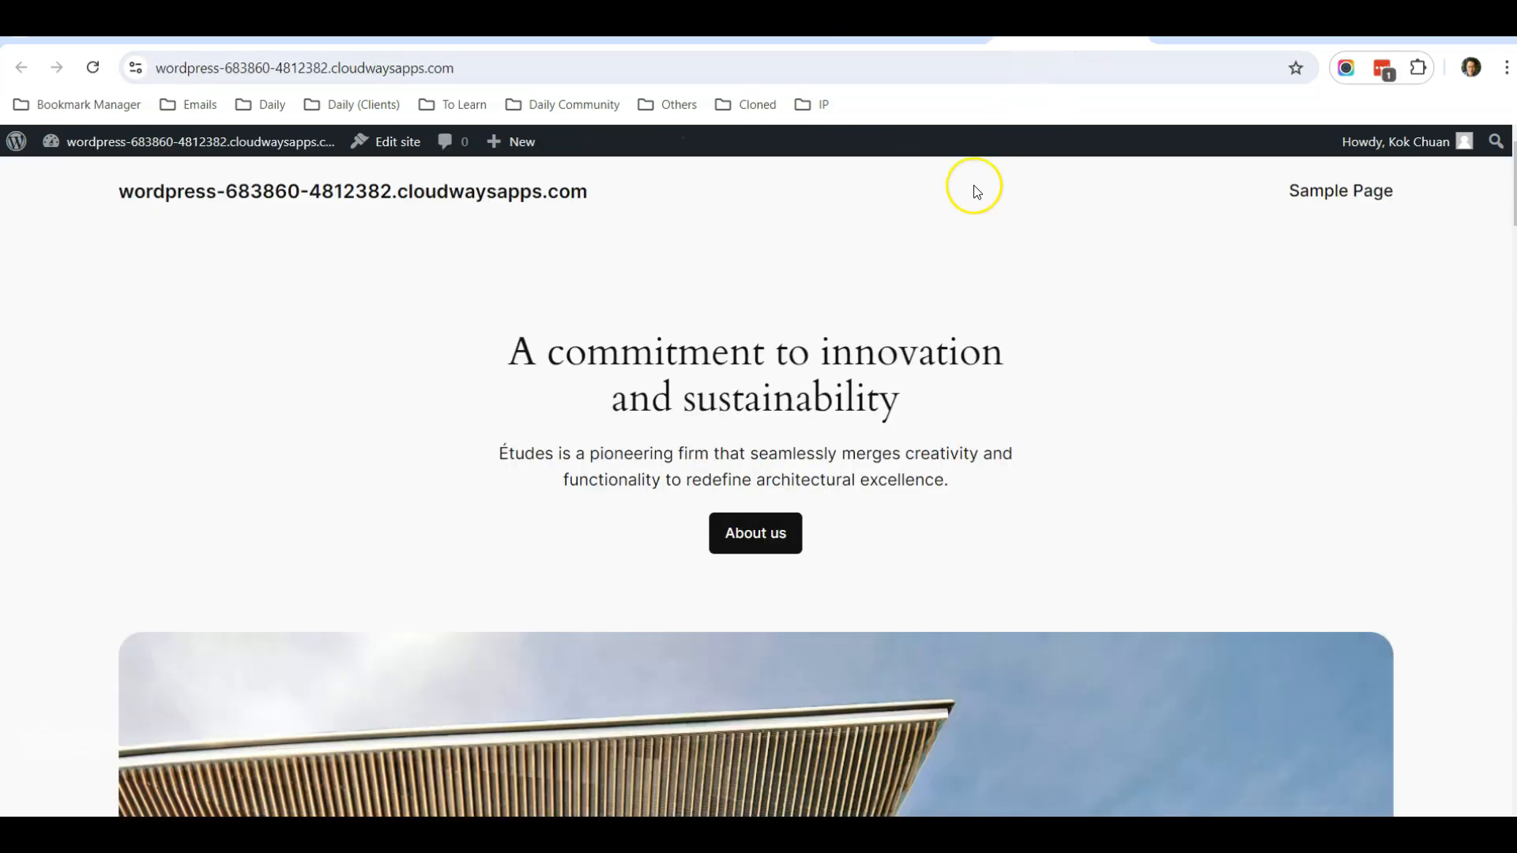
pyautogui.moveTo(735, 368)
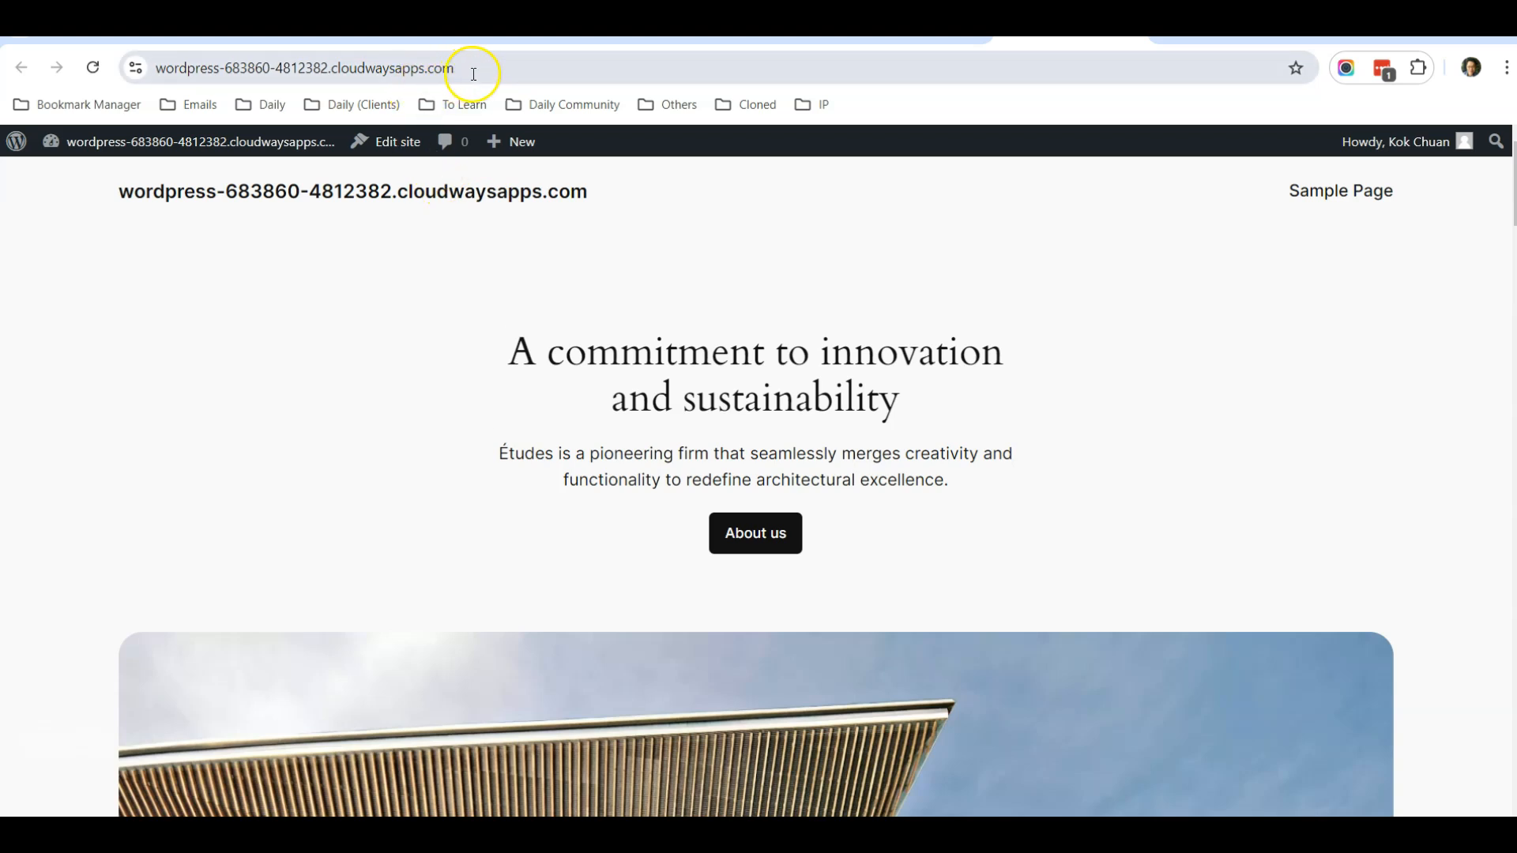
# Step: Go to the local All Clean site's dashboard and reach its Add Plugins page
pyautogui.click(304, 67)
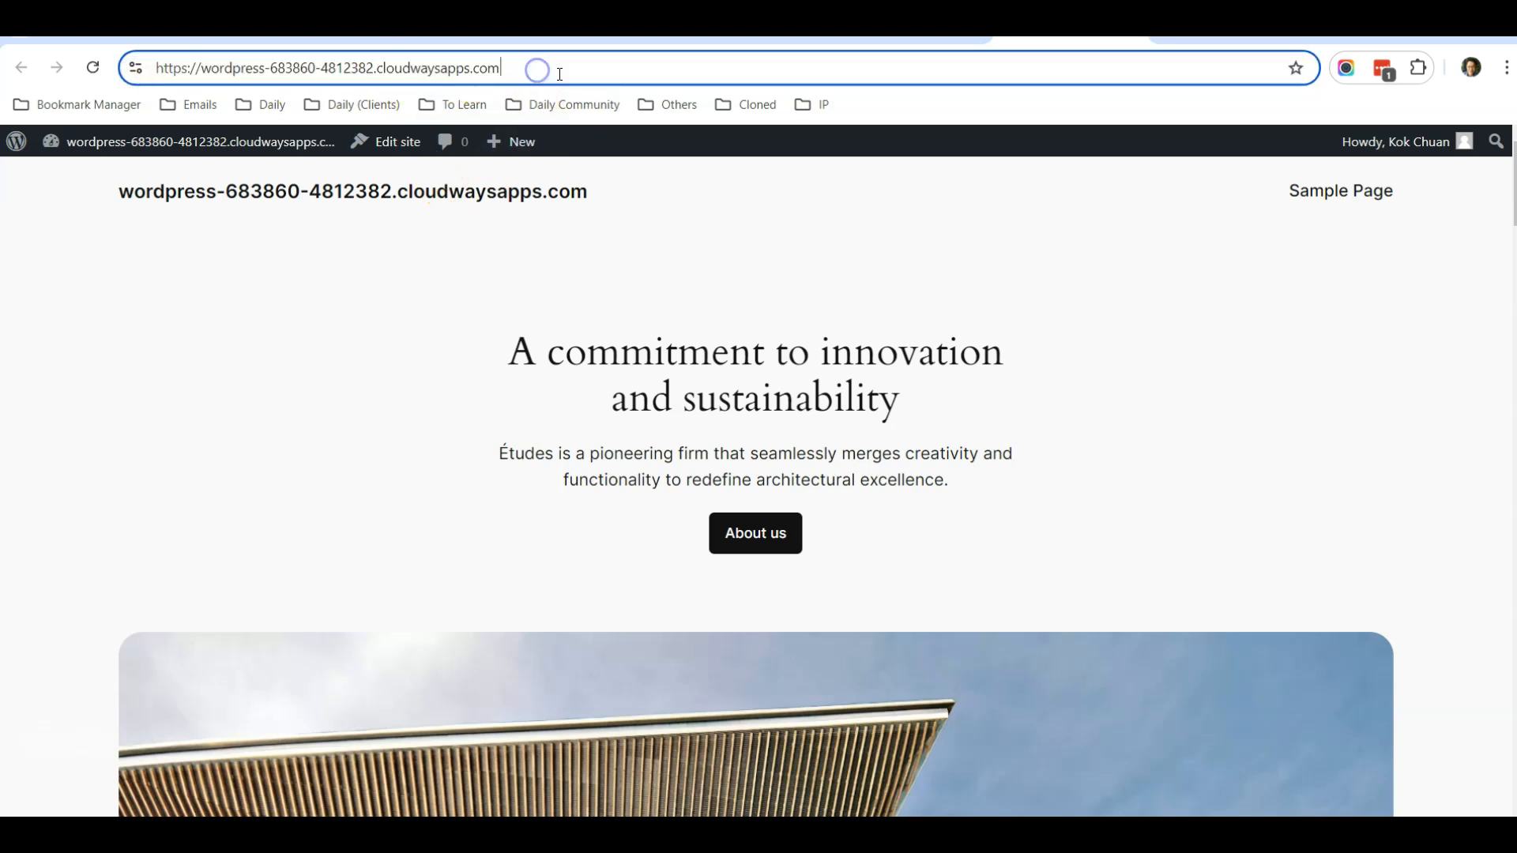
pyautogui.moveTo(639, 267)
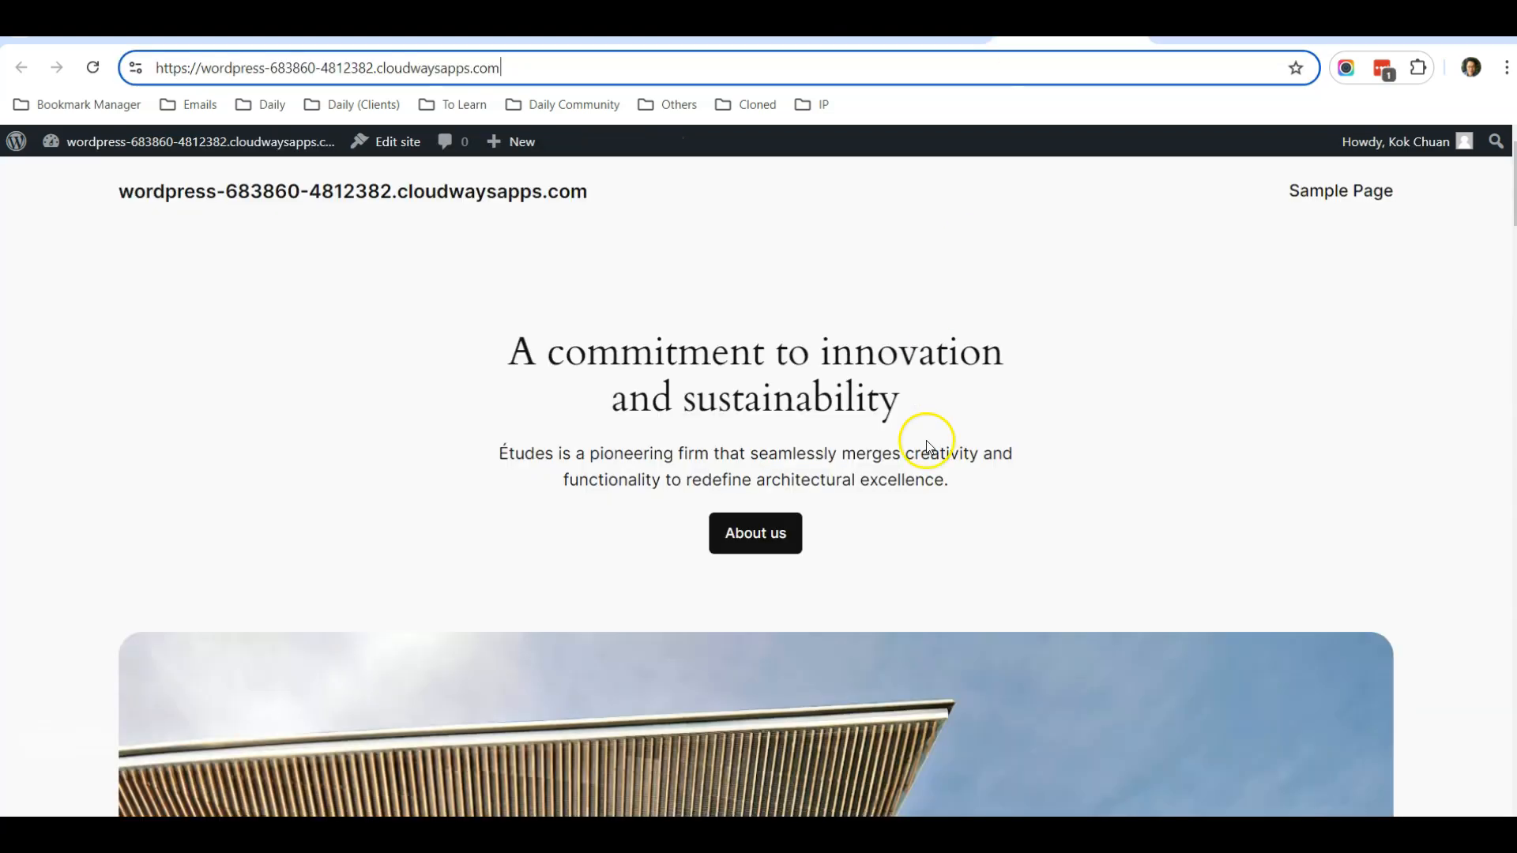
pyautogui.moveTo(917, 414)
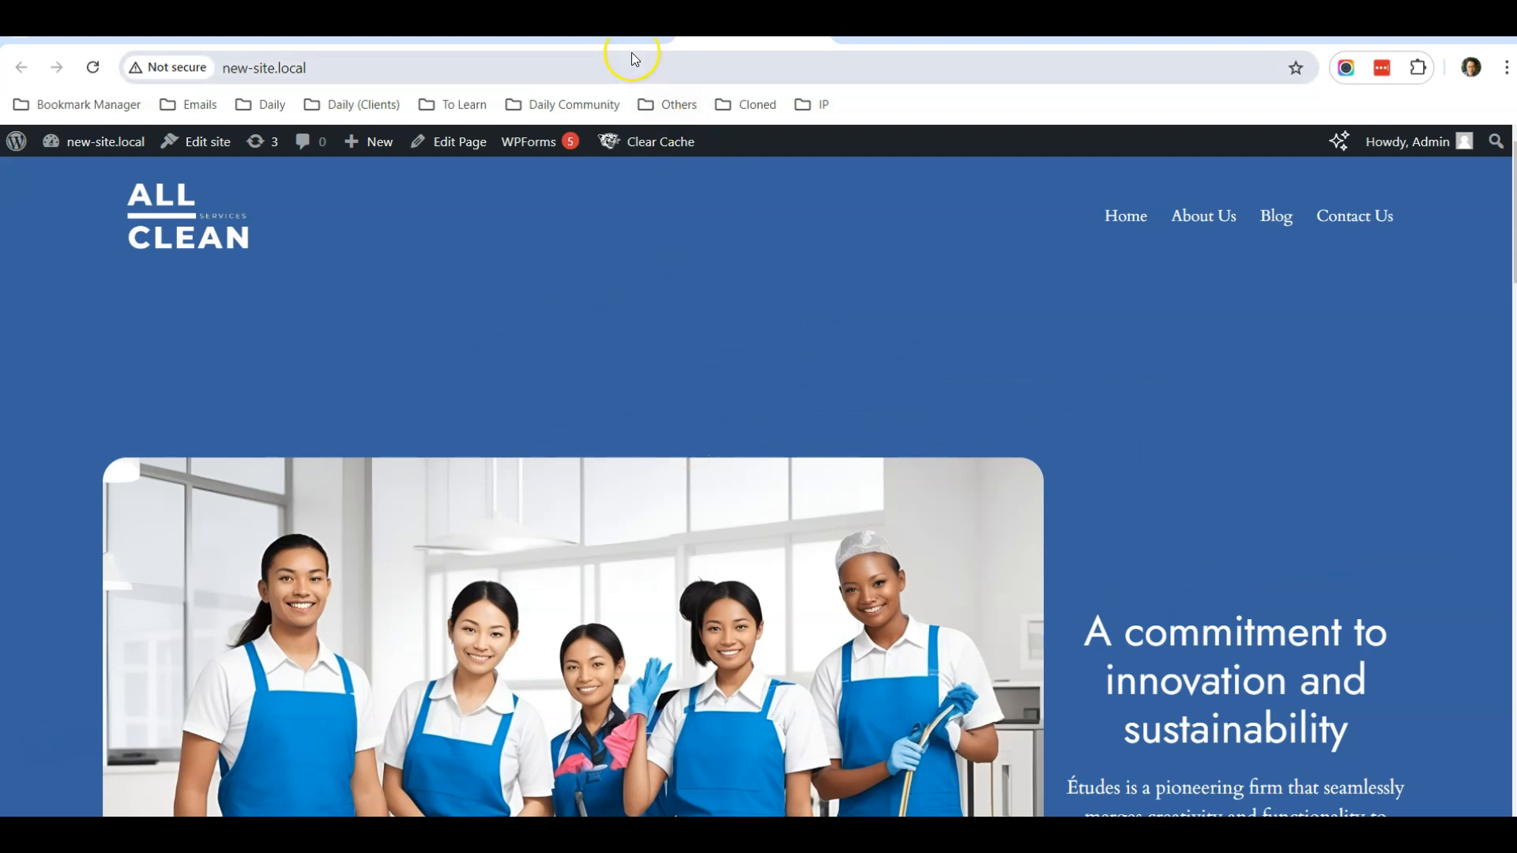
pyautogui.click(104, 141)
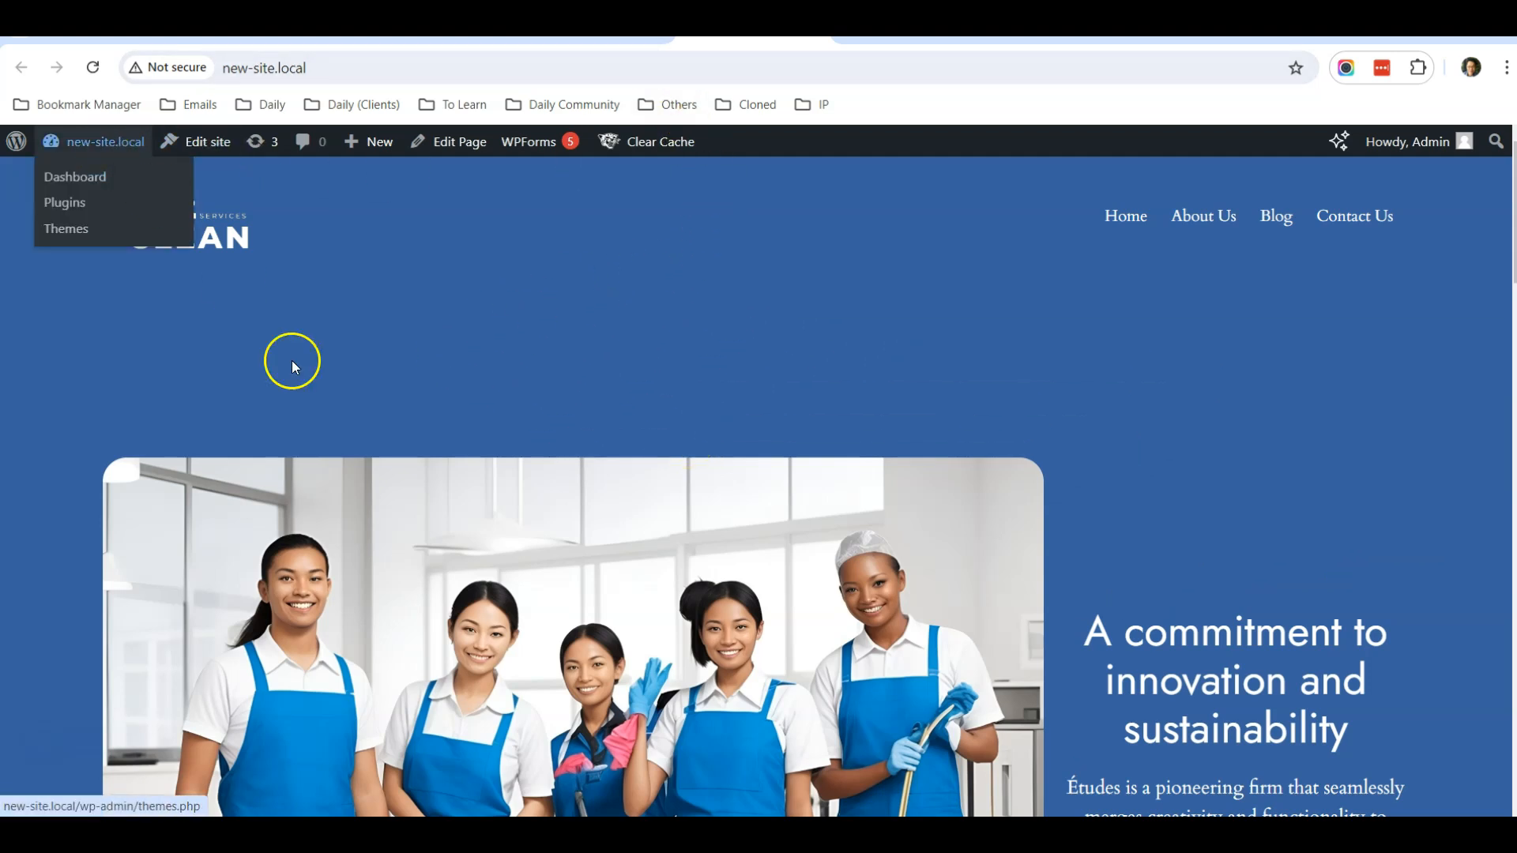
pyautogui.click(75, 177)
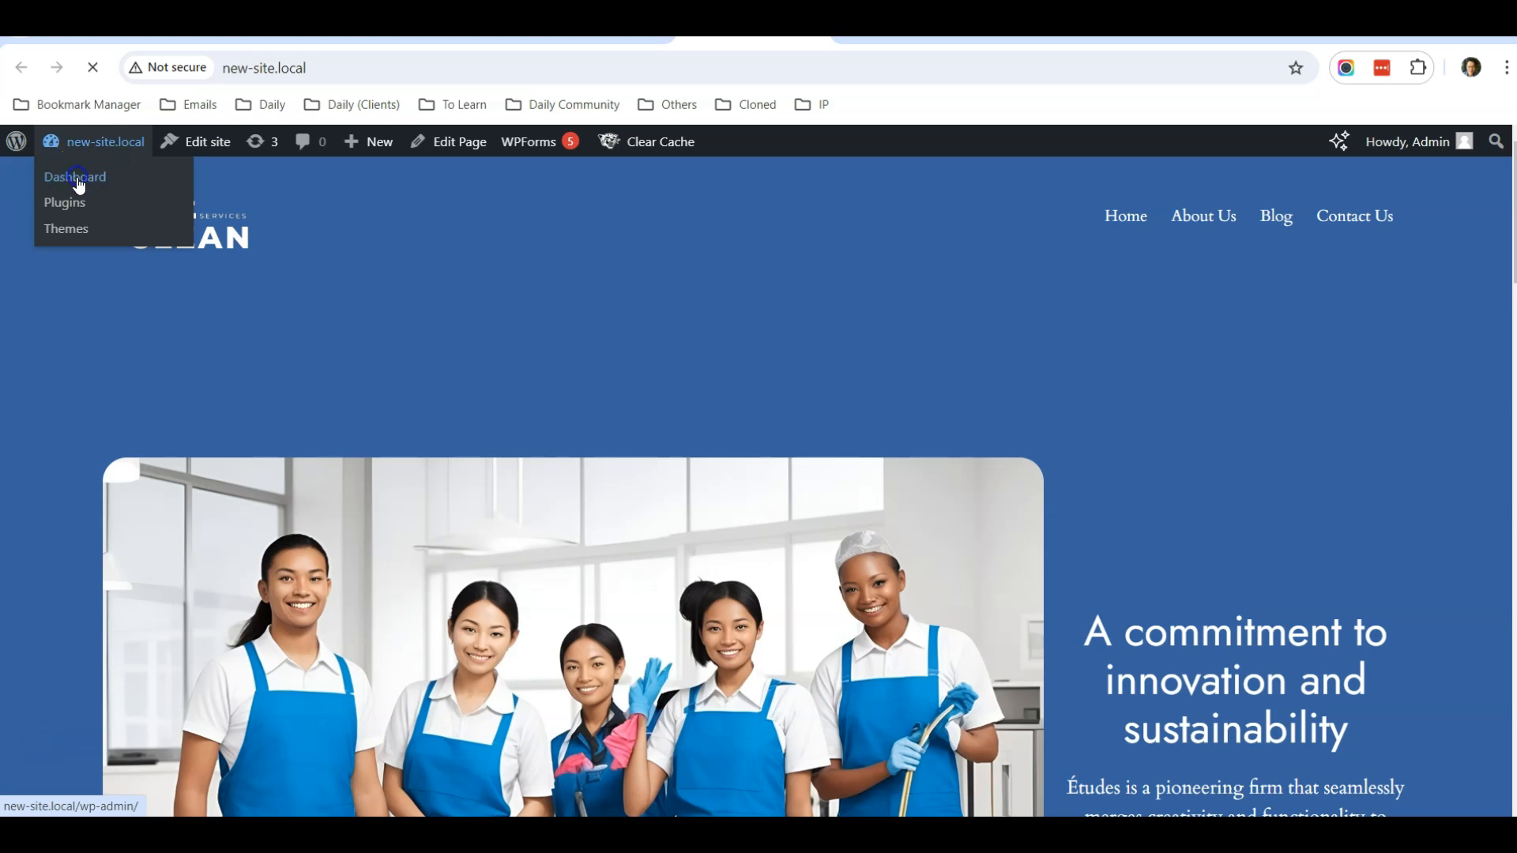
pyautogui.click(75, 177)
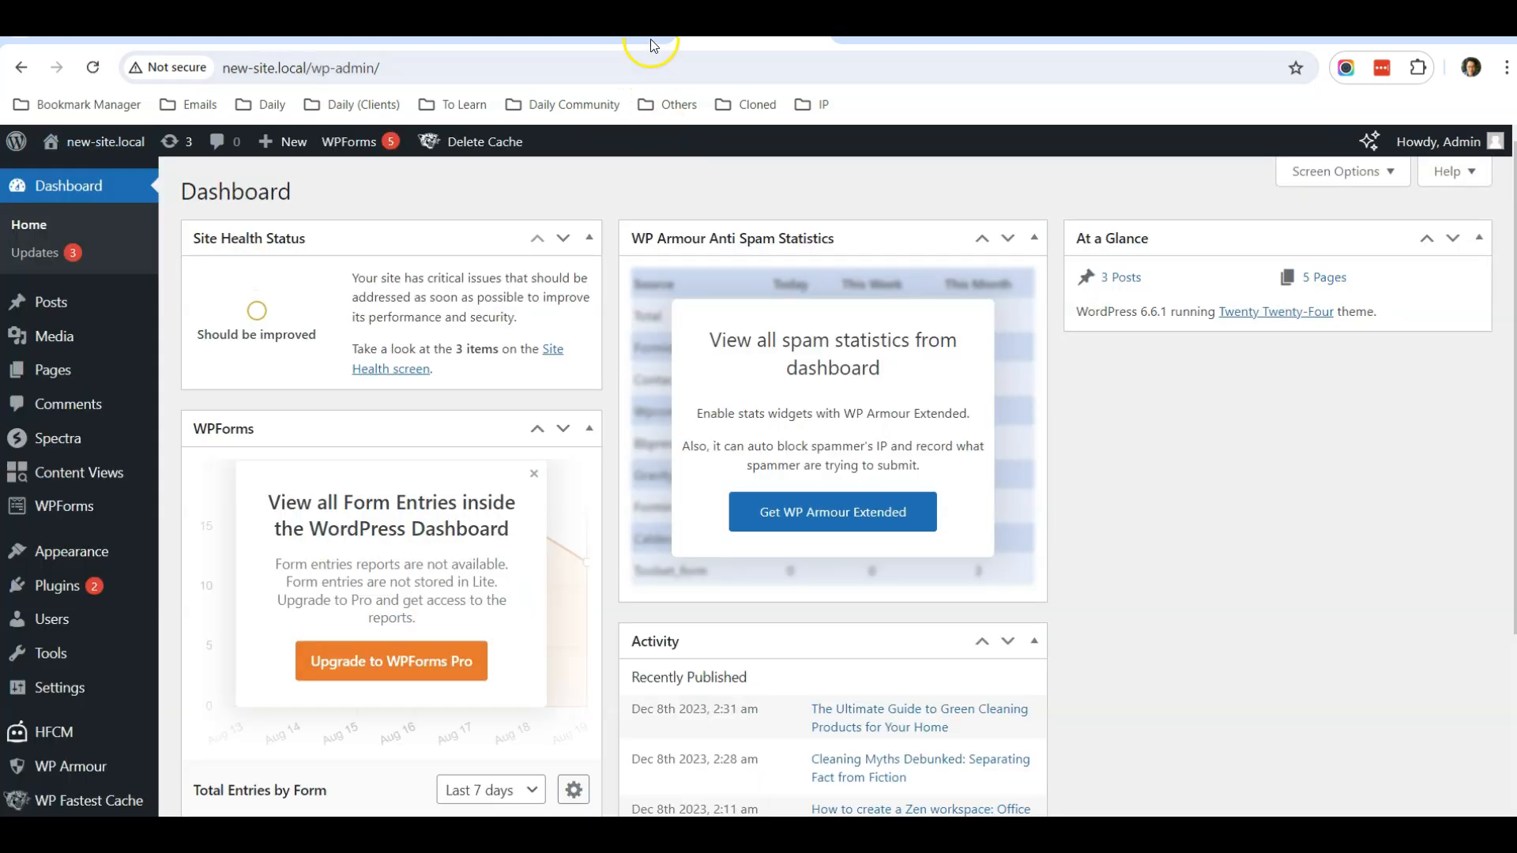
pyautogui.moveTo(59, 438)
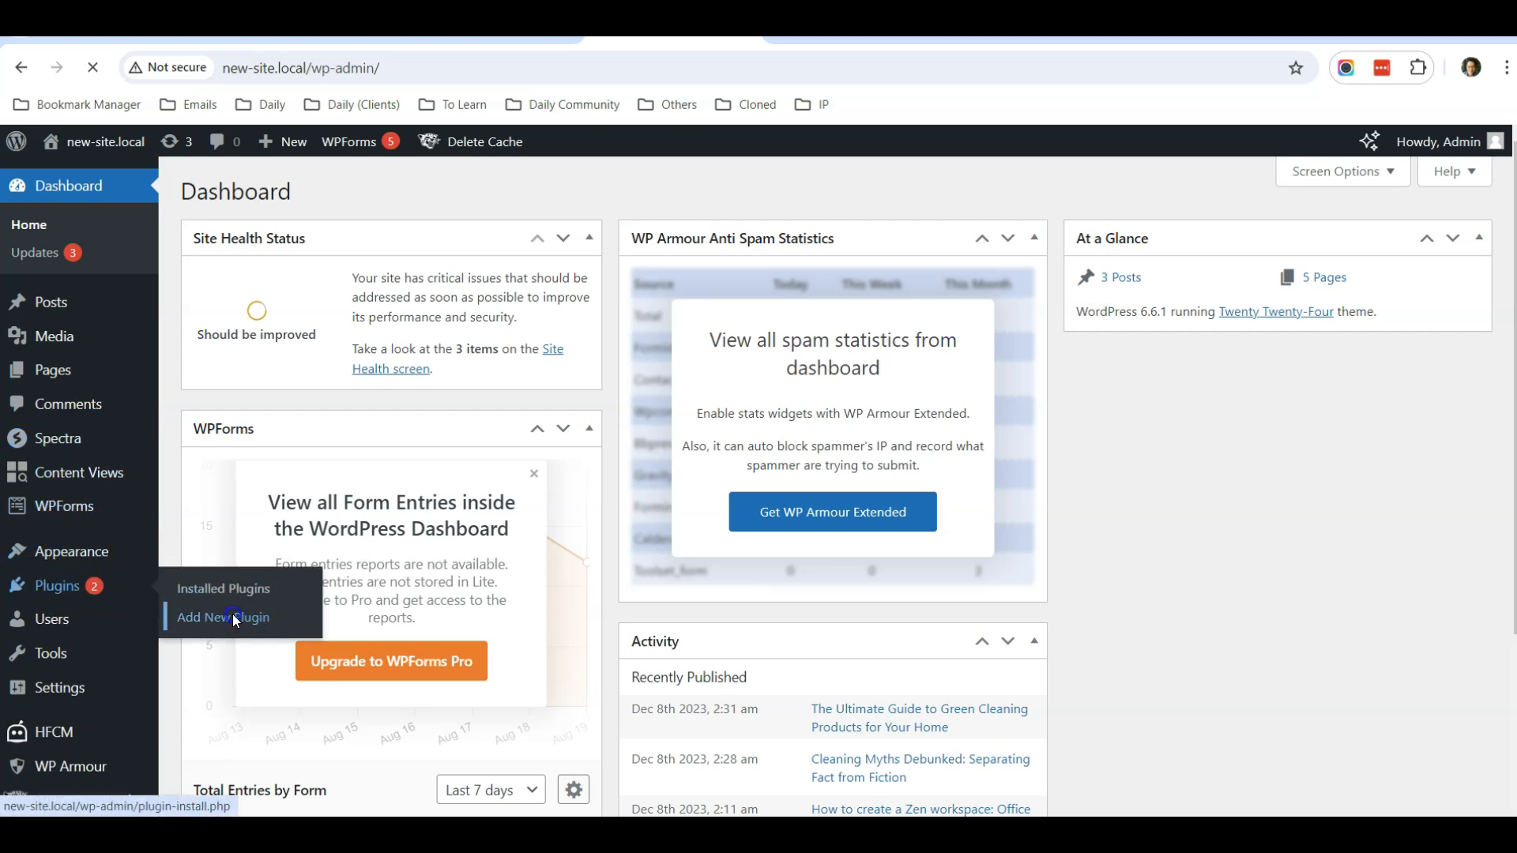
pyautogui.click(223, 618)
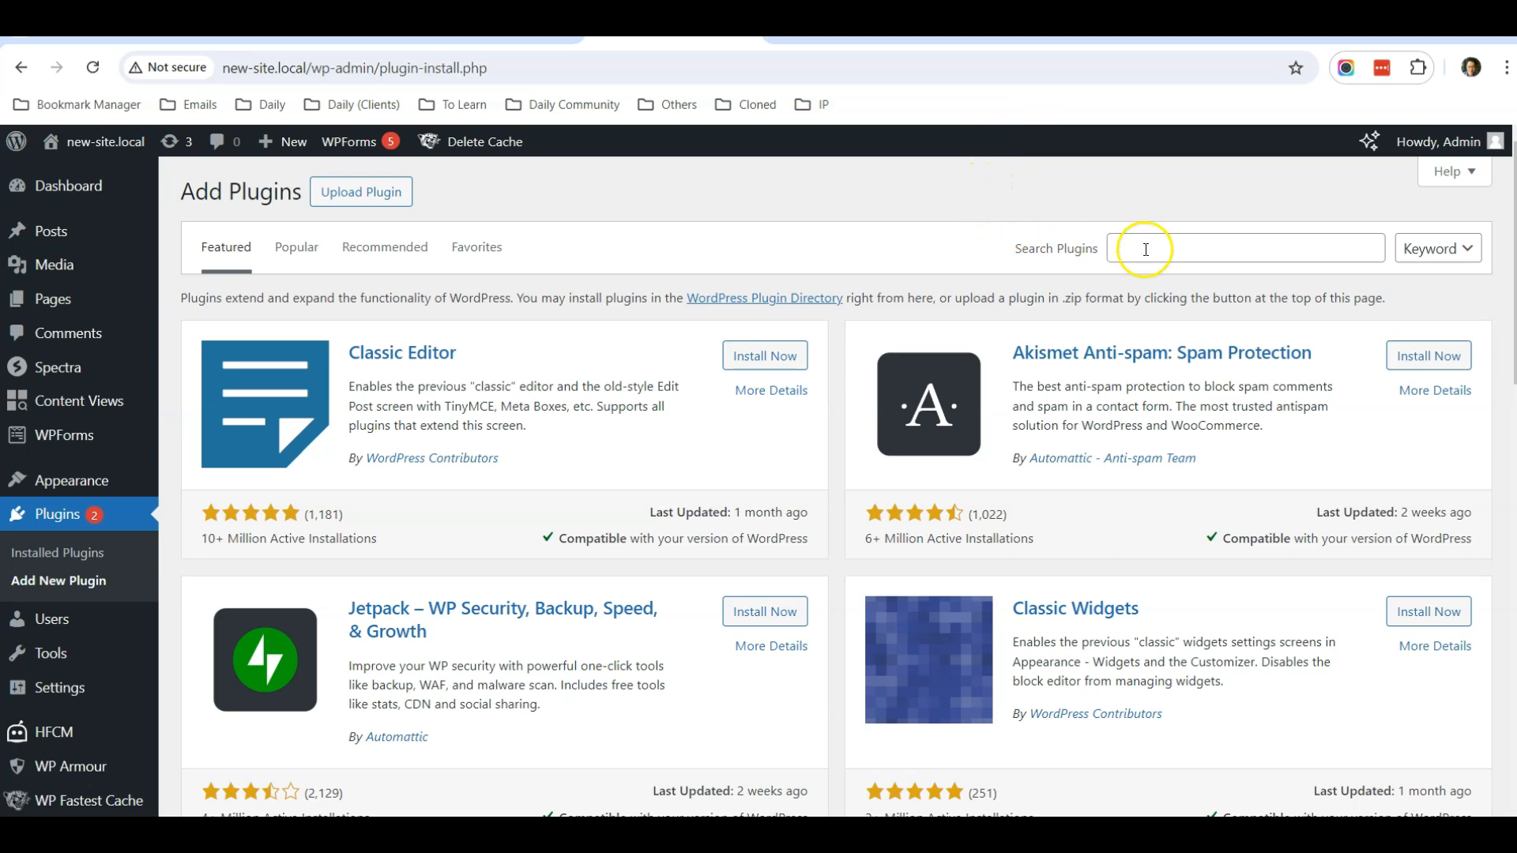
# Step: Search 'wp', install Migration, Backup, Staging – WPvivid and activate it on the local site
pyautogui.write('wpvivid')
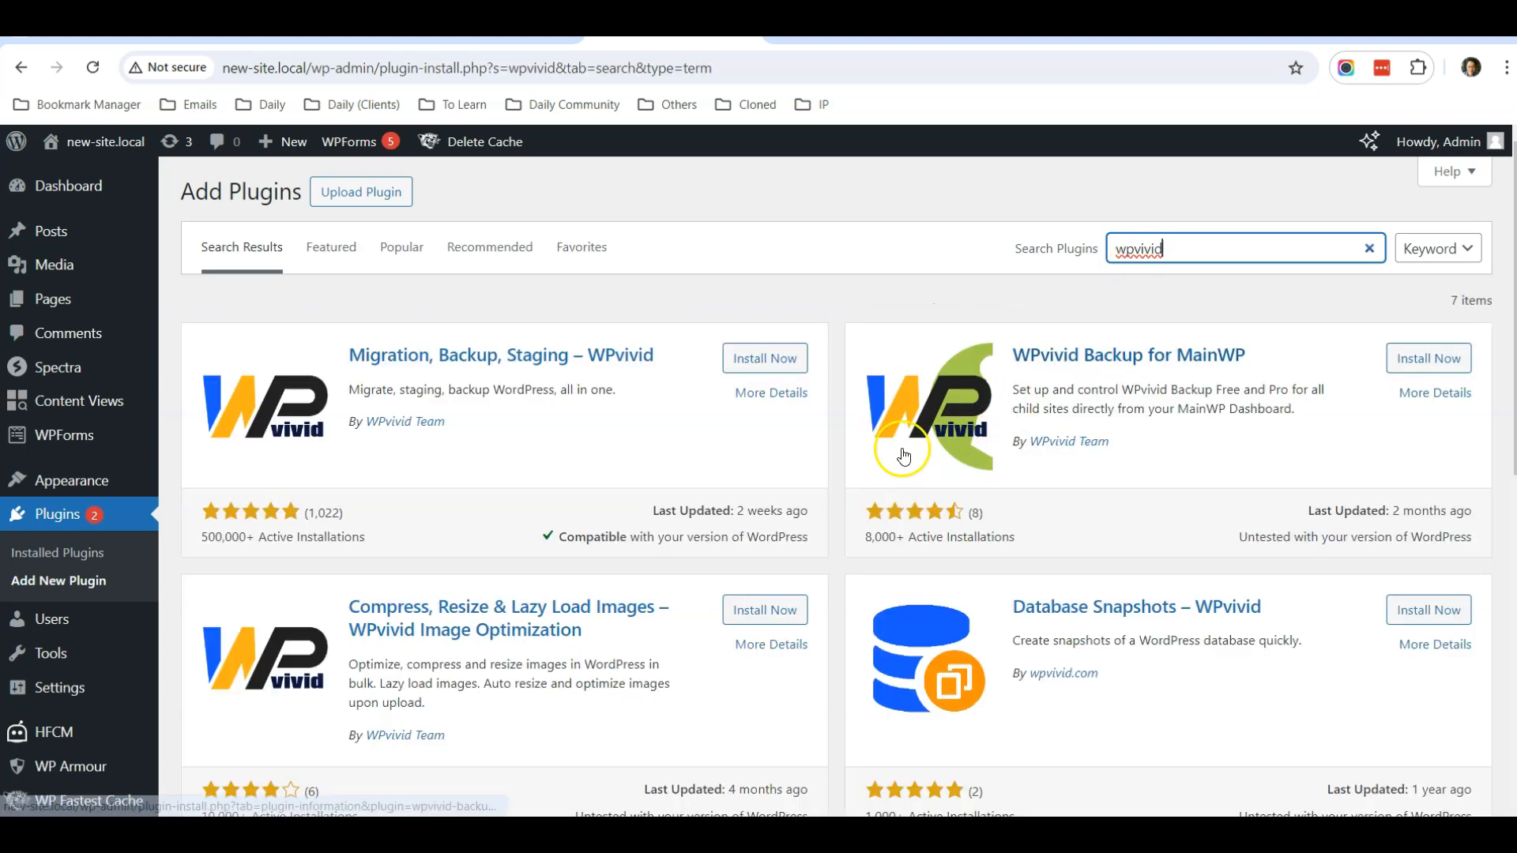
pyautogui.moveTo(419, 376)
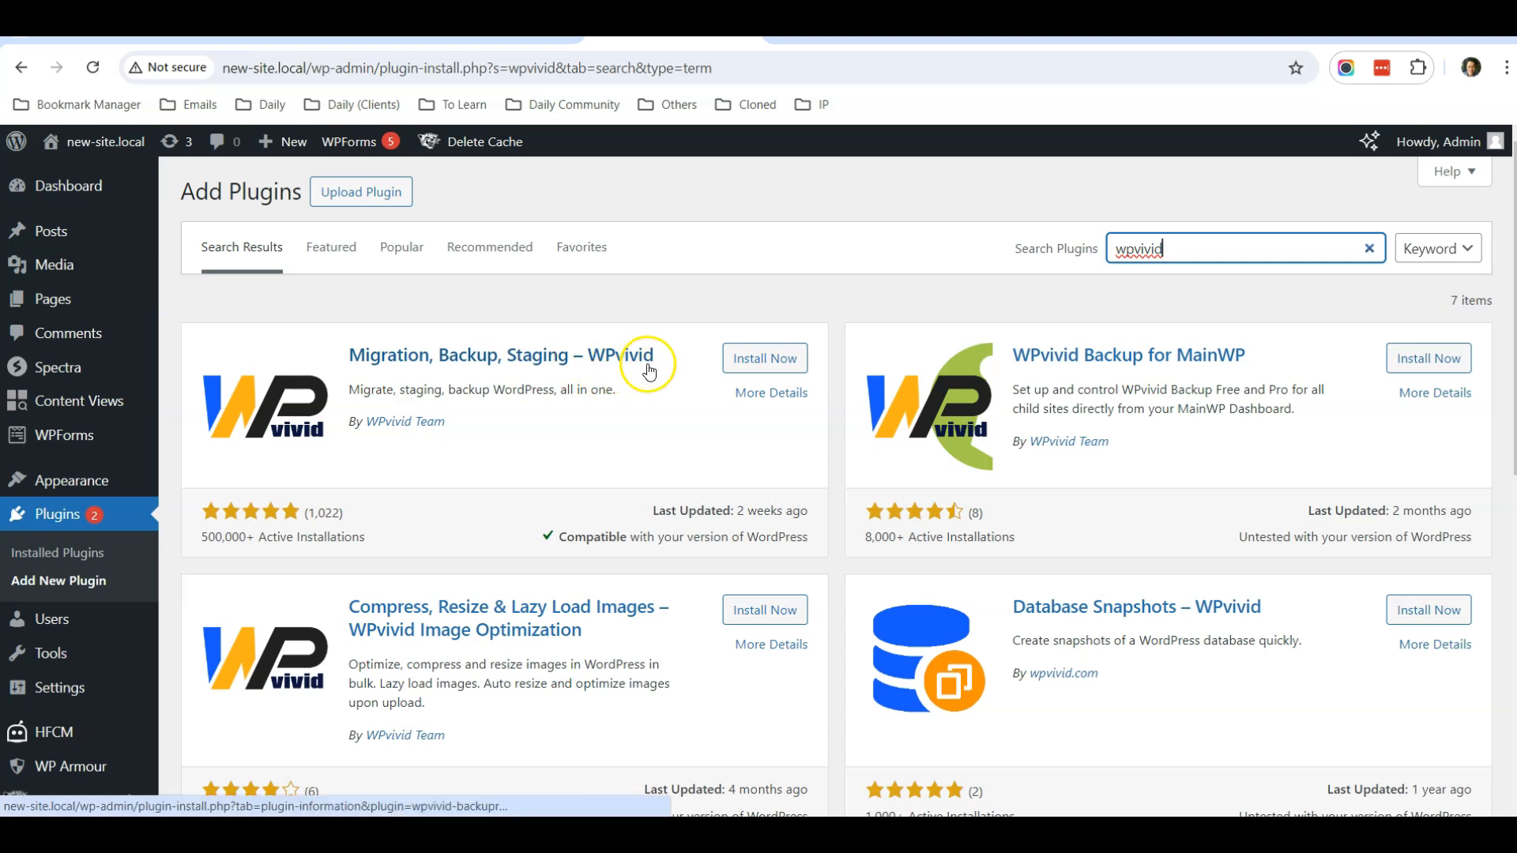
pyautogui.click(763, 359)
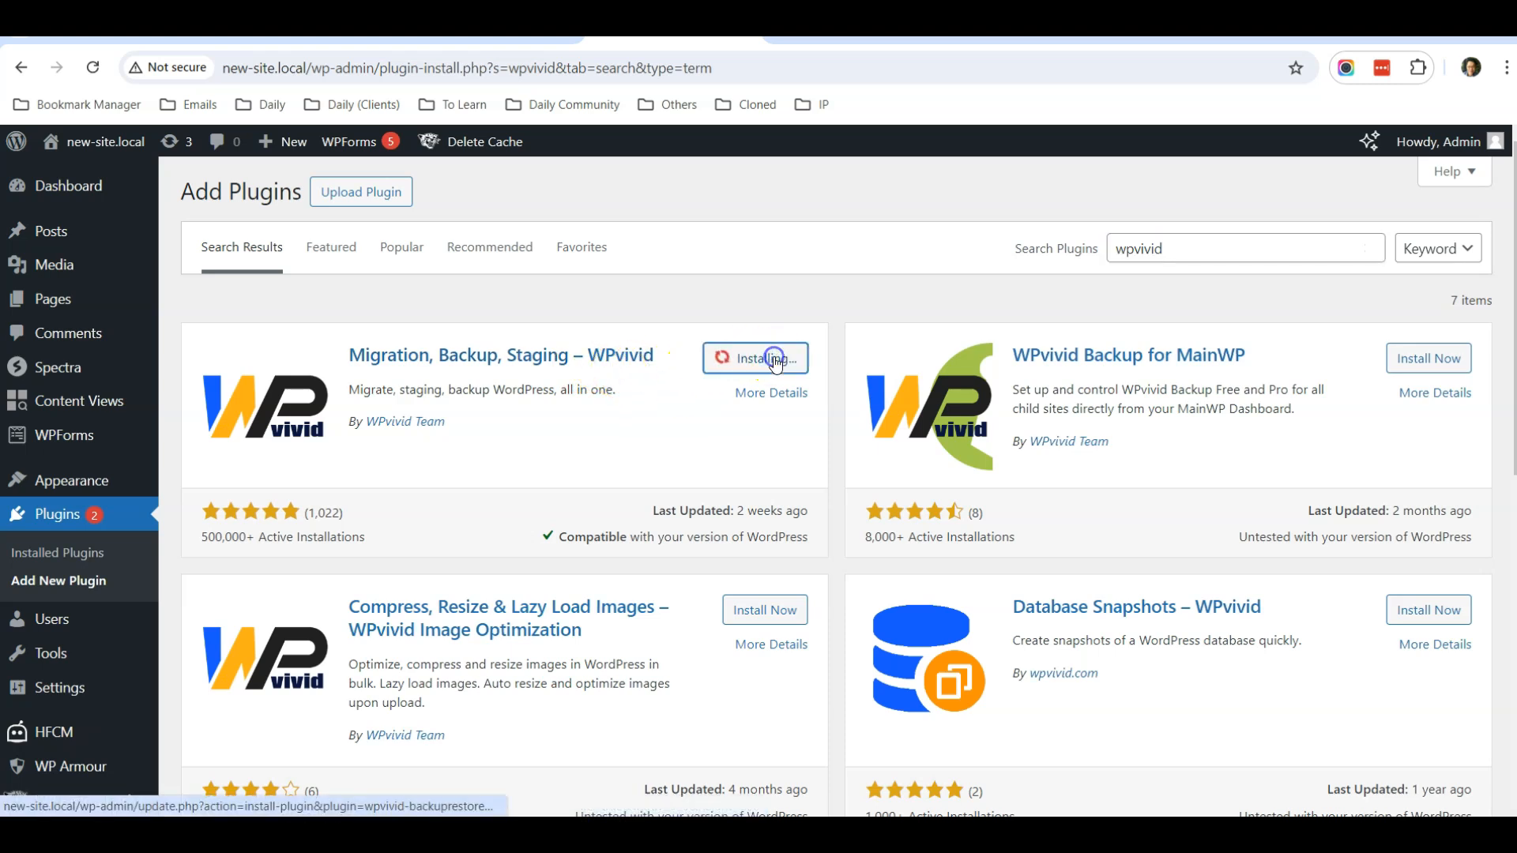
pyautogui.click(755, 359)
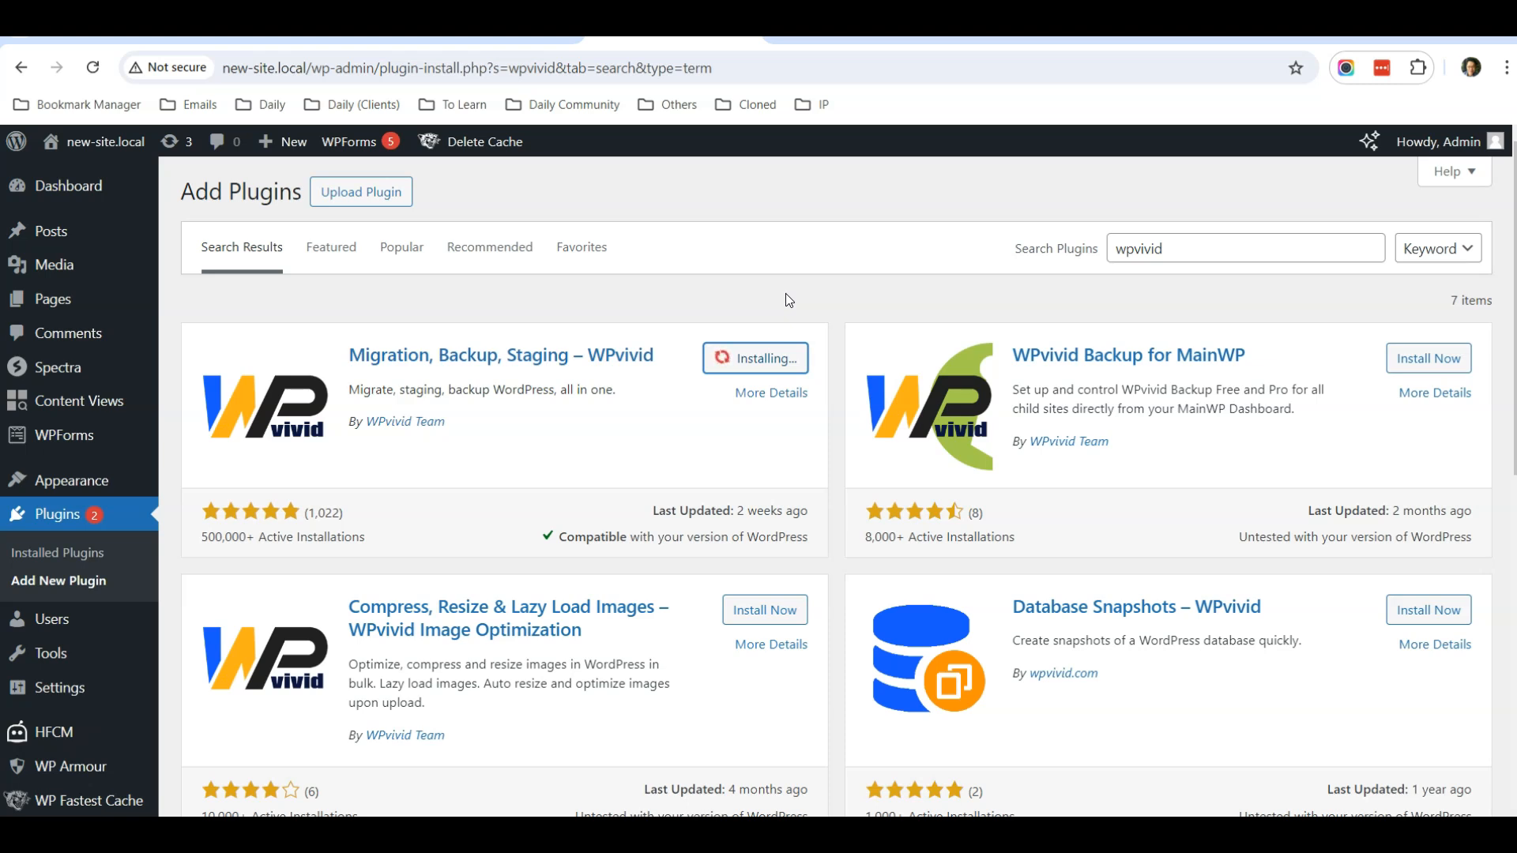
pyautogui.moveTo(709, 311)
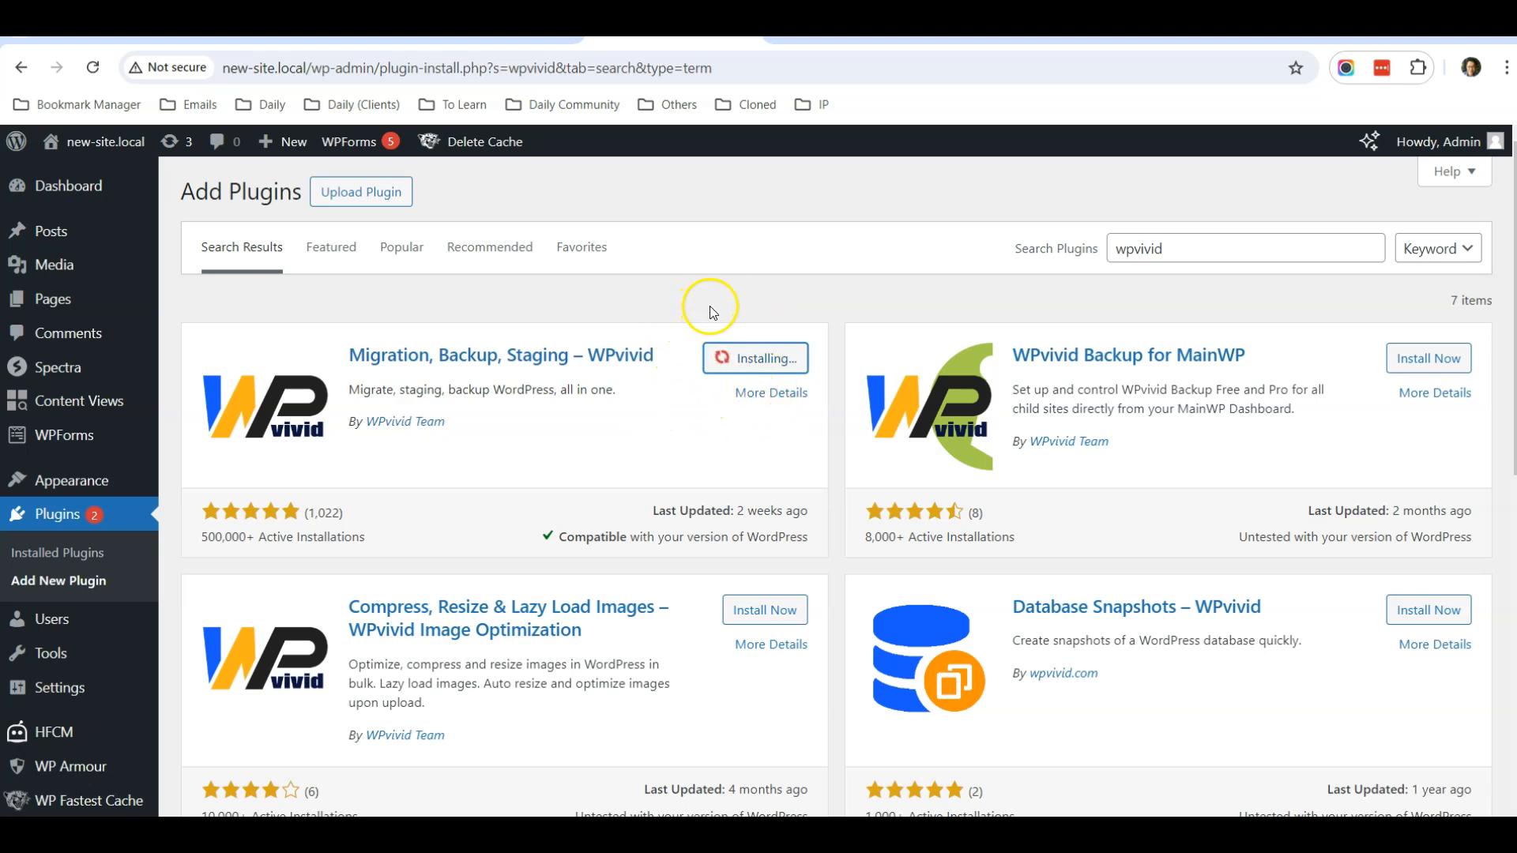
pyautogui.moveTo(299, 441)
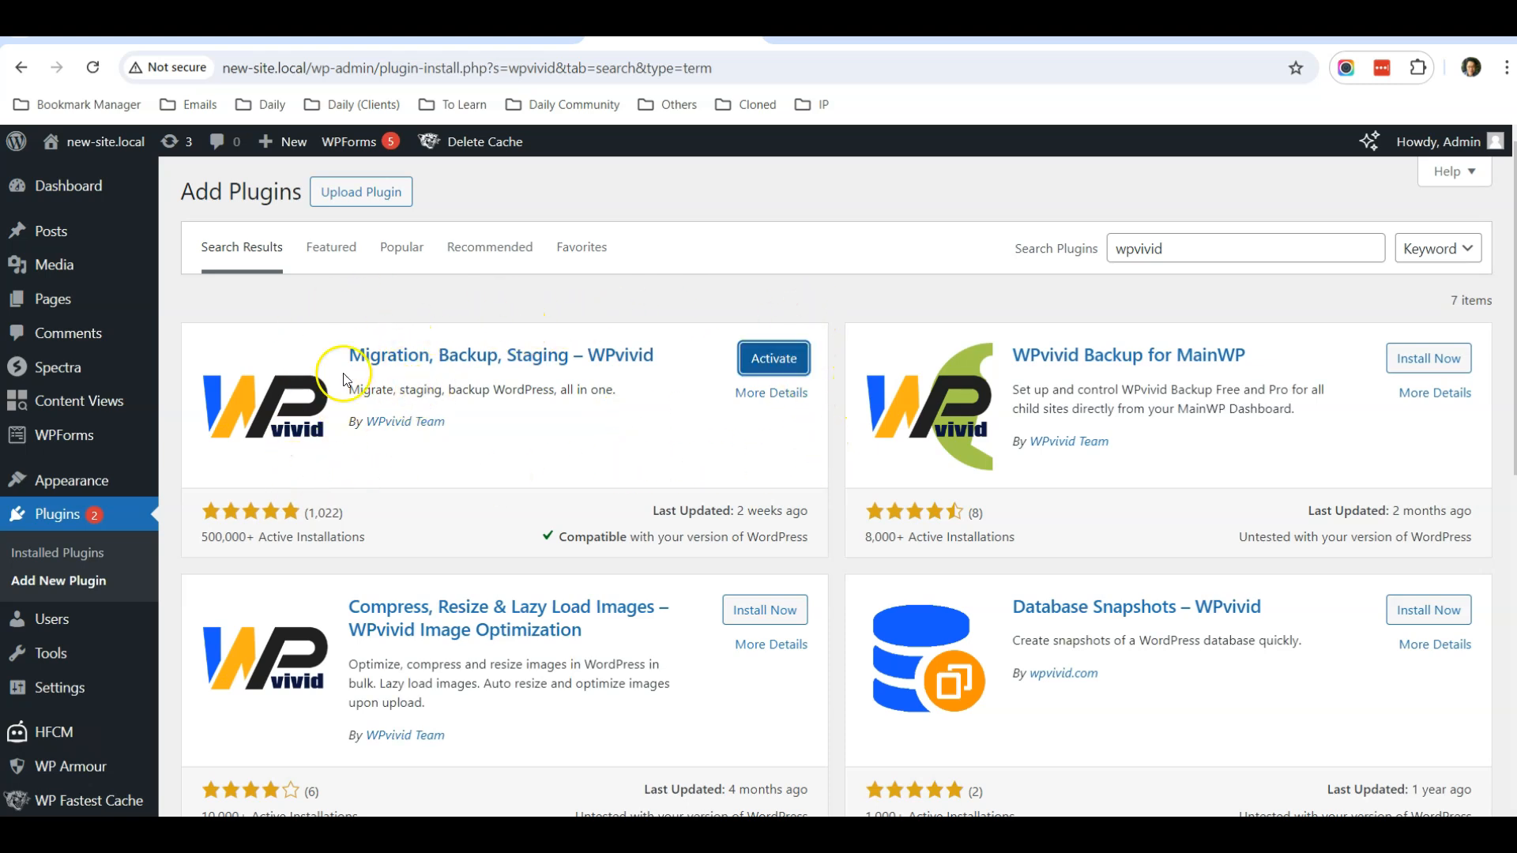
pyautogui.moveTo(320, 682)
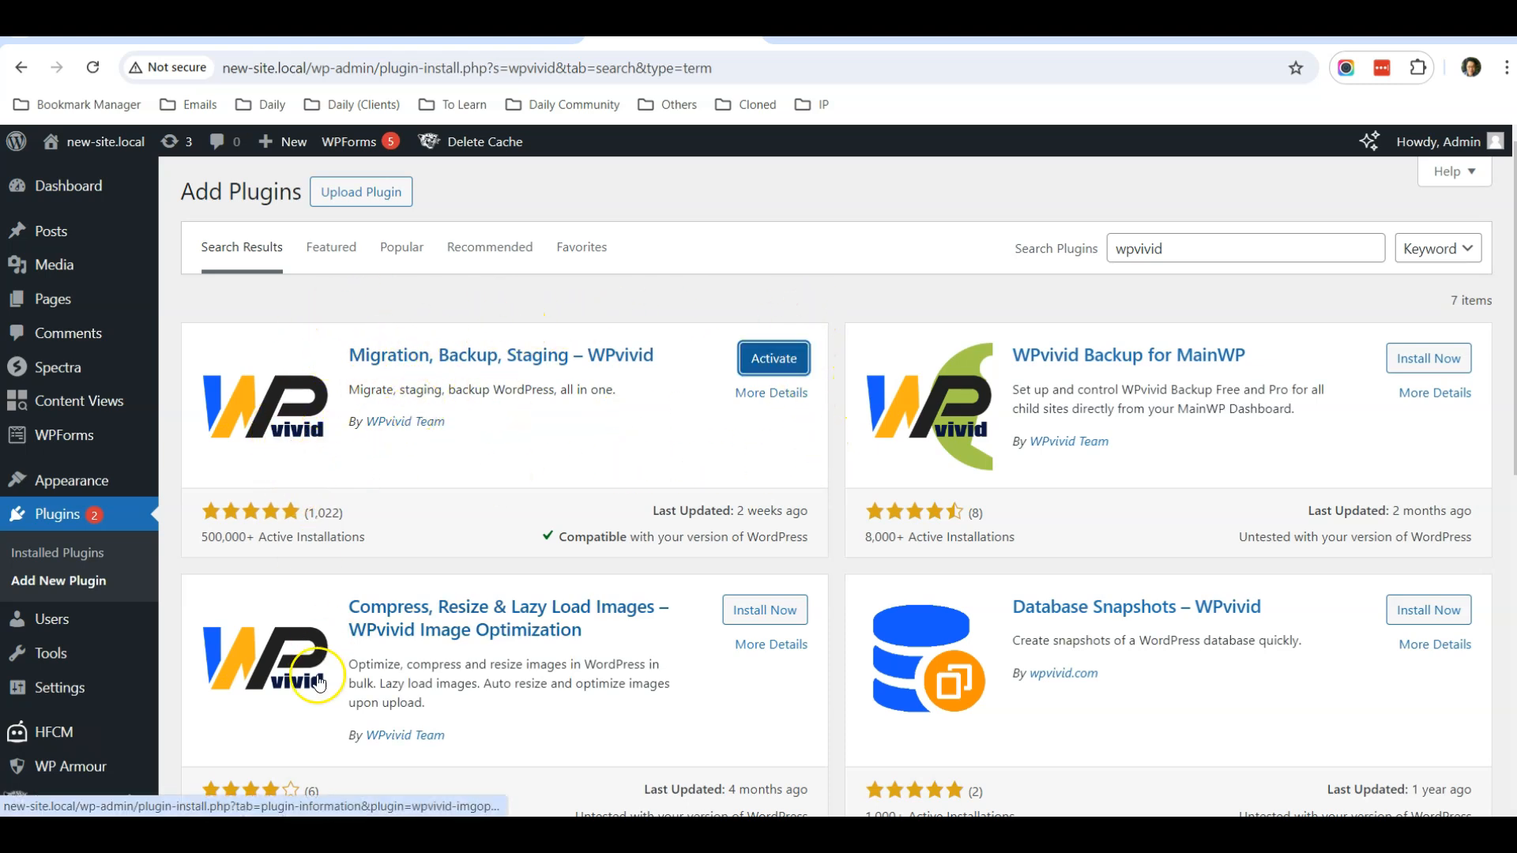
pyautogui.moveTo(458, 616)
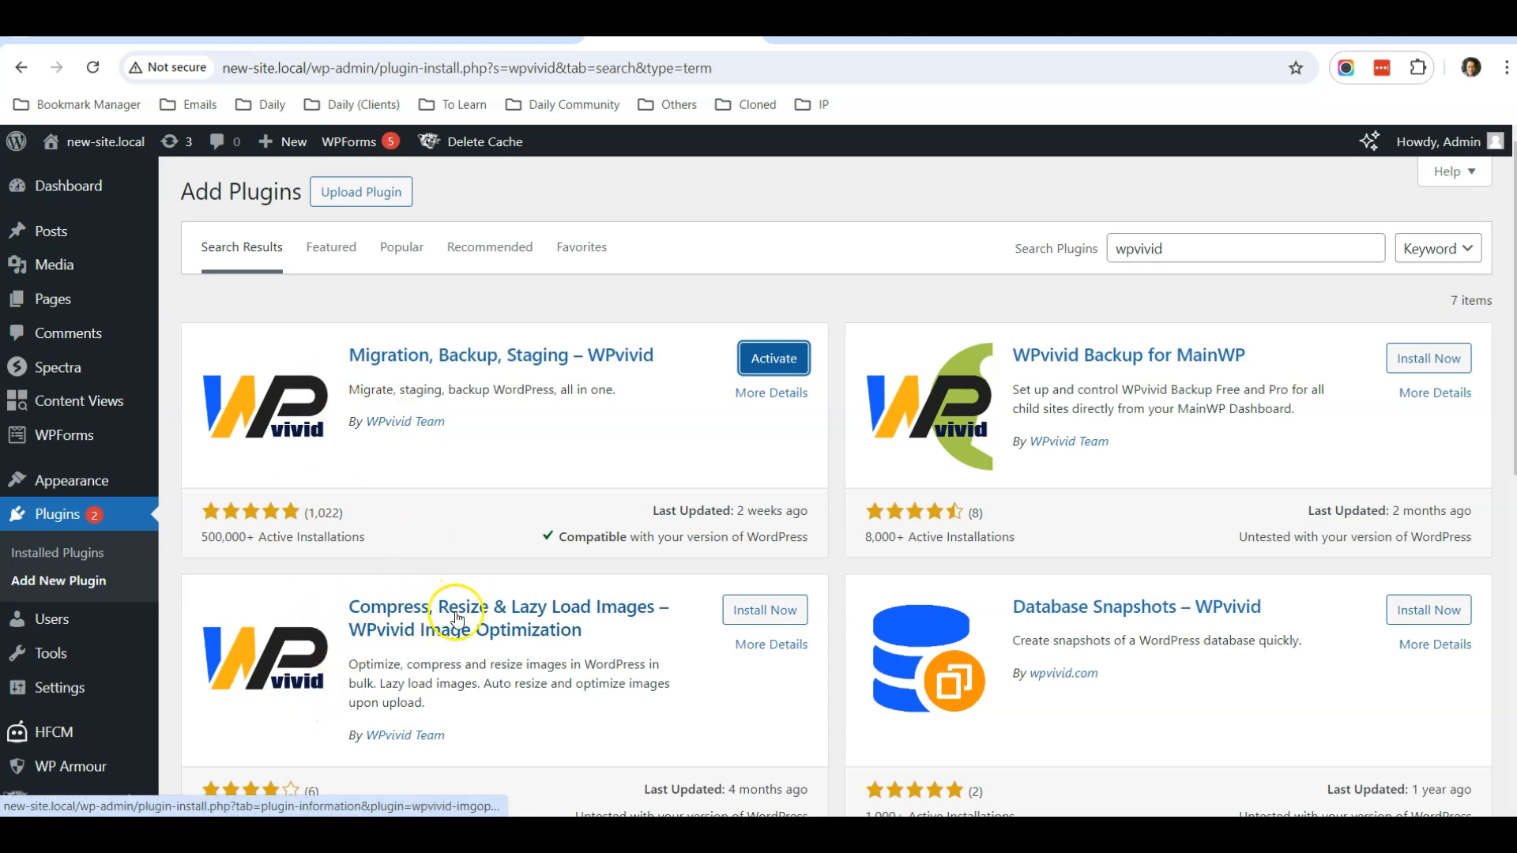
pyautogui.moveTo(773, 359)
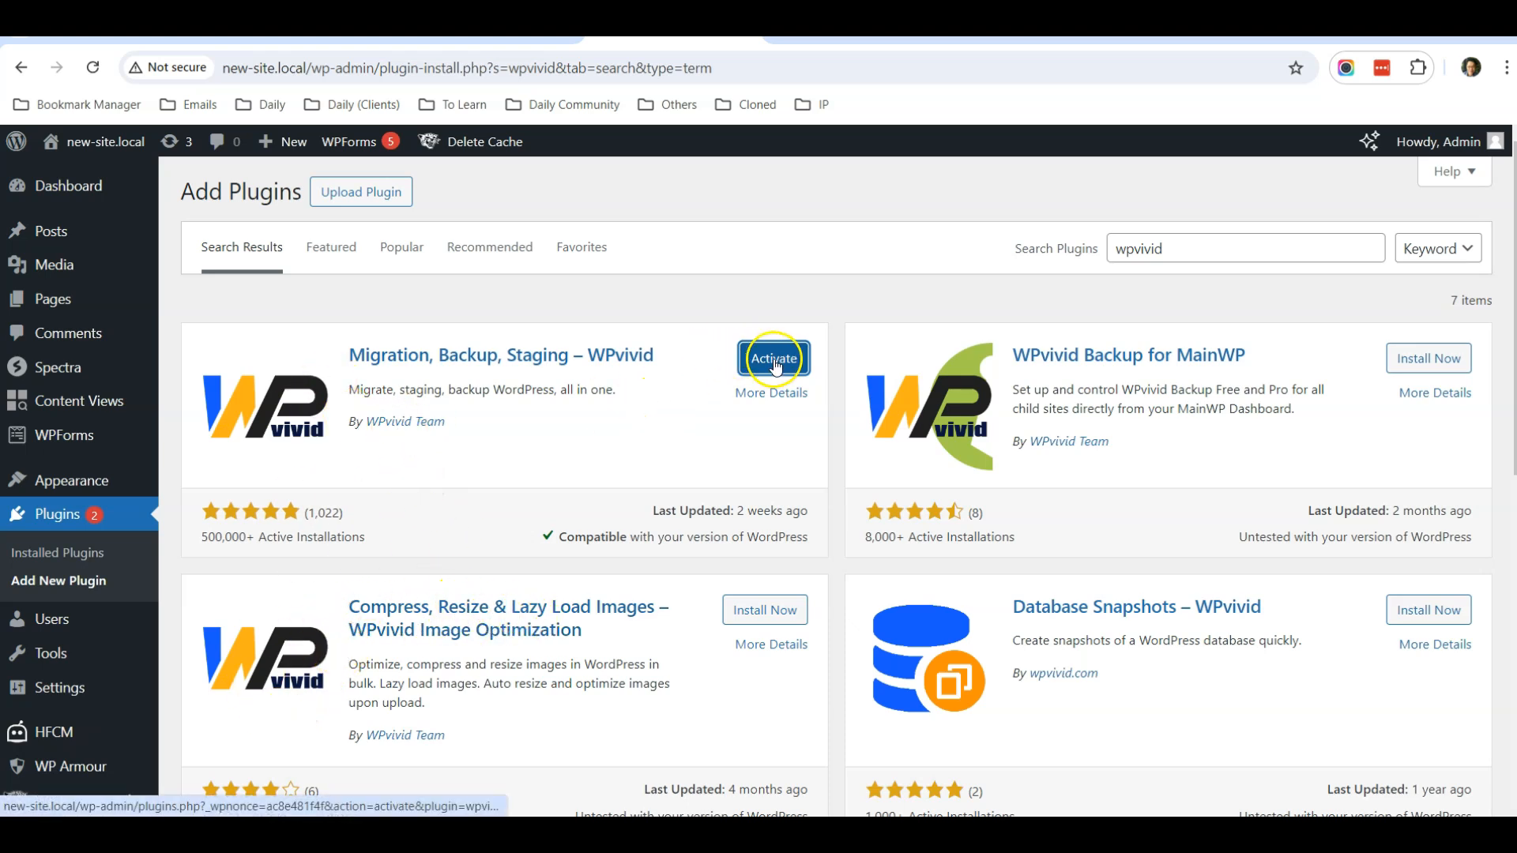
pyautogui.click(773, 359)
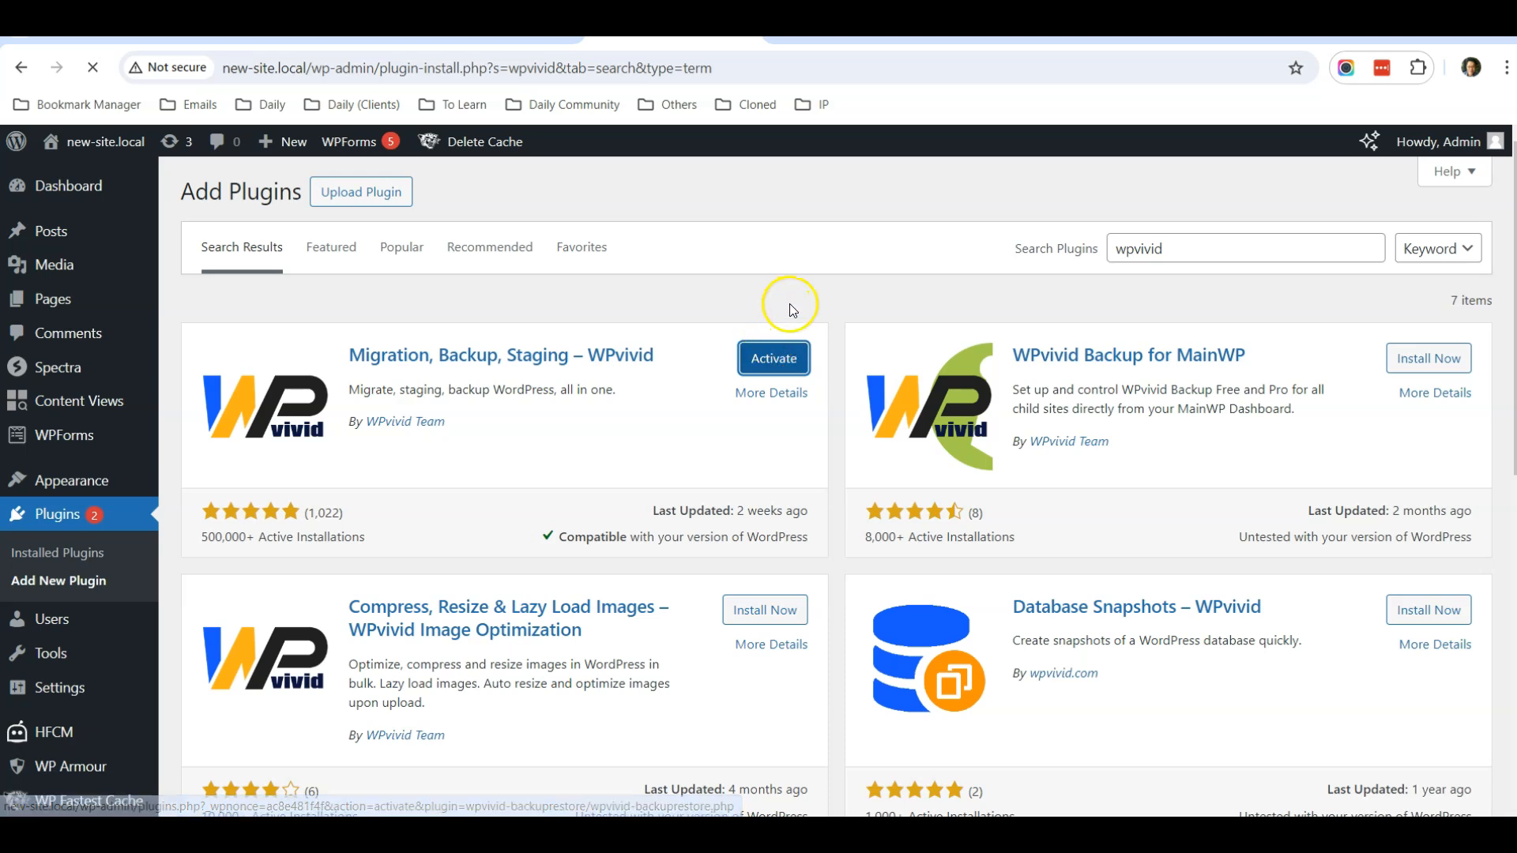
# Step: Finish activating WPvivid so its Backup & Restore page shows on the local site
pyautogui.click(773, 359)
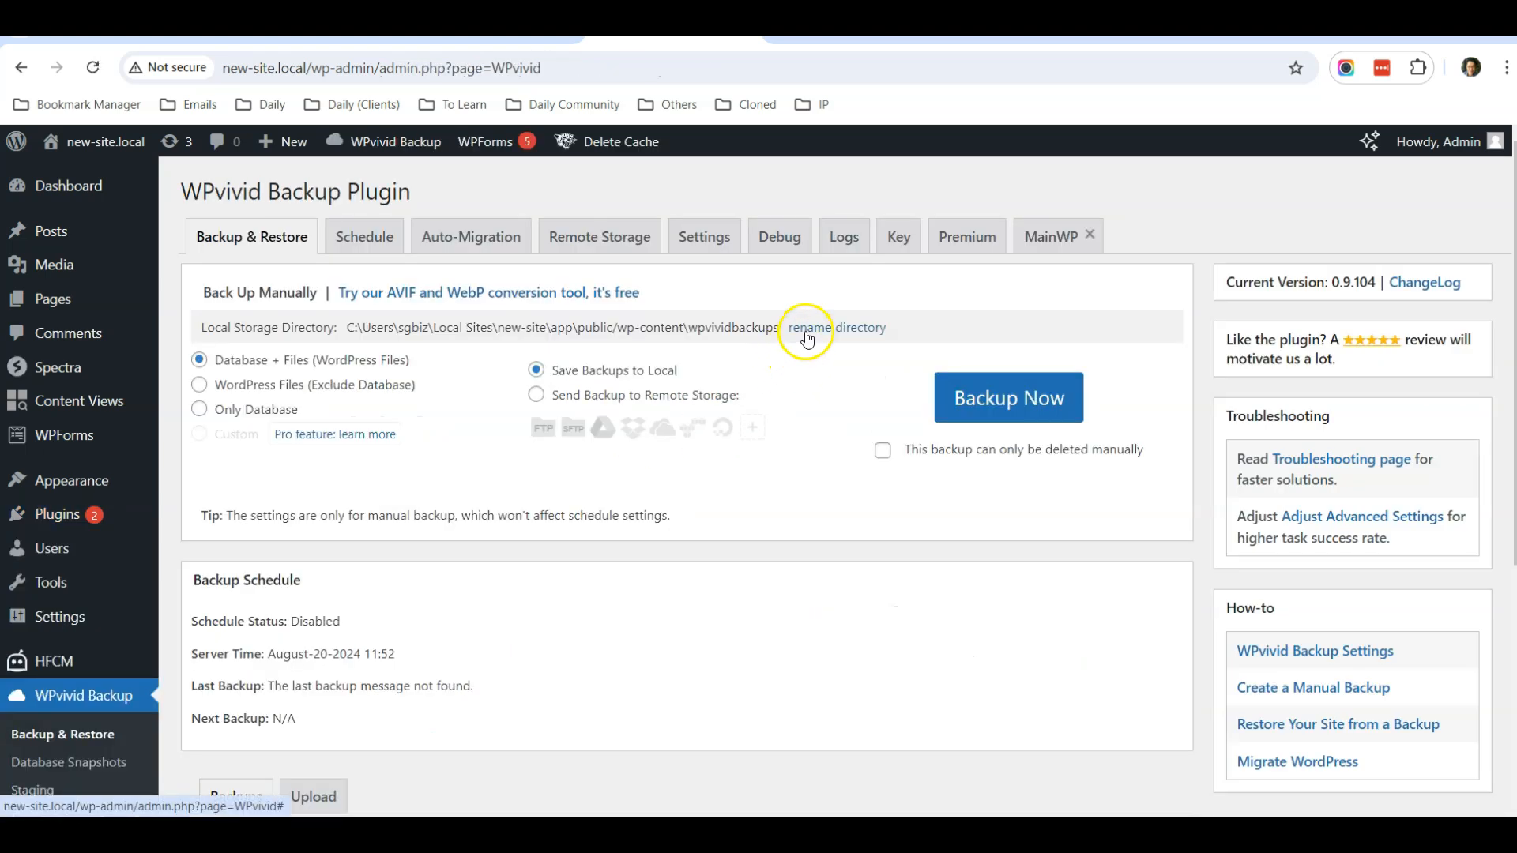
pyautogui.moveTo(390, 299)
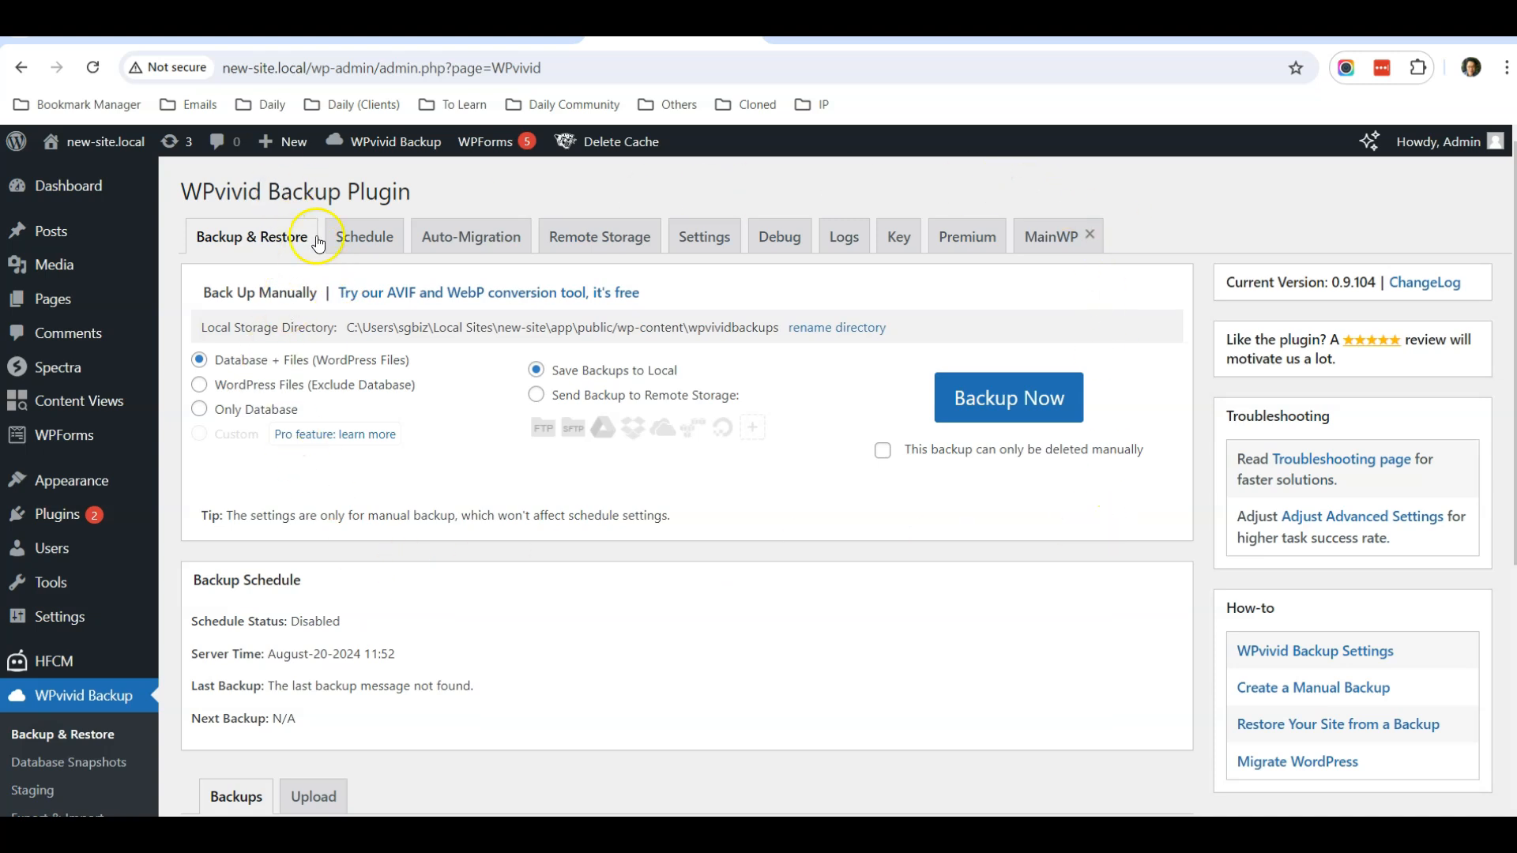
pyautogui.moveTo(716, 121)
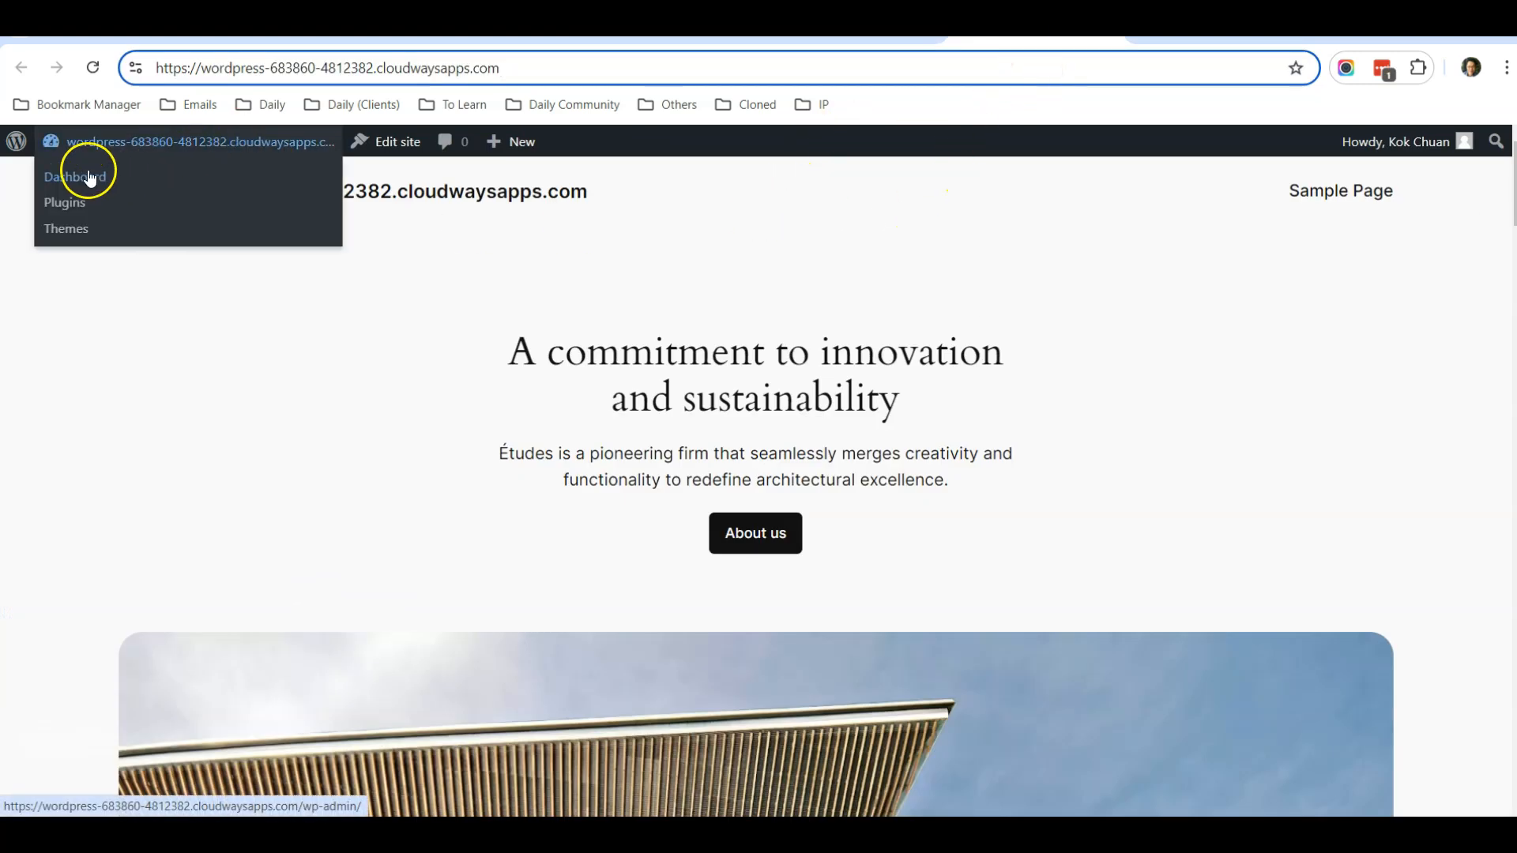
# Step: Enter the Cloudways site's admin and reach its Add Plugins search box
pyautogui.click(75, 177)
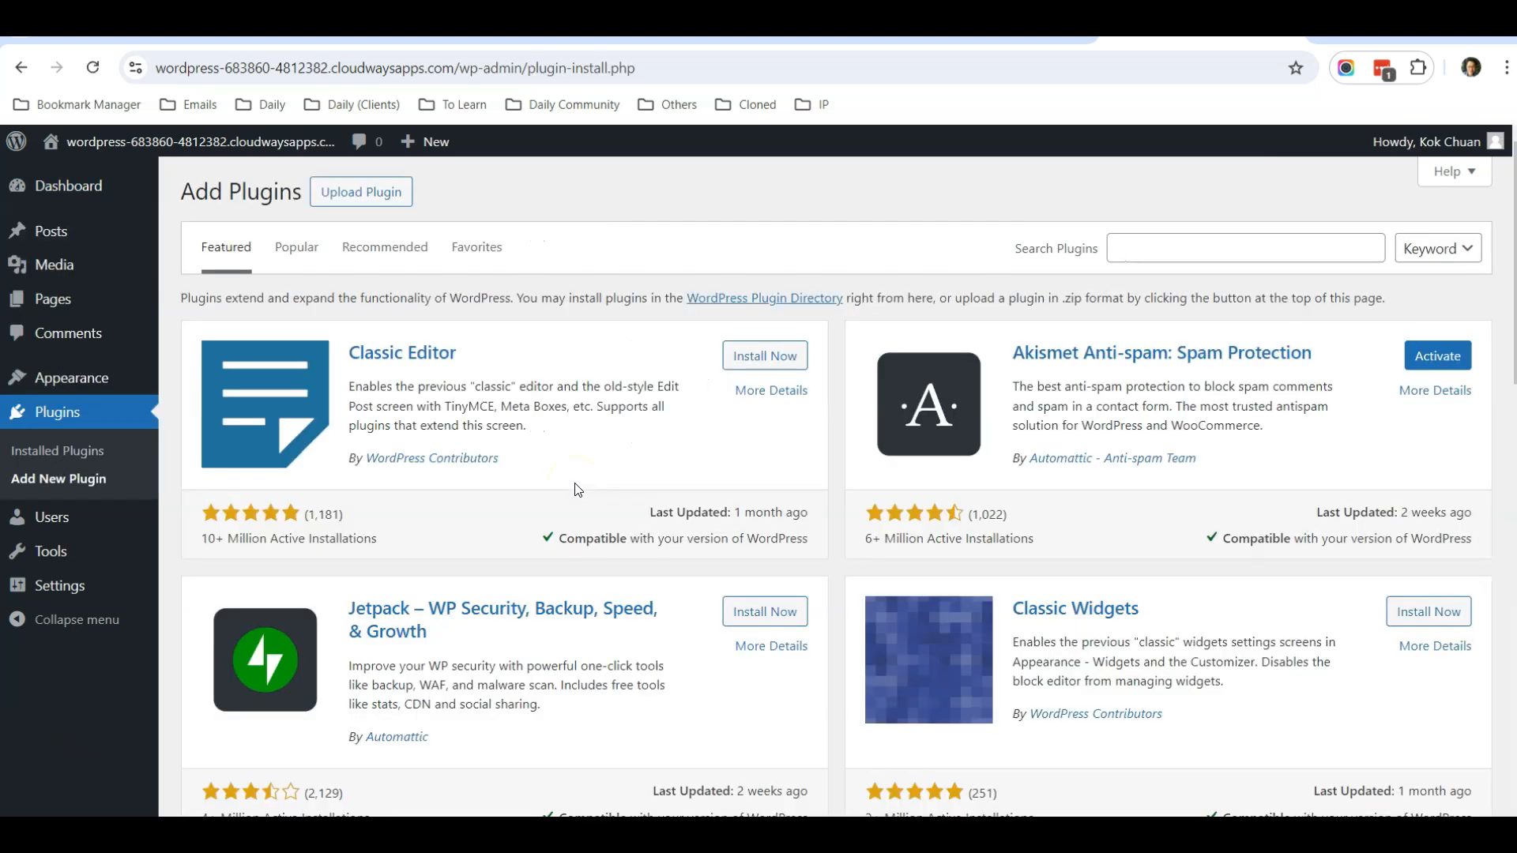
pyautogui.click(1245, 248)
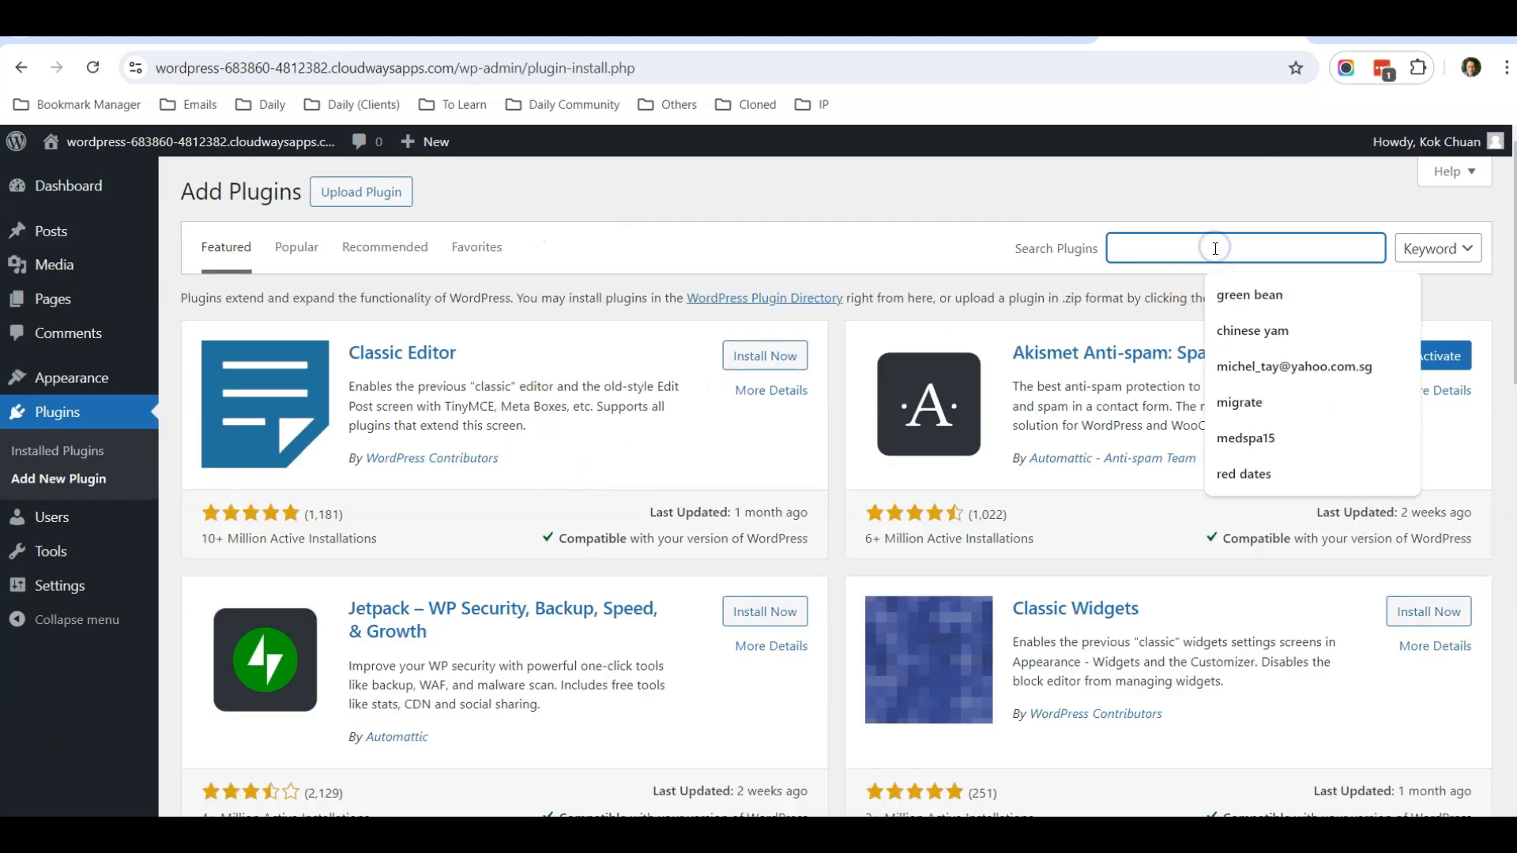
# Step: Search 'wpvivid', install the WPvivid plugin and activate it on the Cloudways site
pyautogui.write('wpvivid')
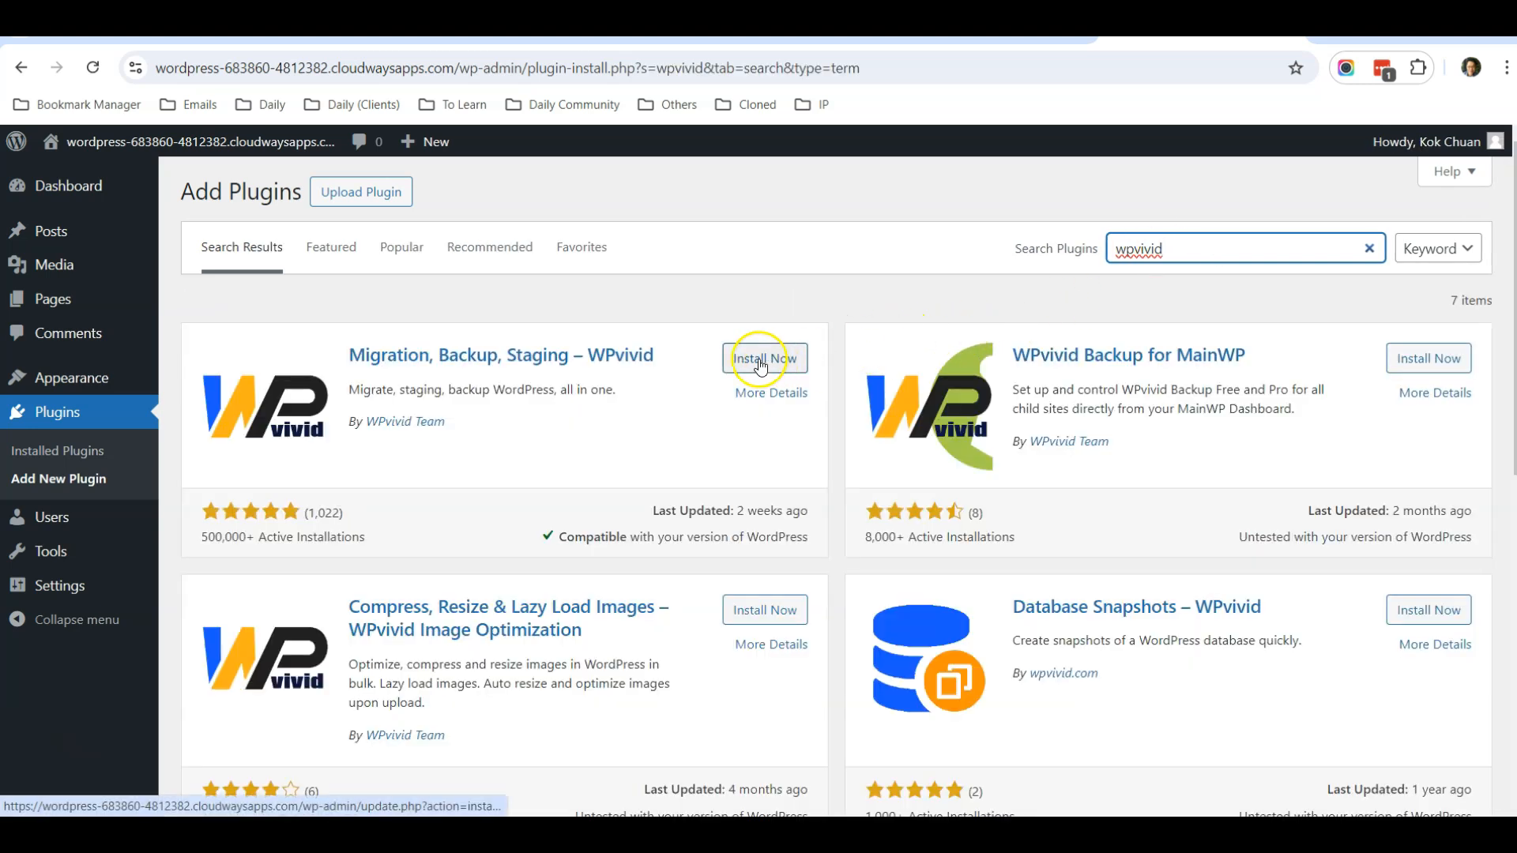
pyautogui.click(763, 359)
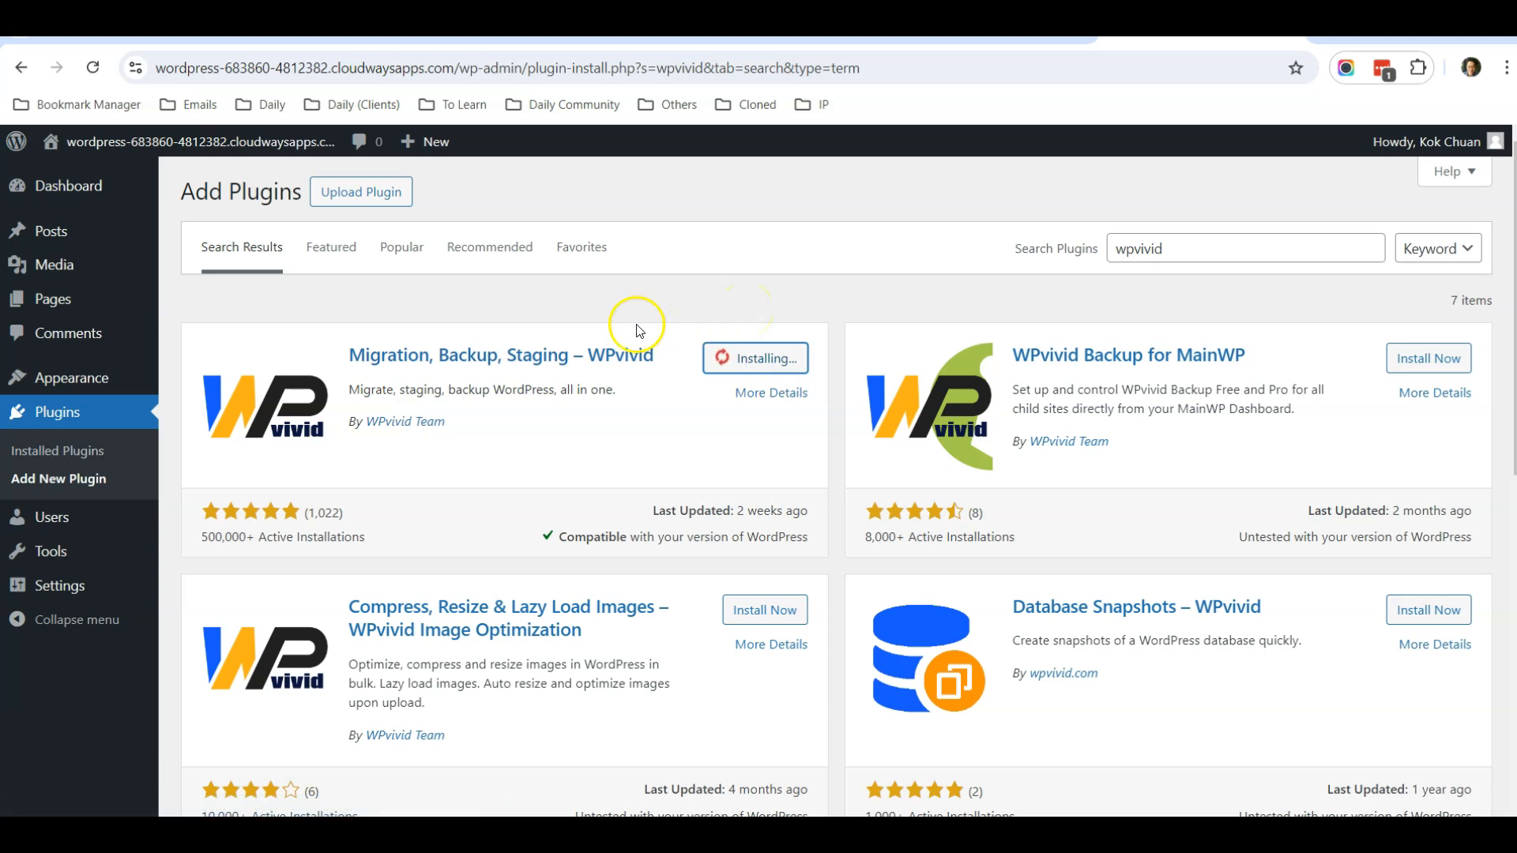
pyautogui.moveTo(836, 438)
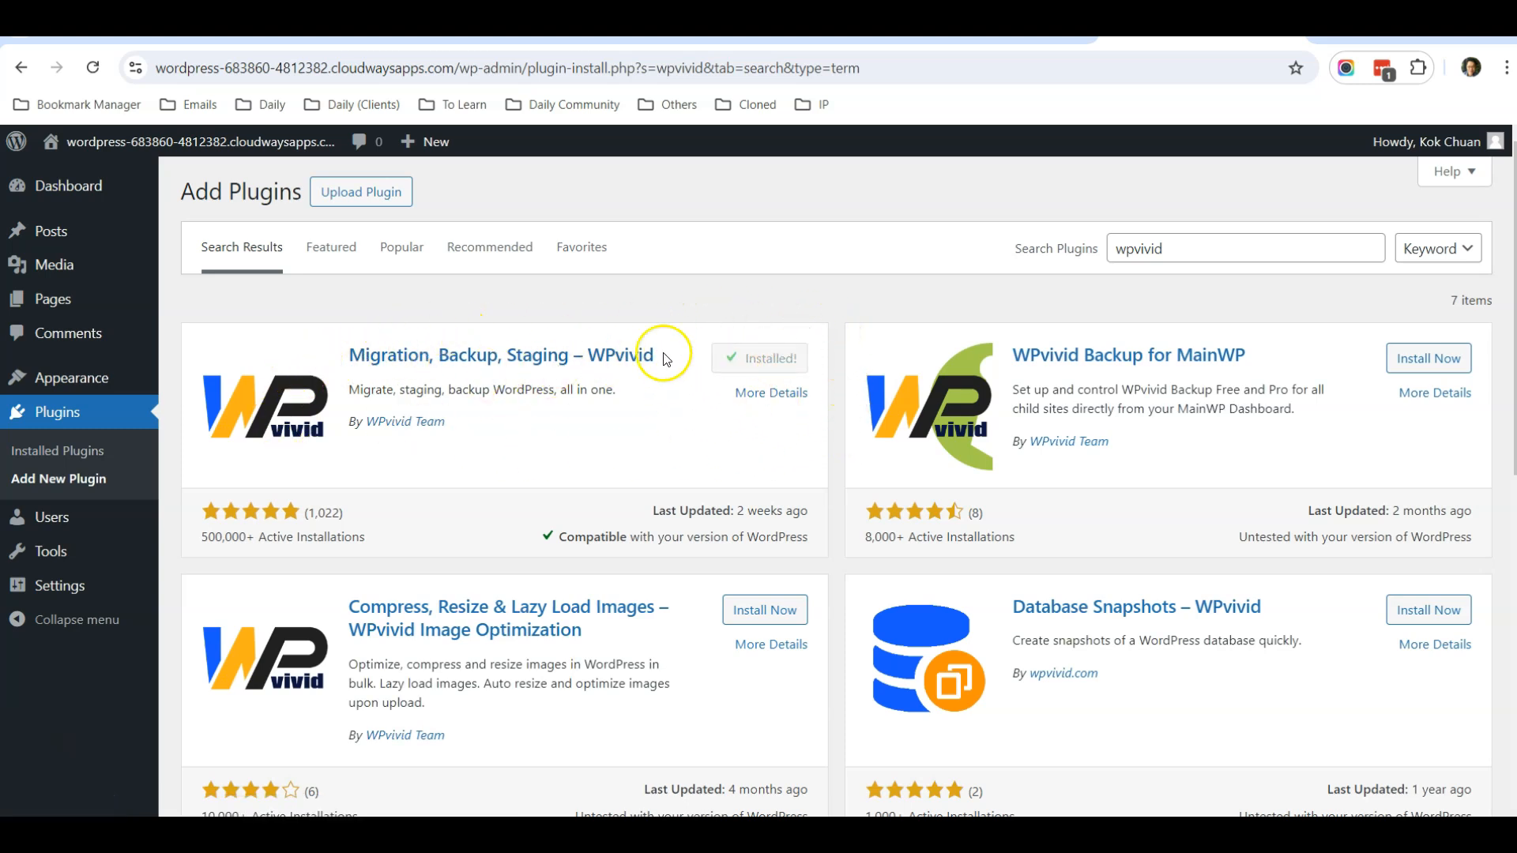
pyautogui.click(758, 359)
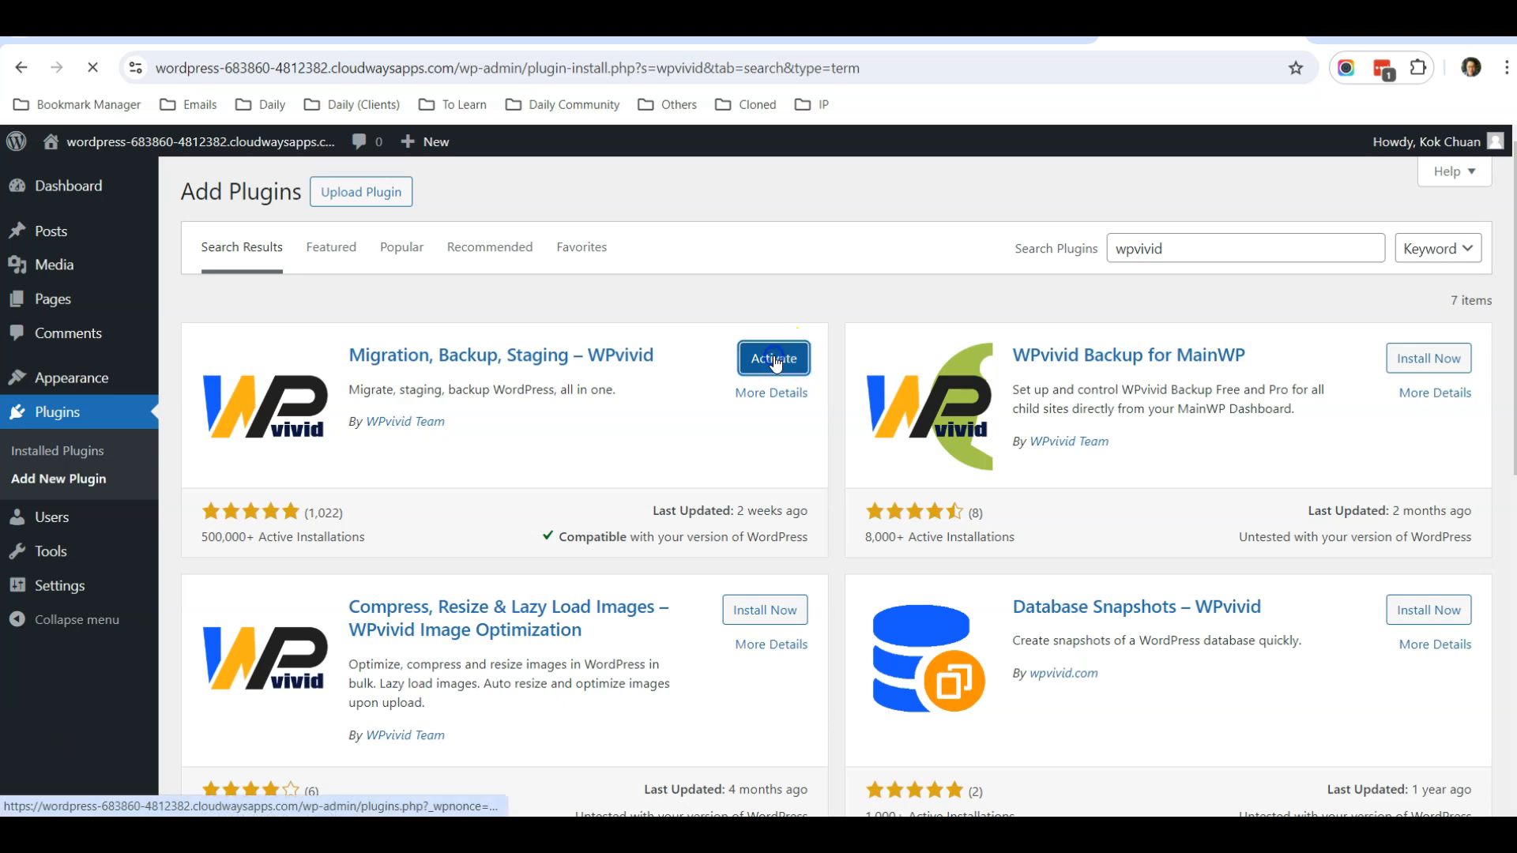
pyautogui.click(772, 359)
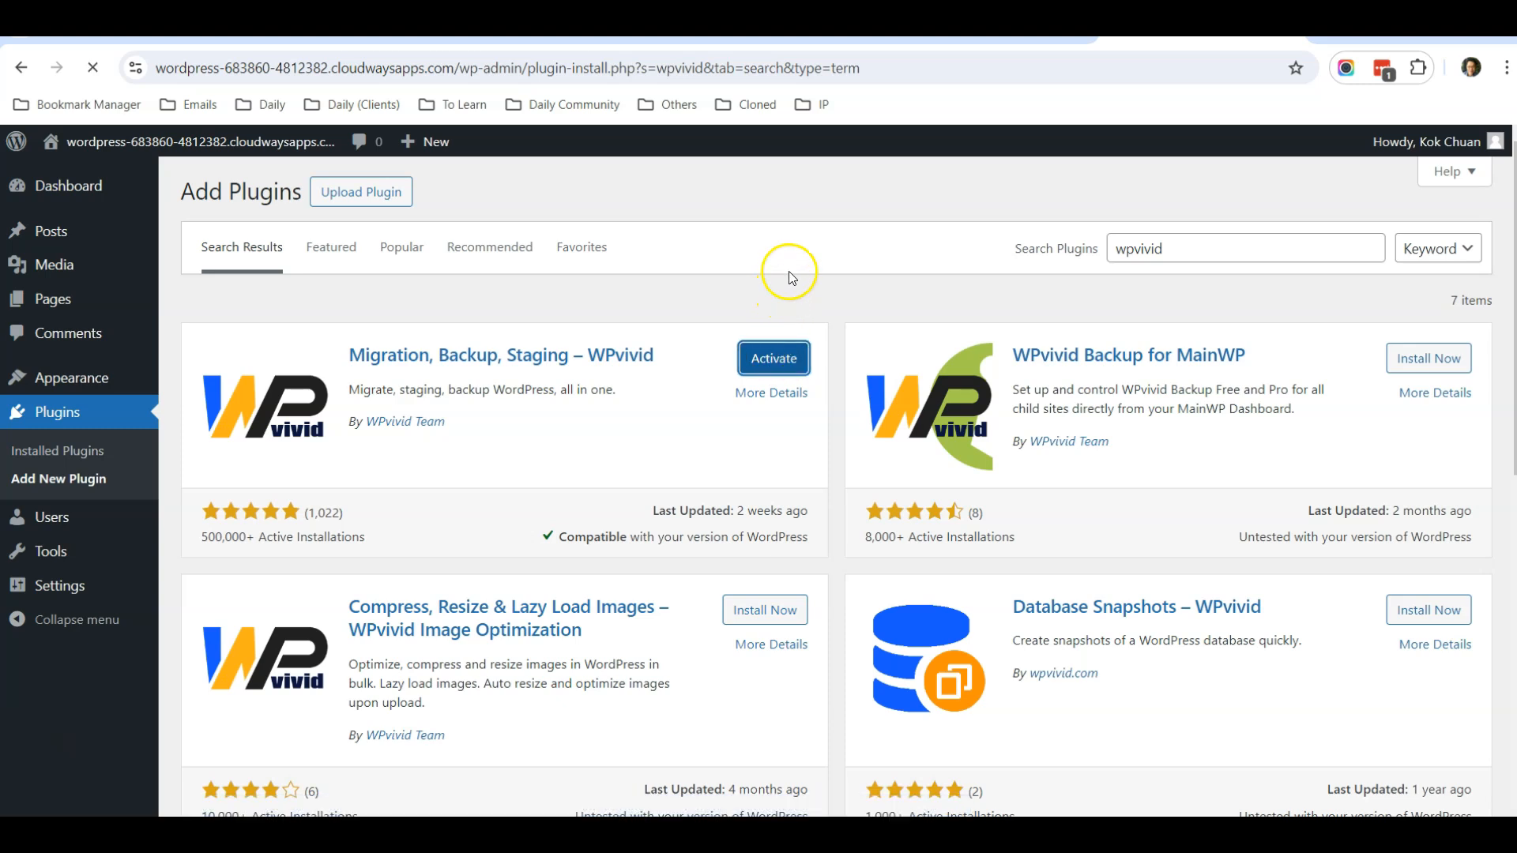
# Step: Generate a migration key on WPvivid's Key page of the Cloudways site and copy it
pyautogui.click(773, 357)
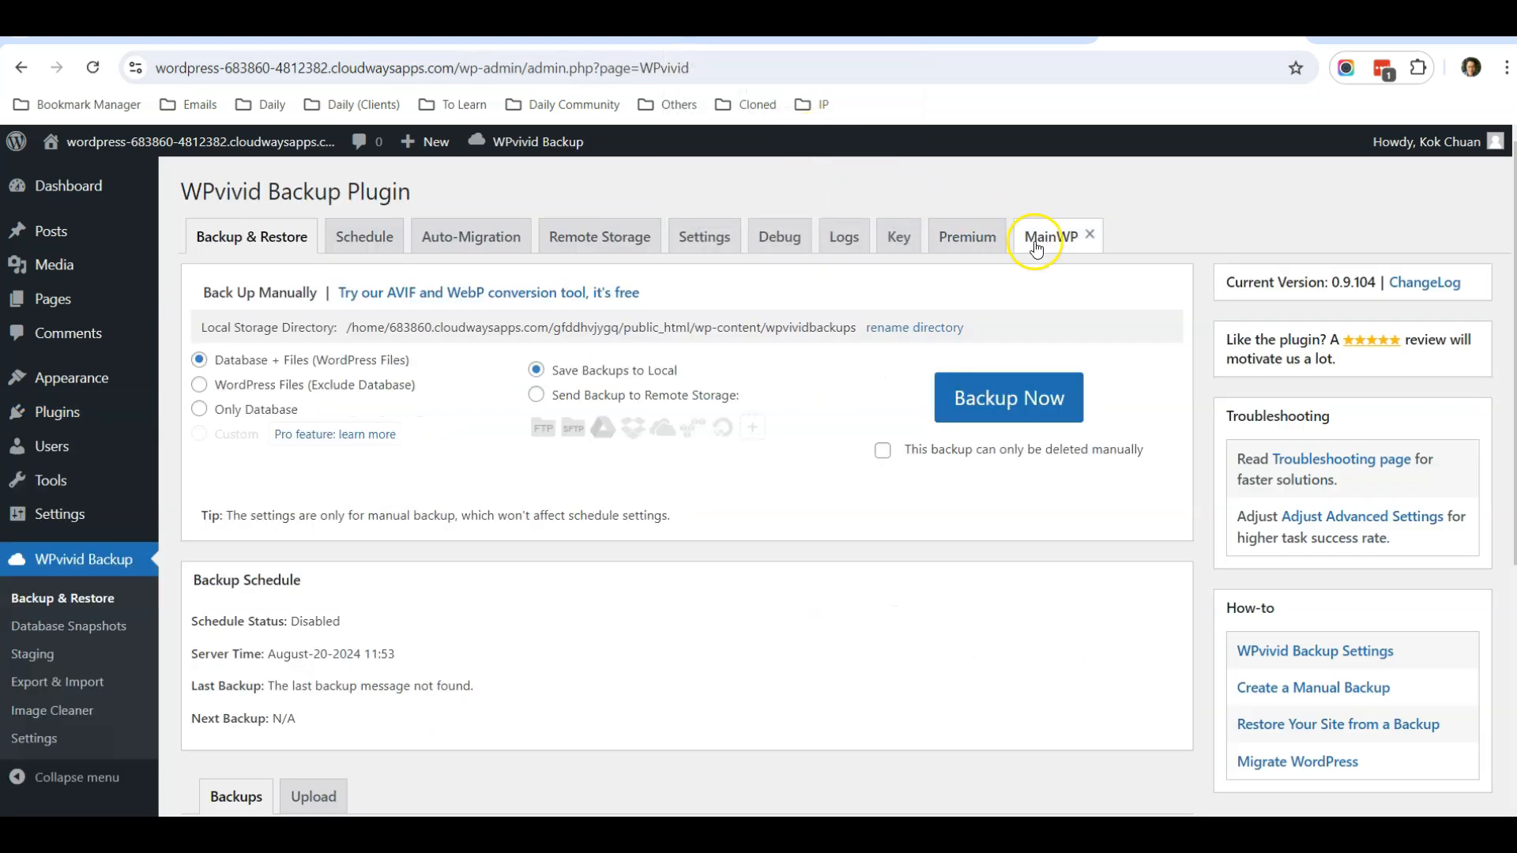
pyautogui.moveTo(975, 177)
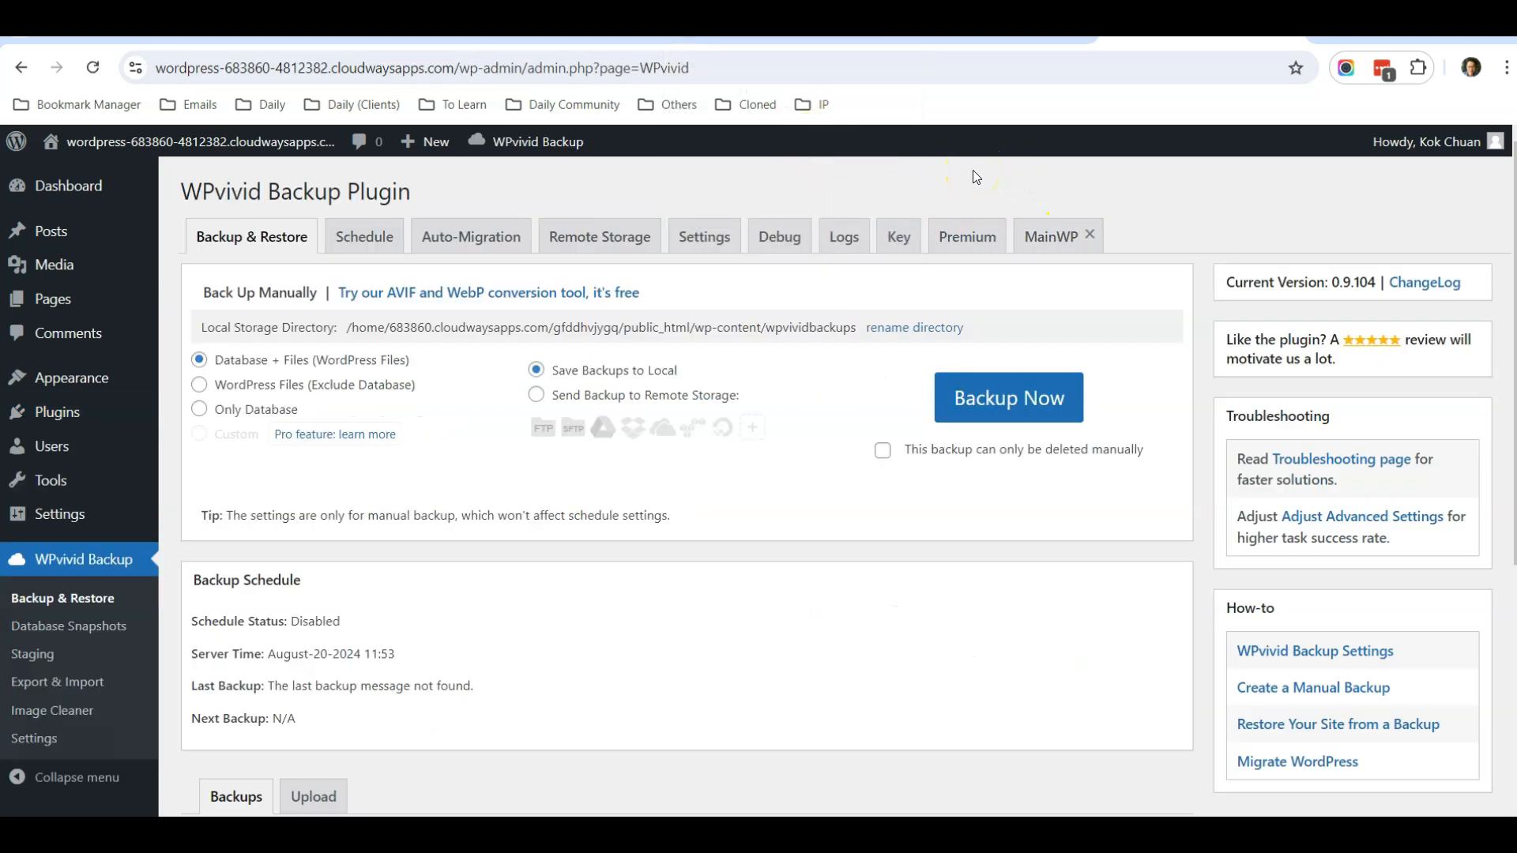
pyautogui.moveTo(921, 181)
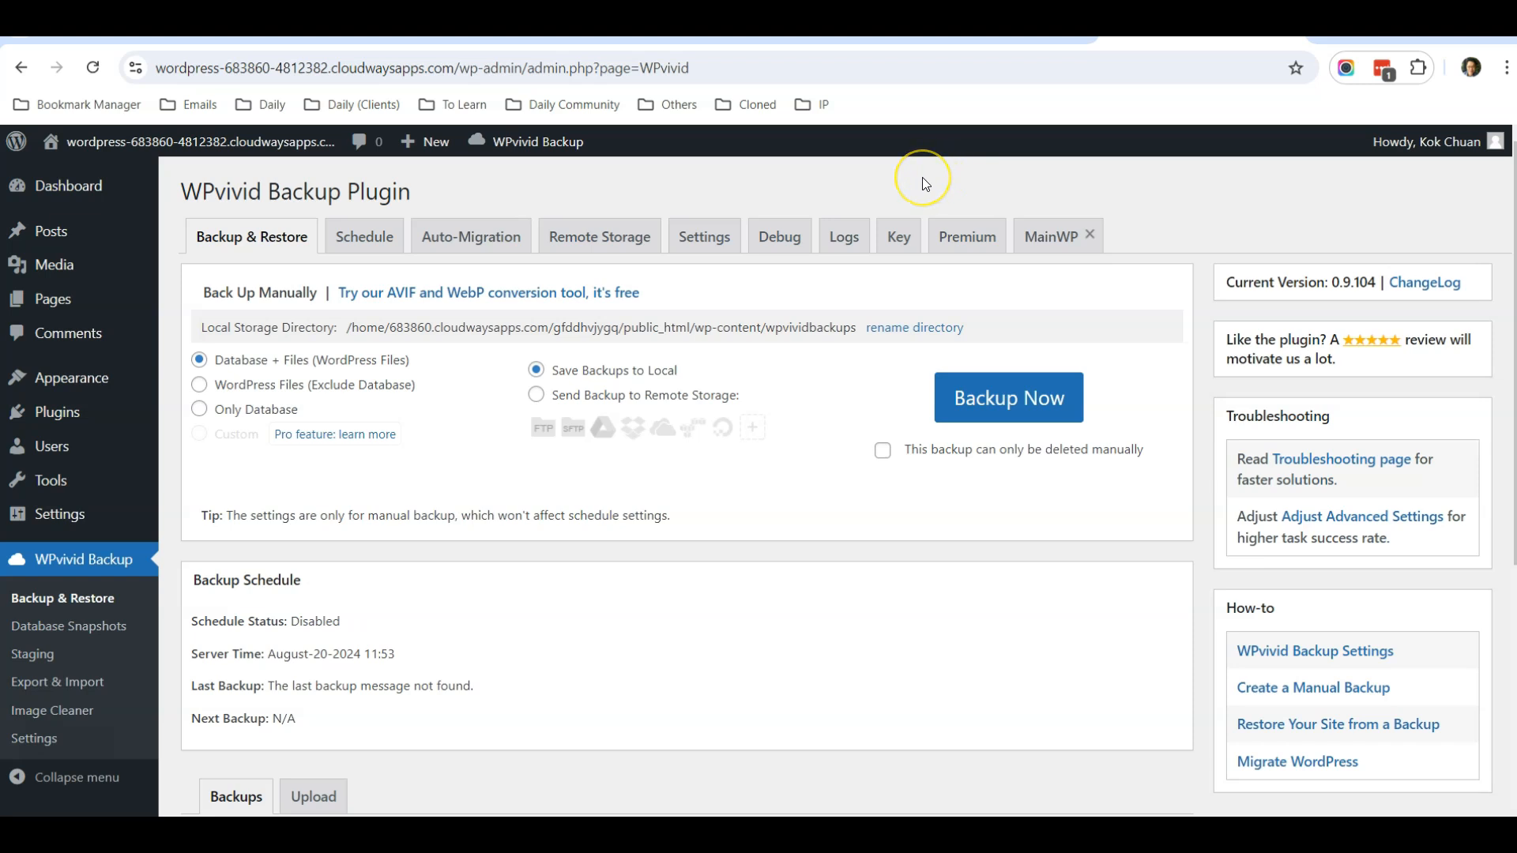
pyautogui.moveTo(922, 180)
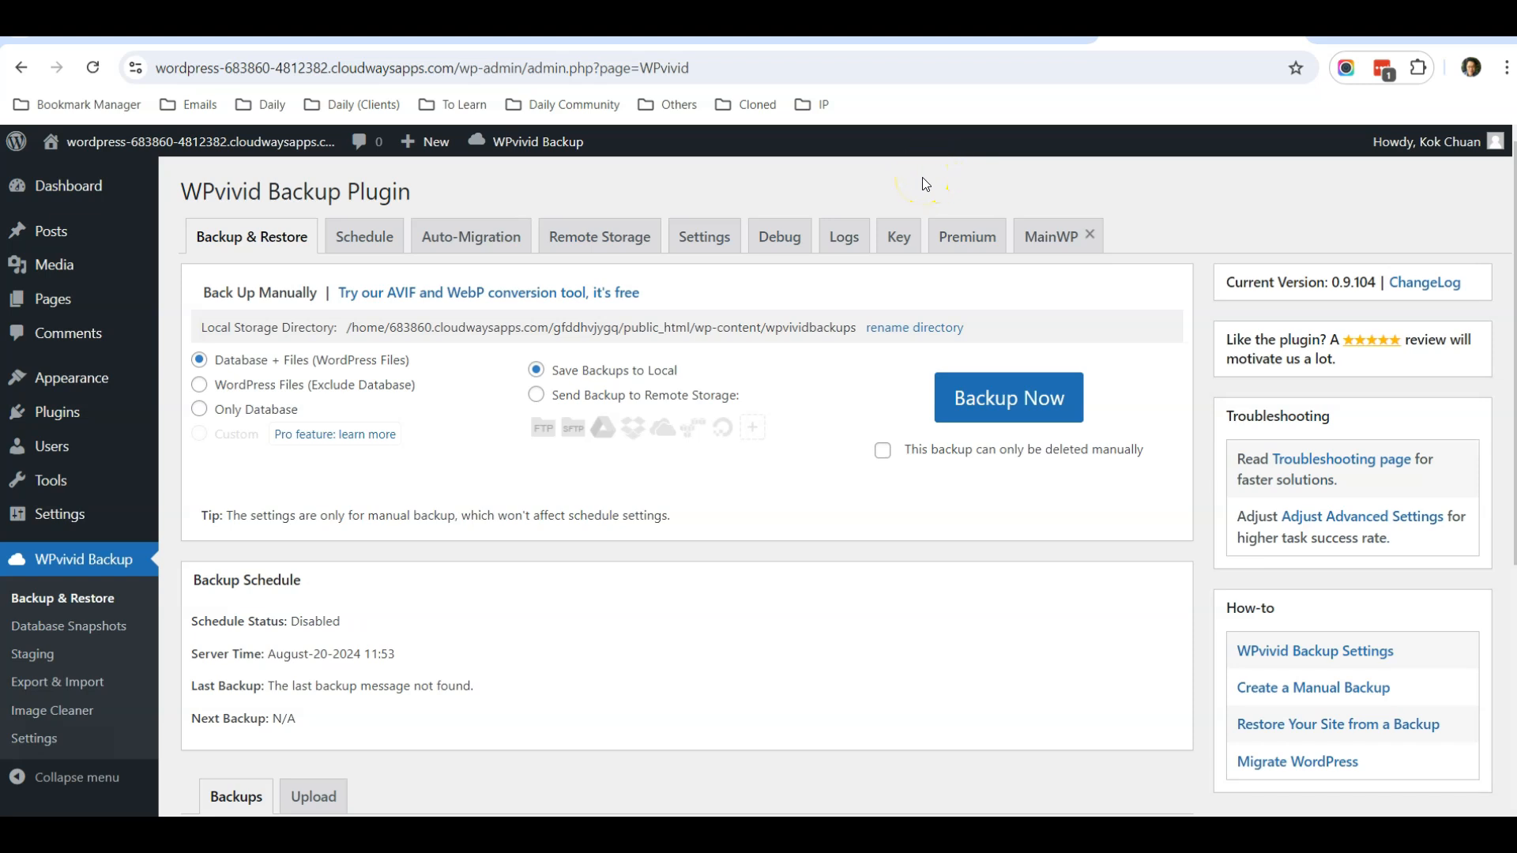
pyautogui.click(898, 235)
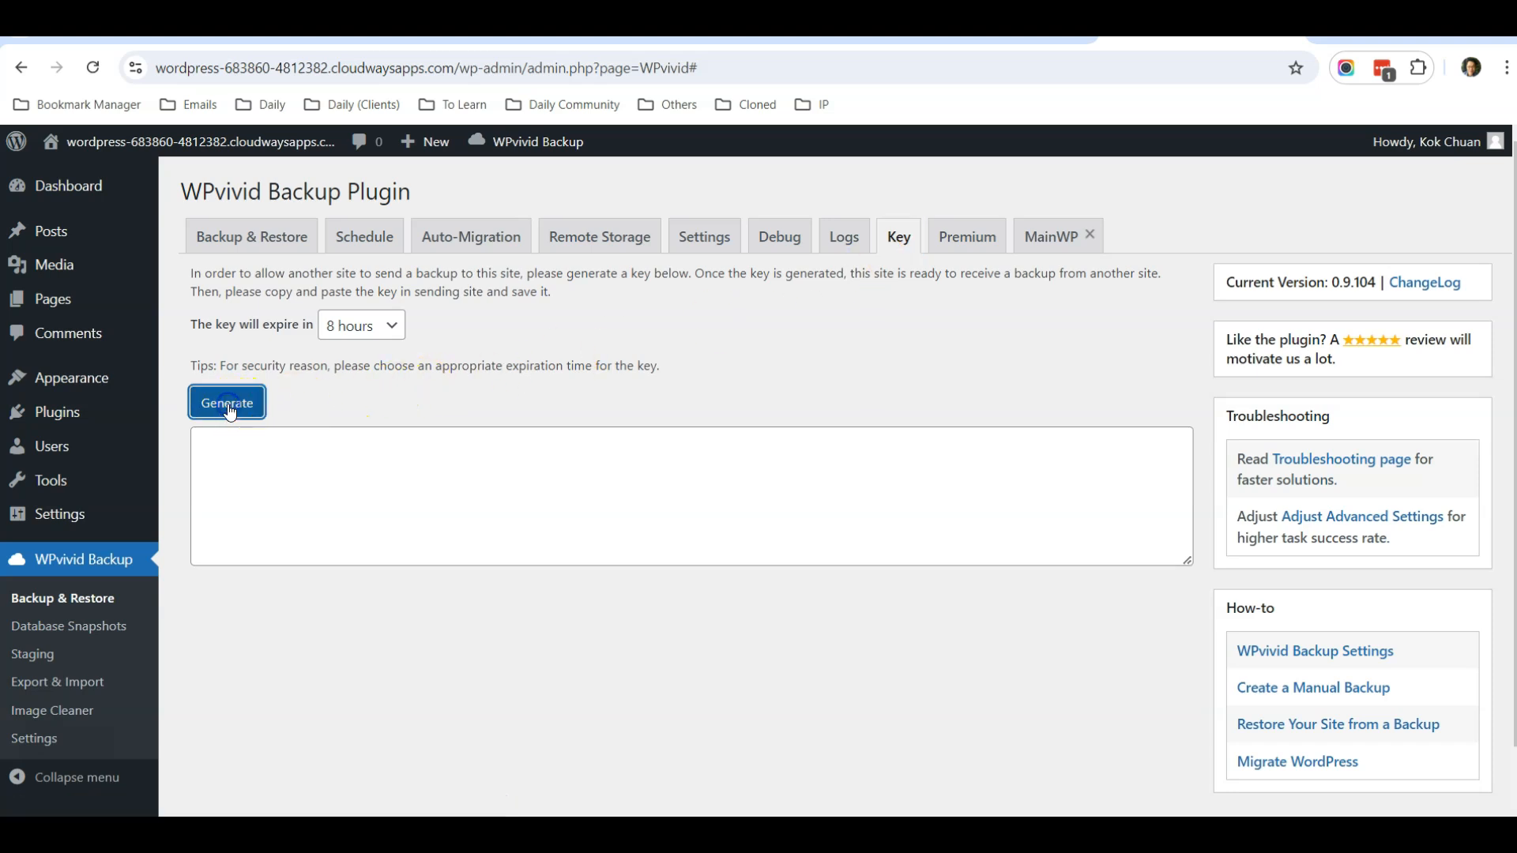
pyautogui.click(226, 403)
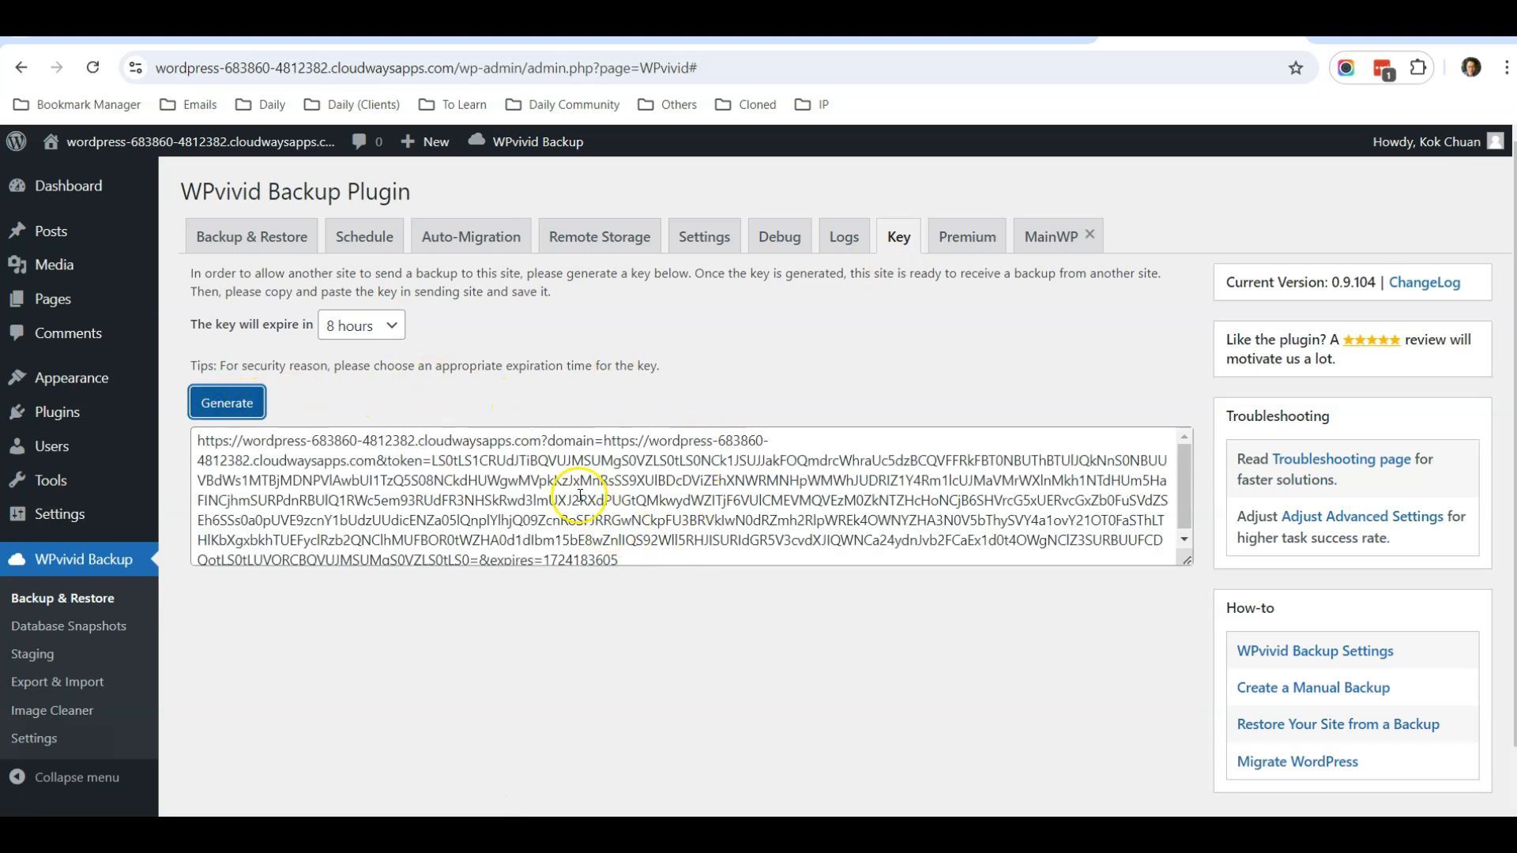
pyautogui.rightClick(580, 498)
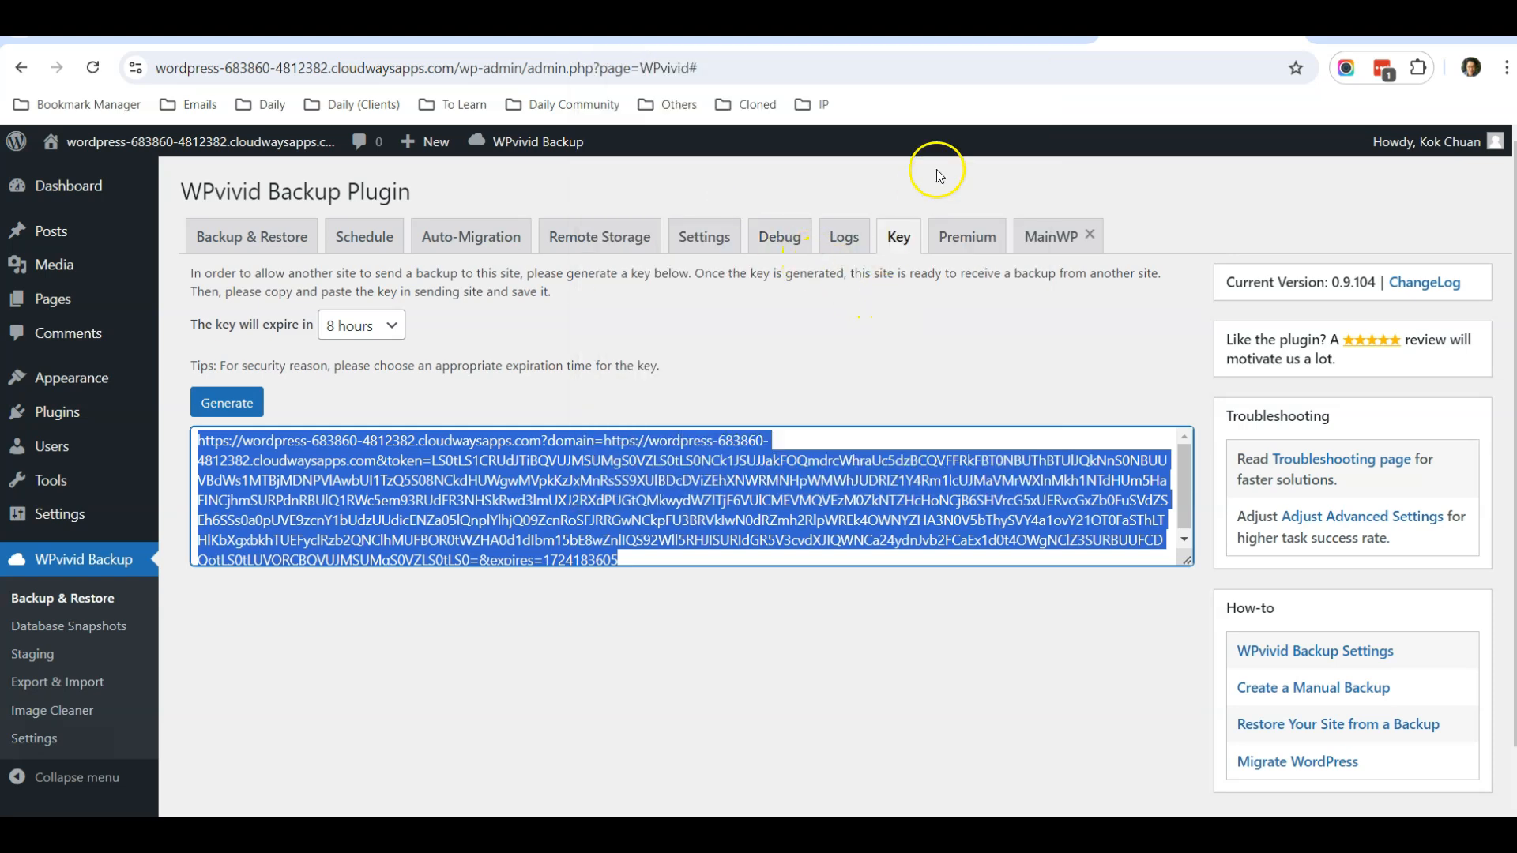
pyautogui.moveTo(937, 174)
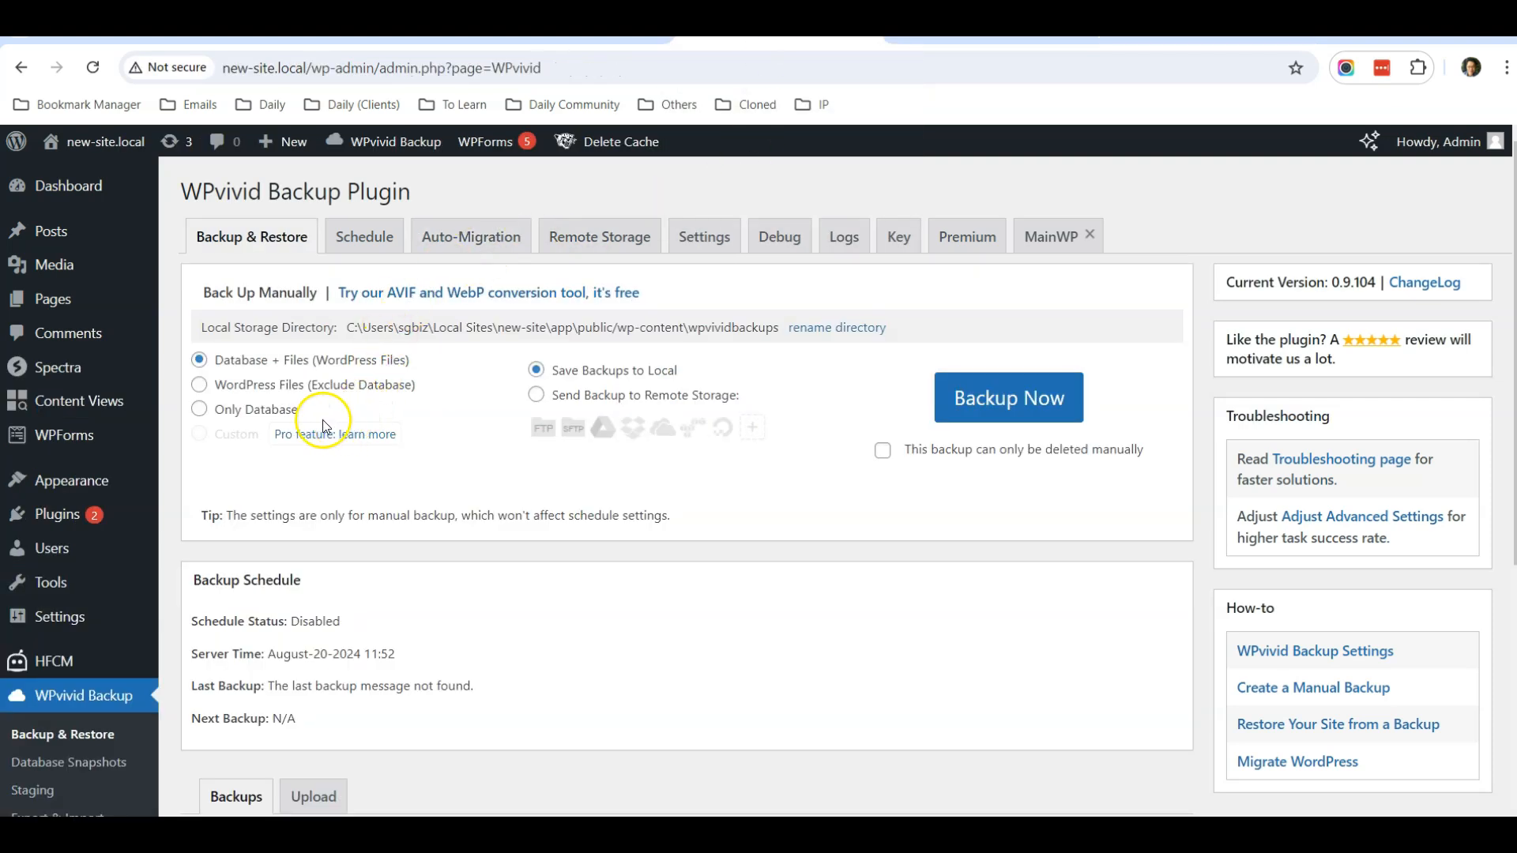
pyautogui.moveTo(257, 244)
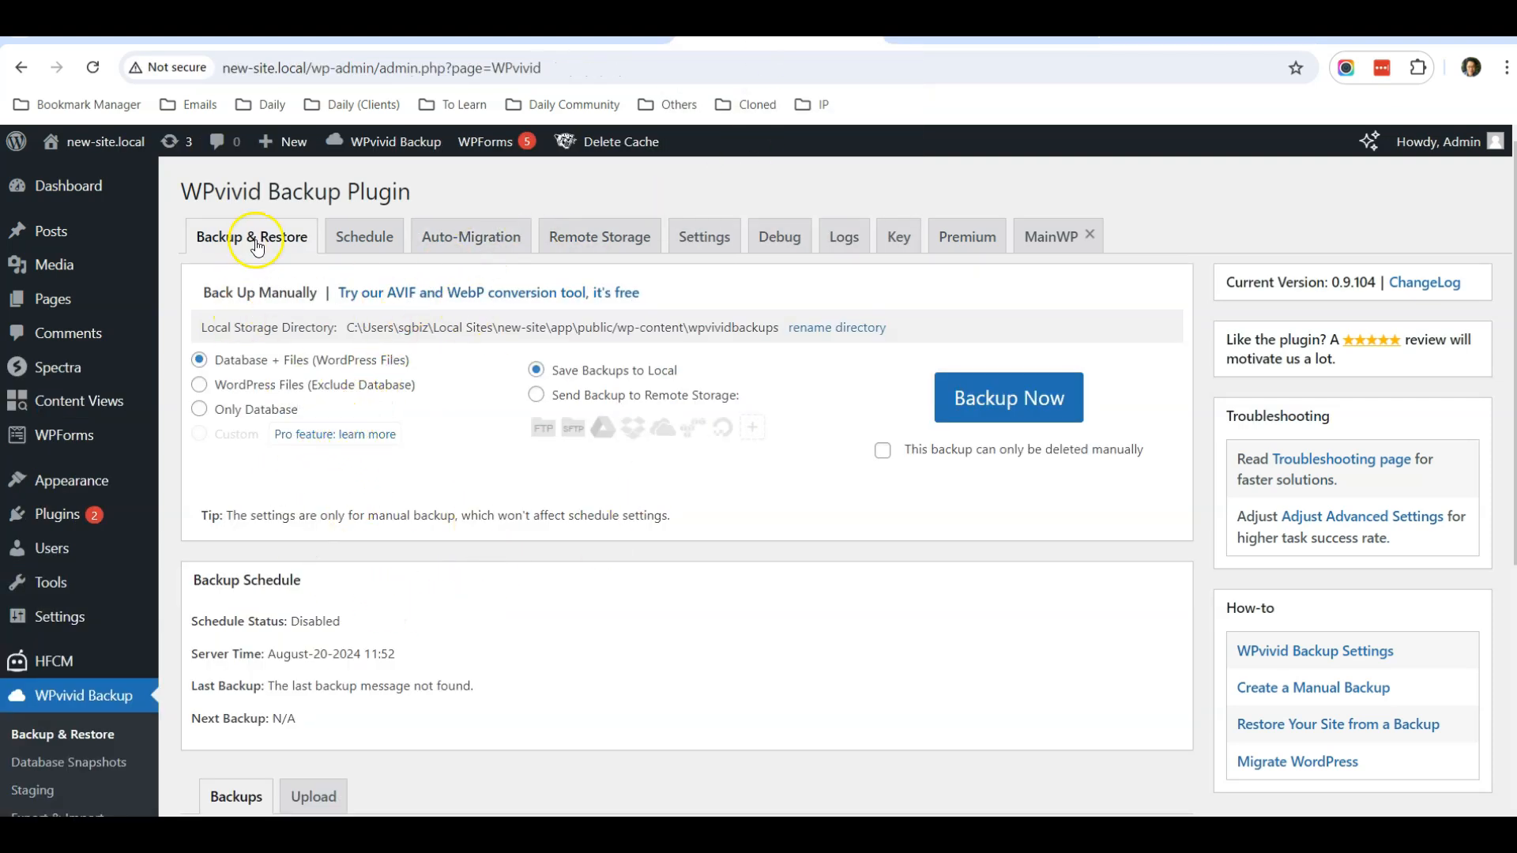
pyautogui.moveTo(471, 235)
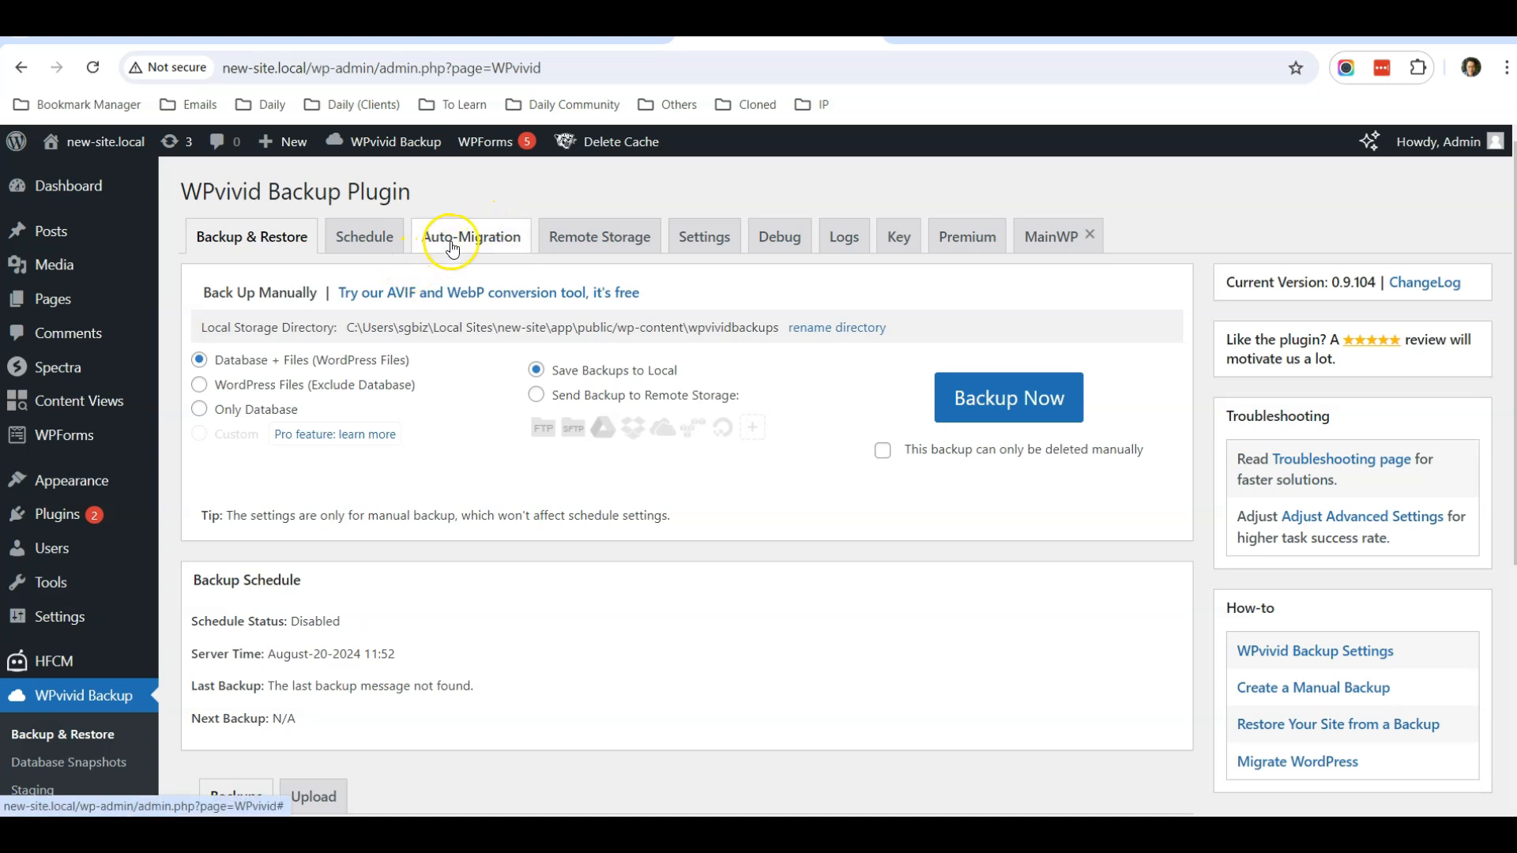
# Step: Paste the Cloudways key into the local site's Auto-Migration box and save the connection
pyautogui.click(471, 236)
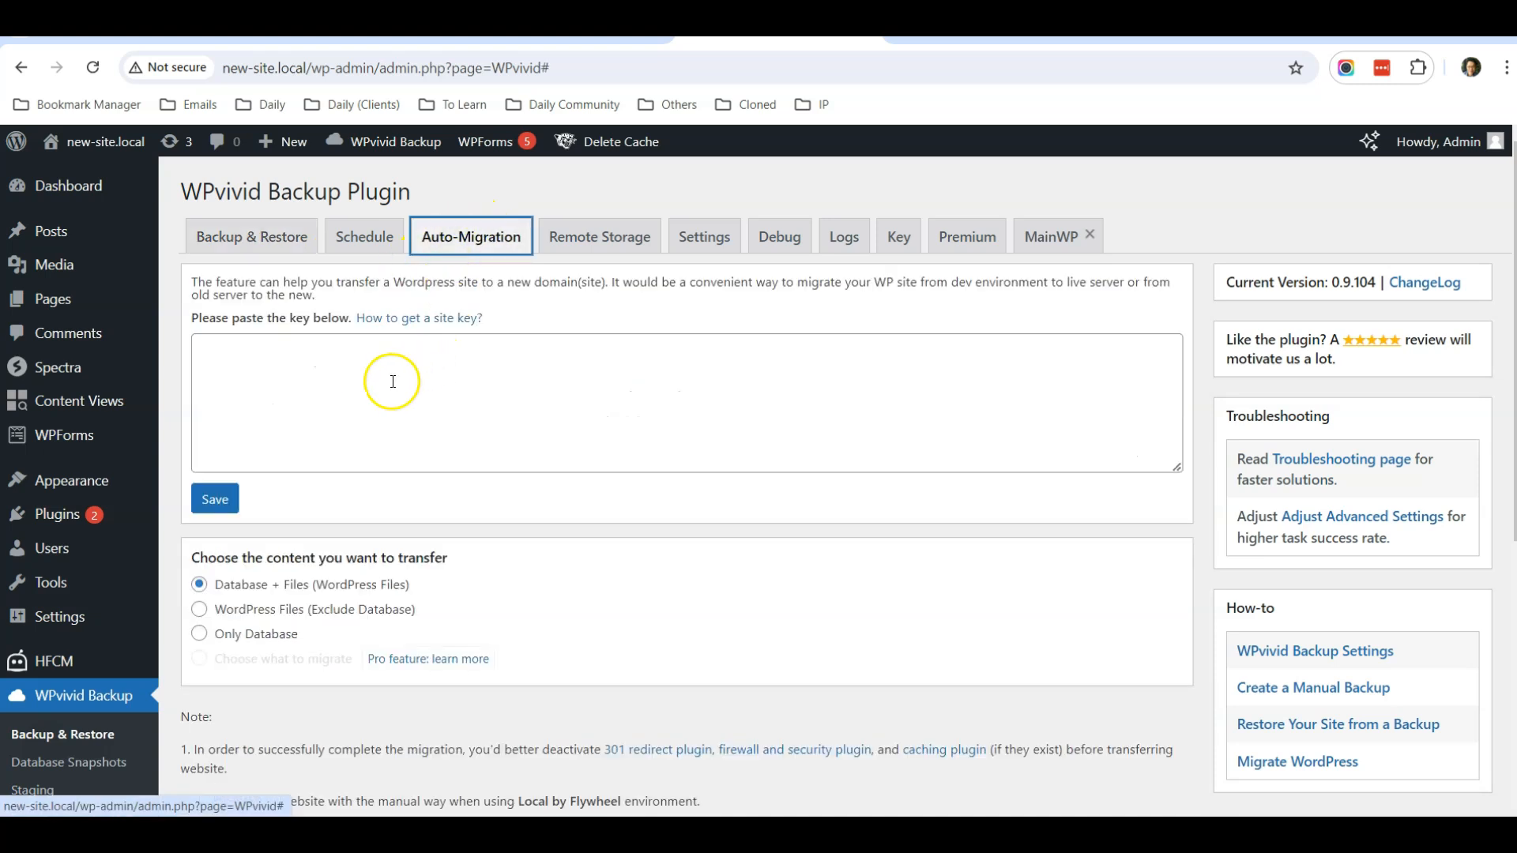
pyautogui.rightClick(346, 377)
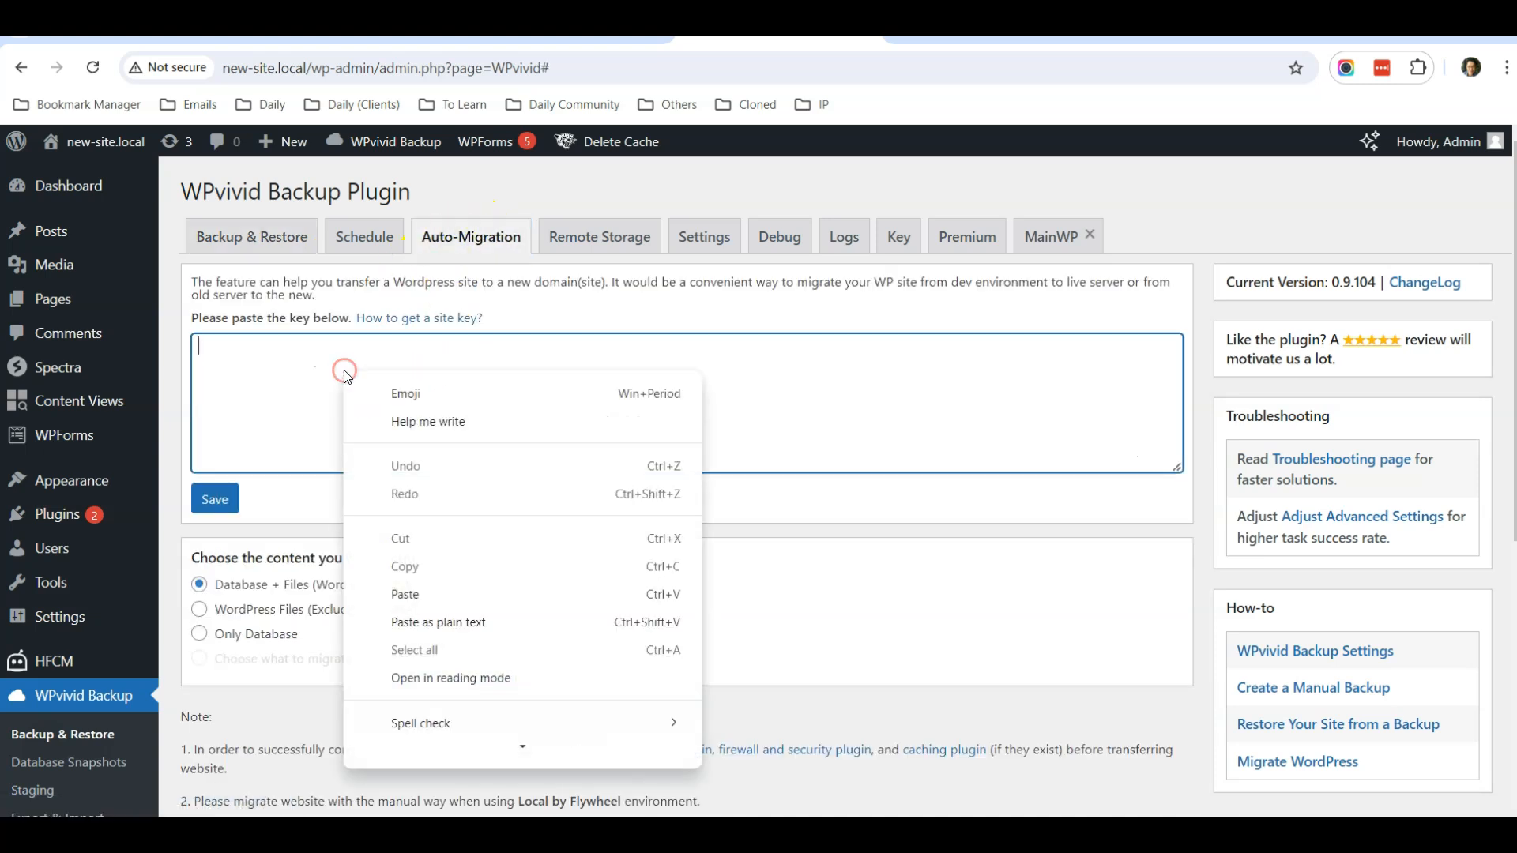
pyautogui.click(407, 594)
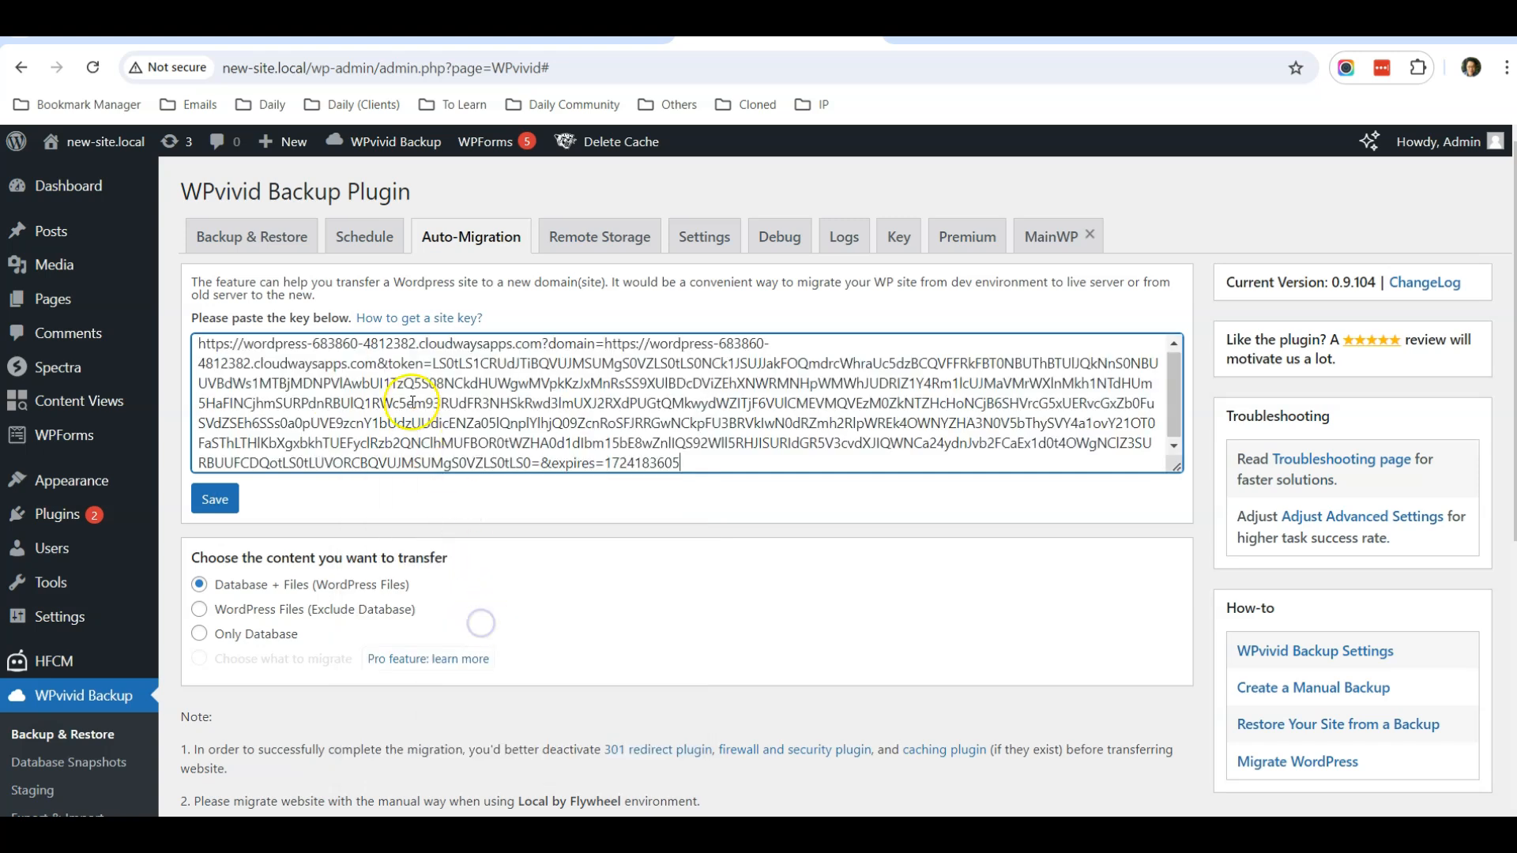
pyautogui.click(213, 500)
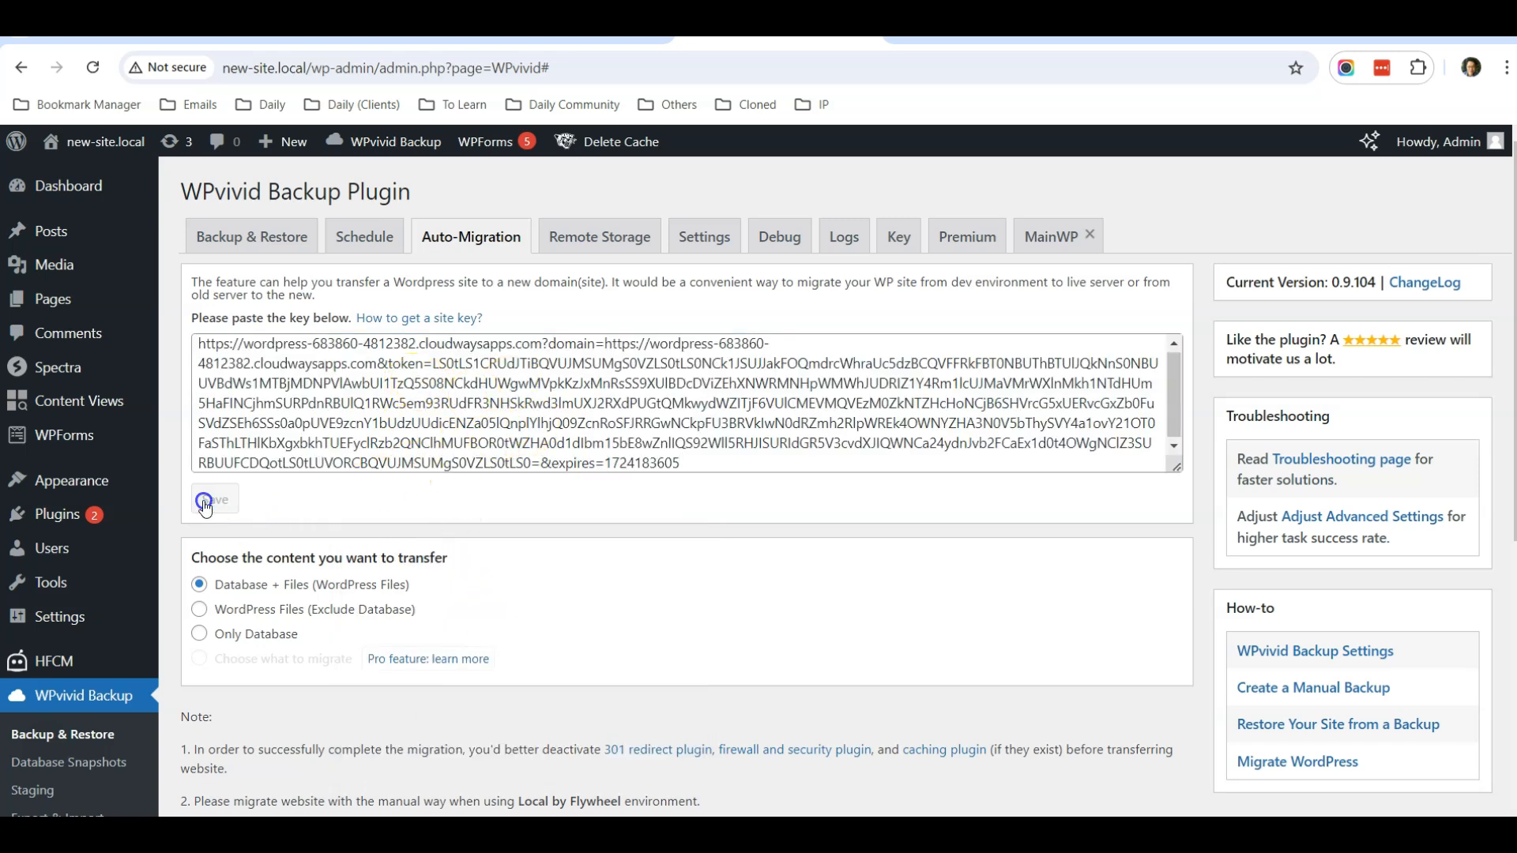
pyautogui.click(214, 501)
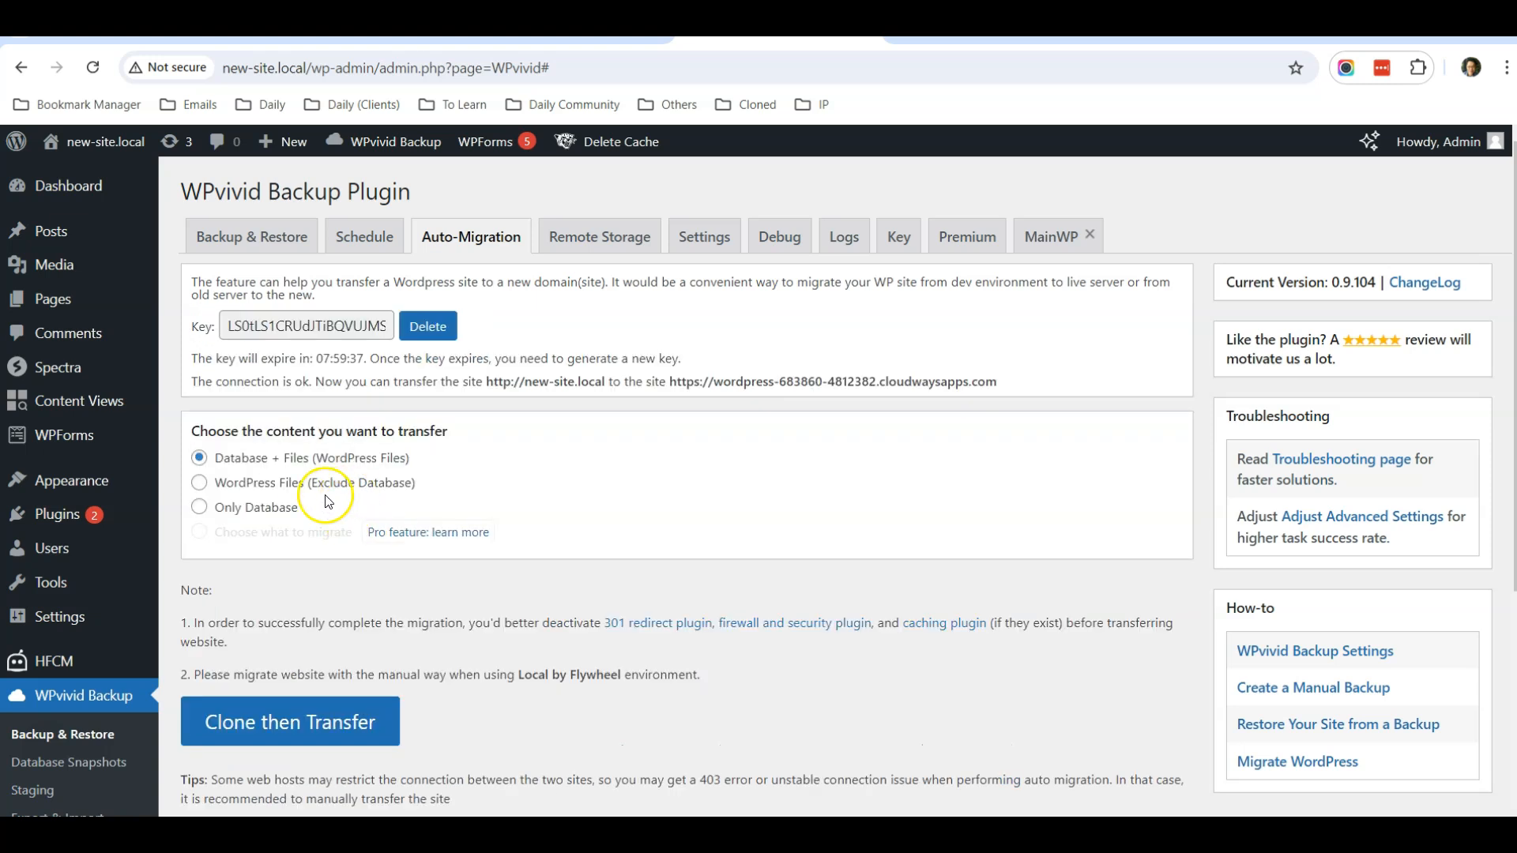
pyautogui.scroll(-3)
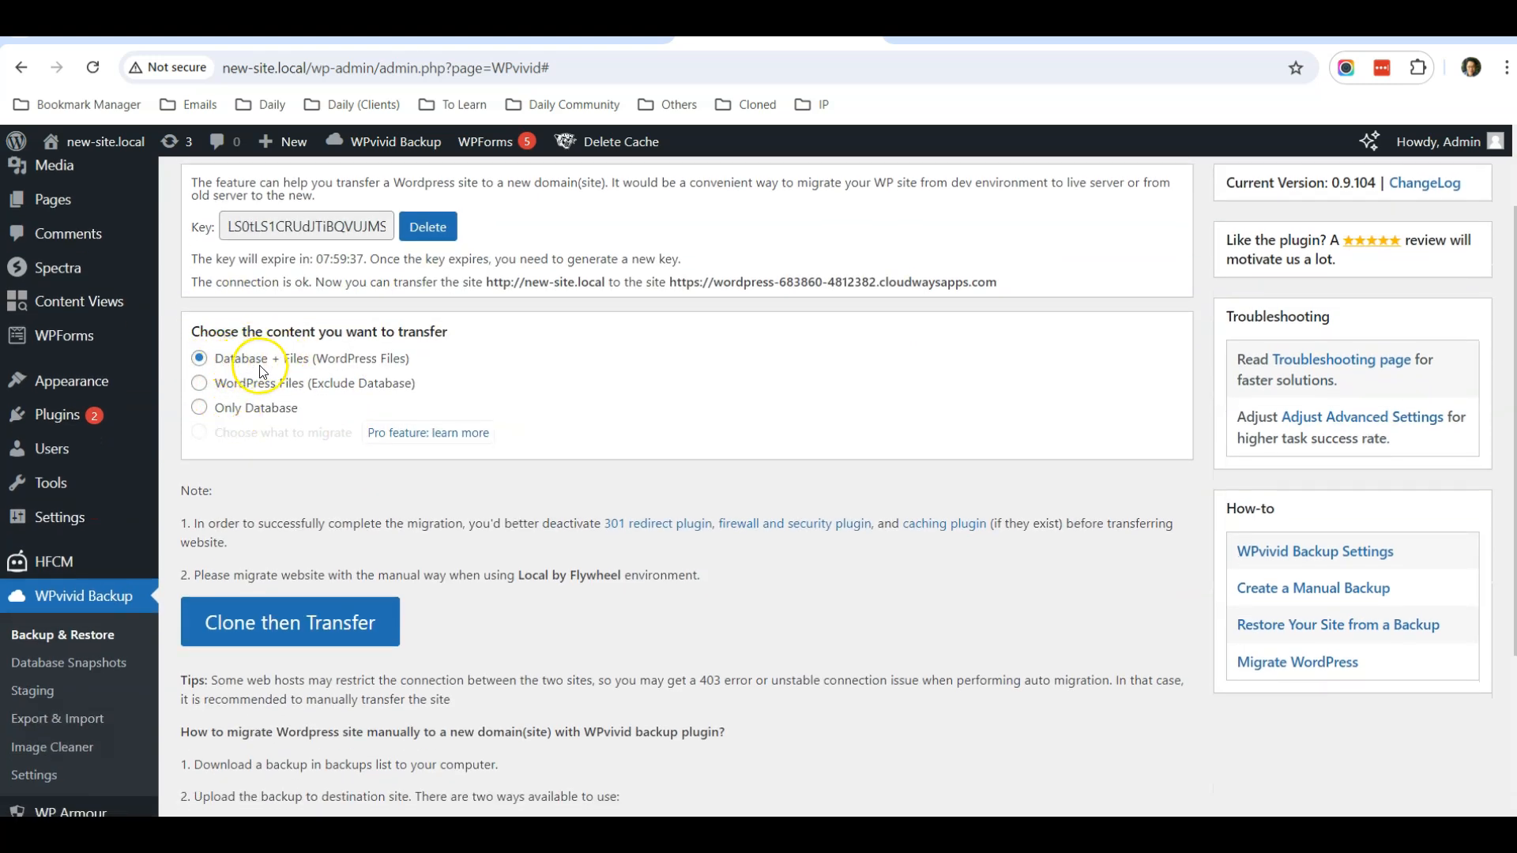
pyautogui.moveTo(381, 350)
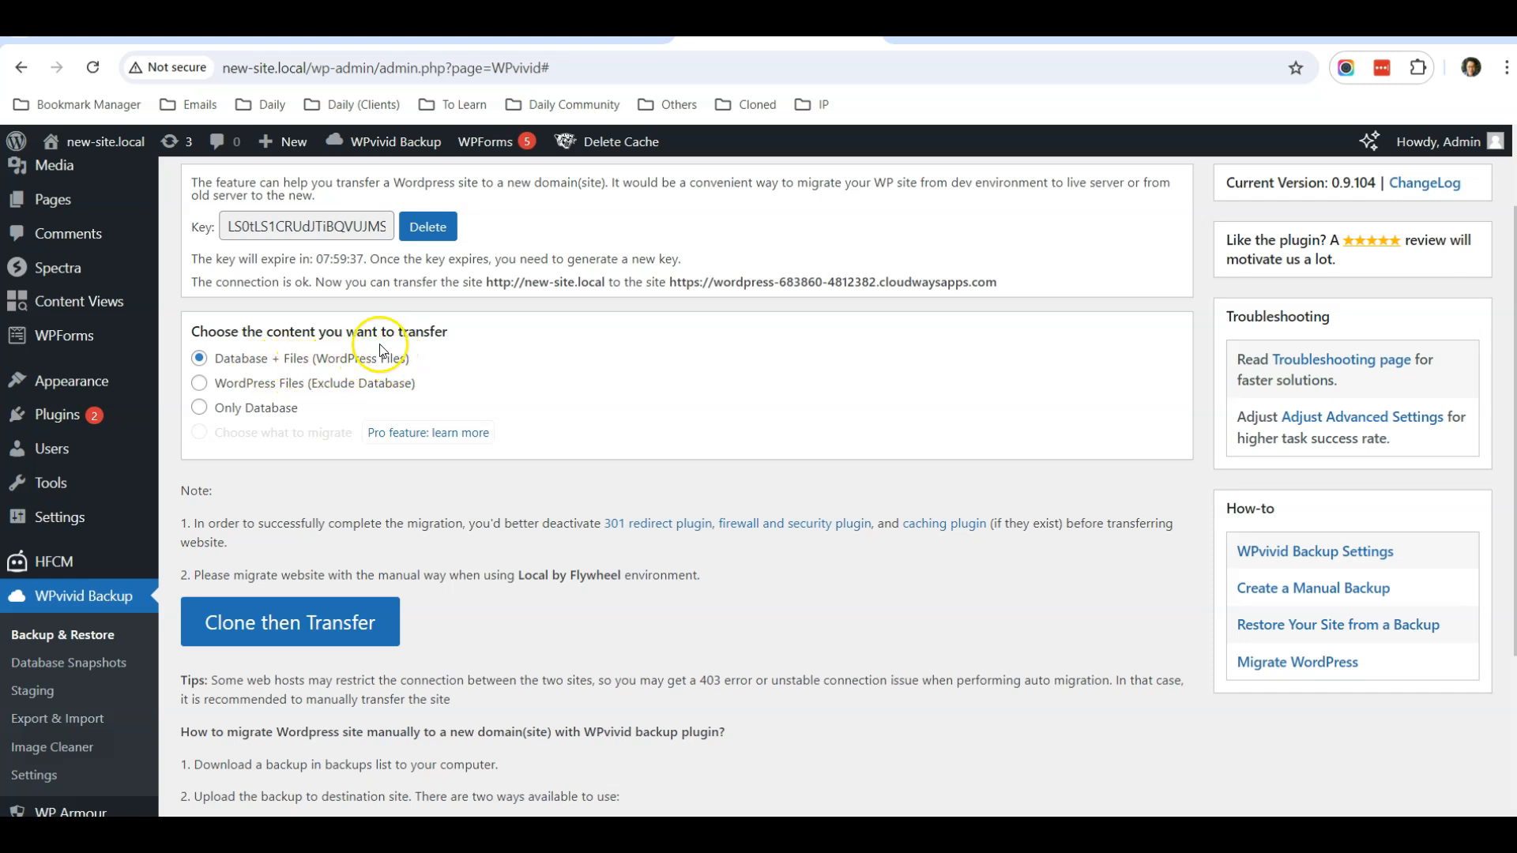
pyautogui.moveTo(320, 358)
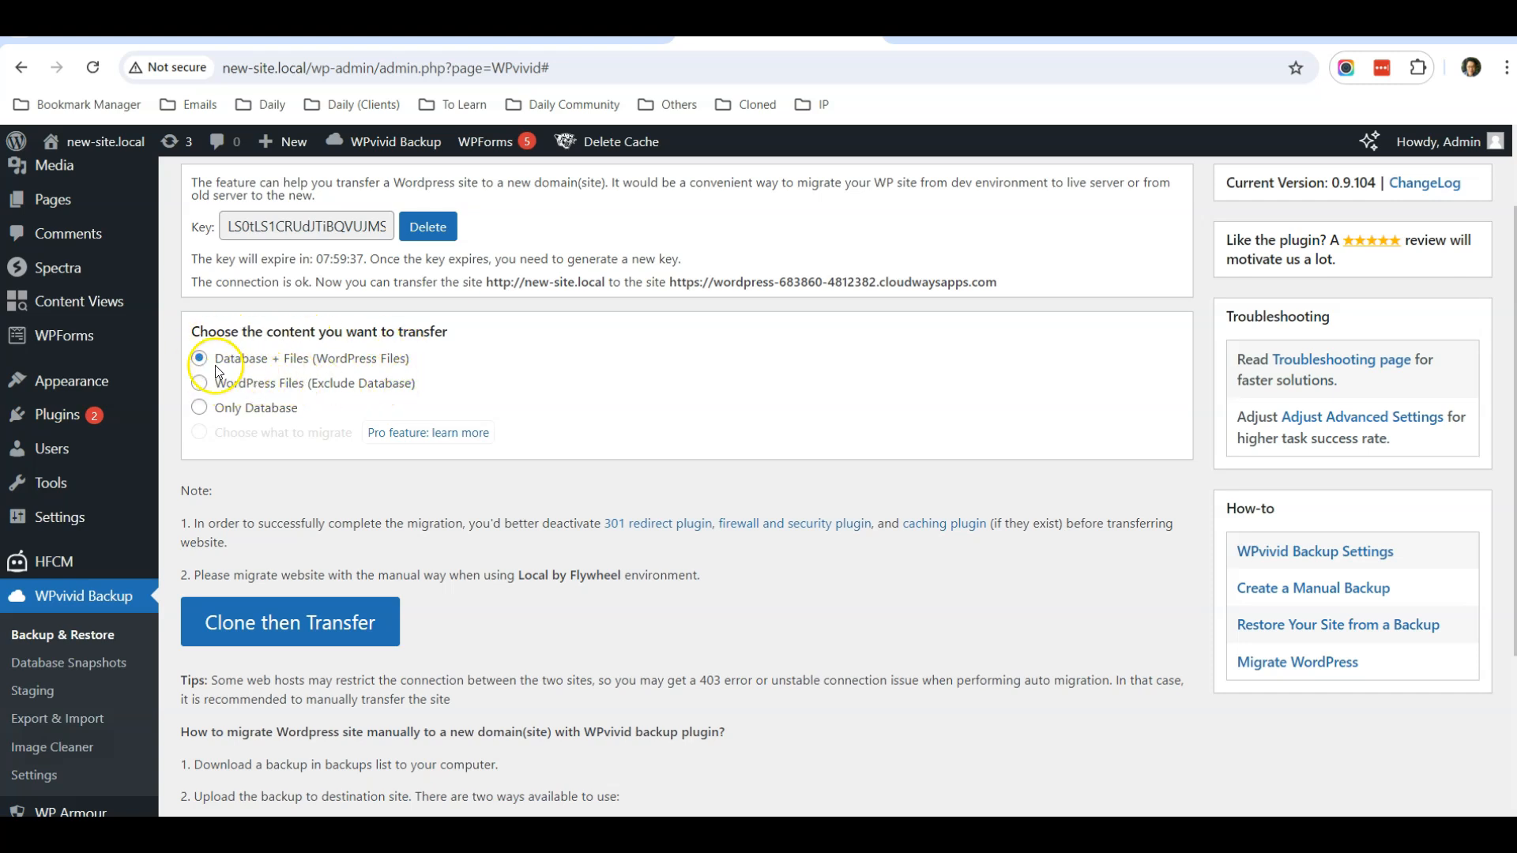
pyautogui.scroll(-3)
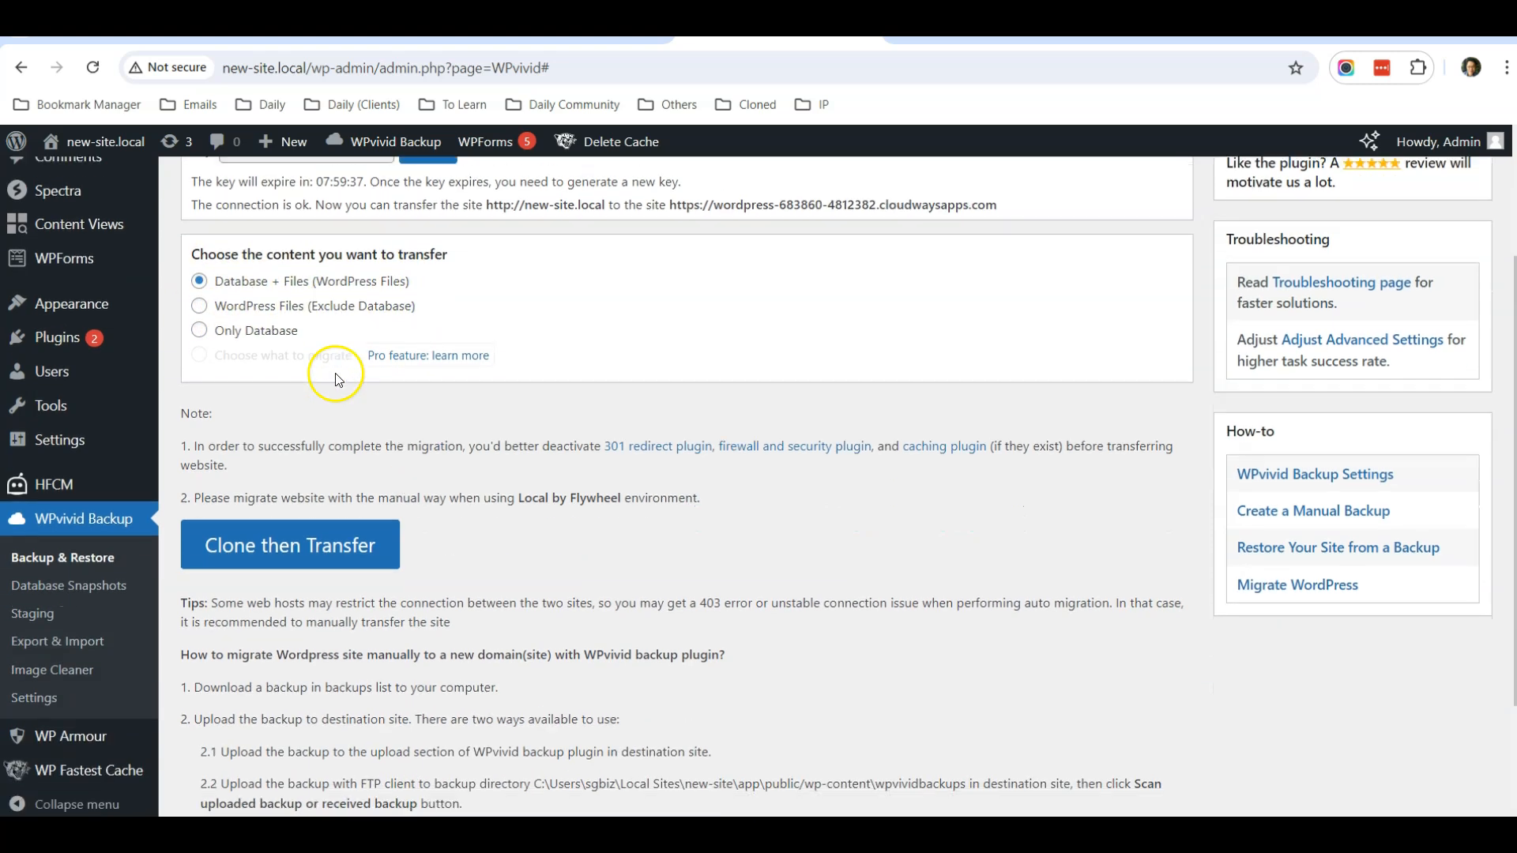
pyautogui.scroll(-3)
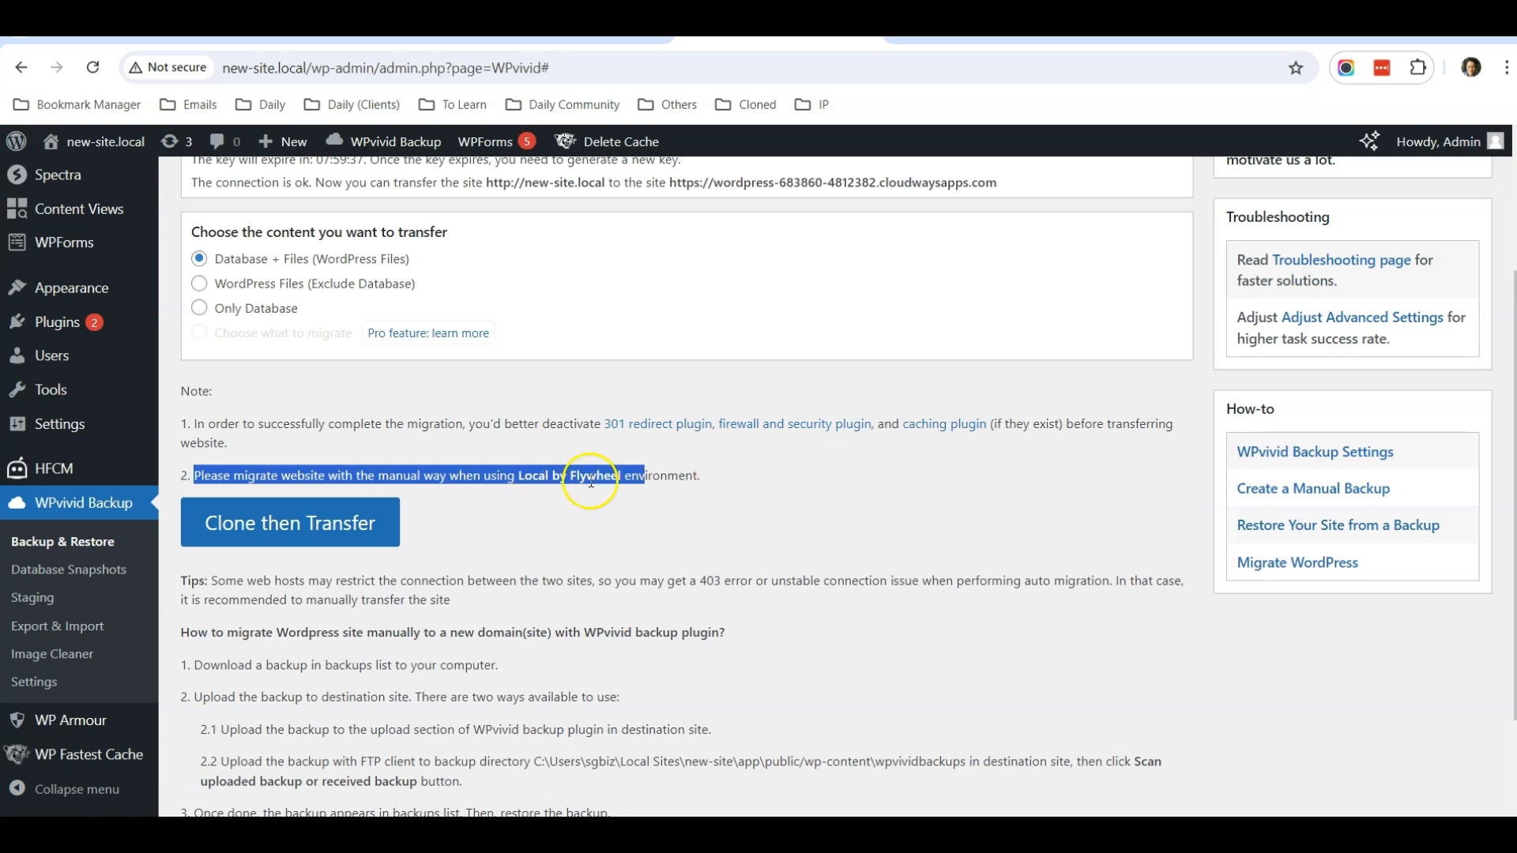
pyautogui.scroll(3)
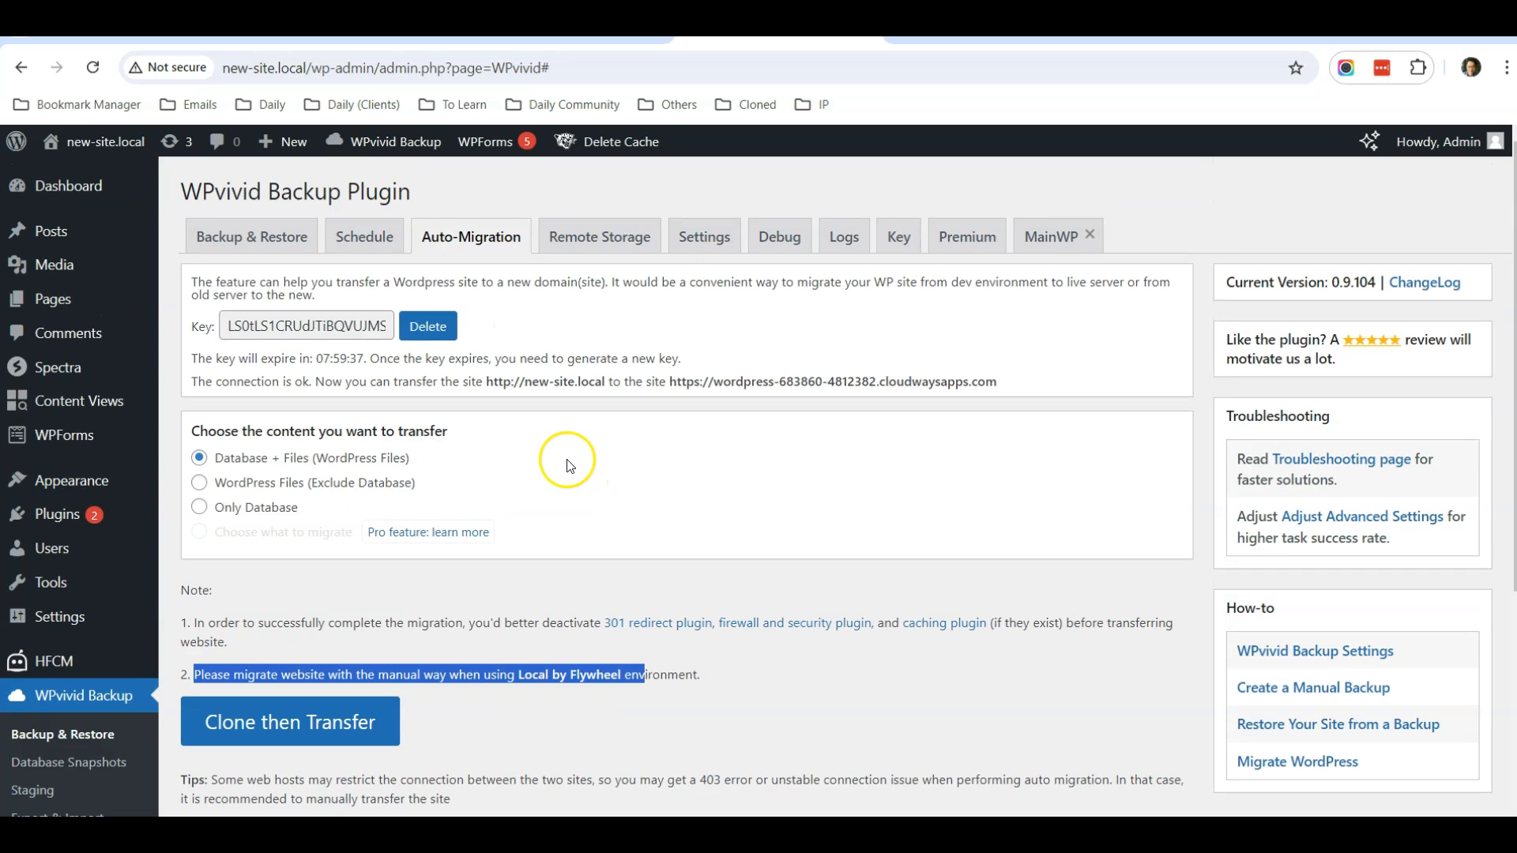
pyautogui.moveTo(547, 567)
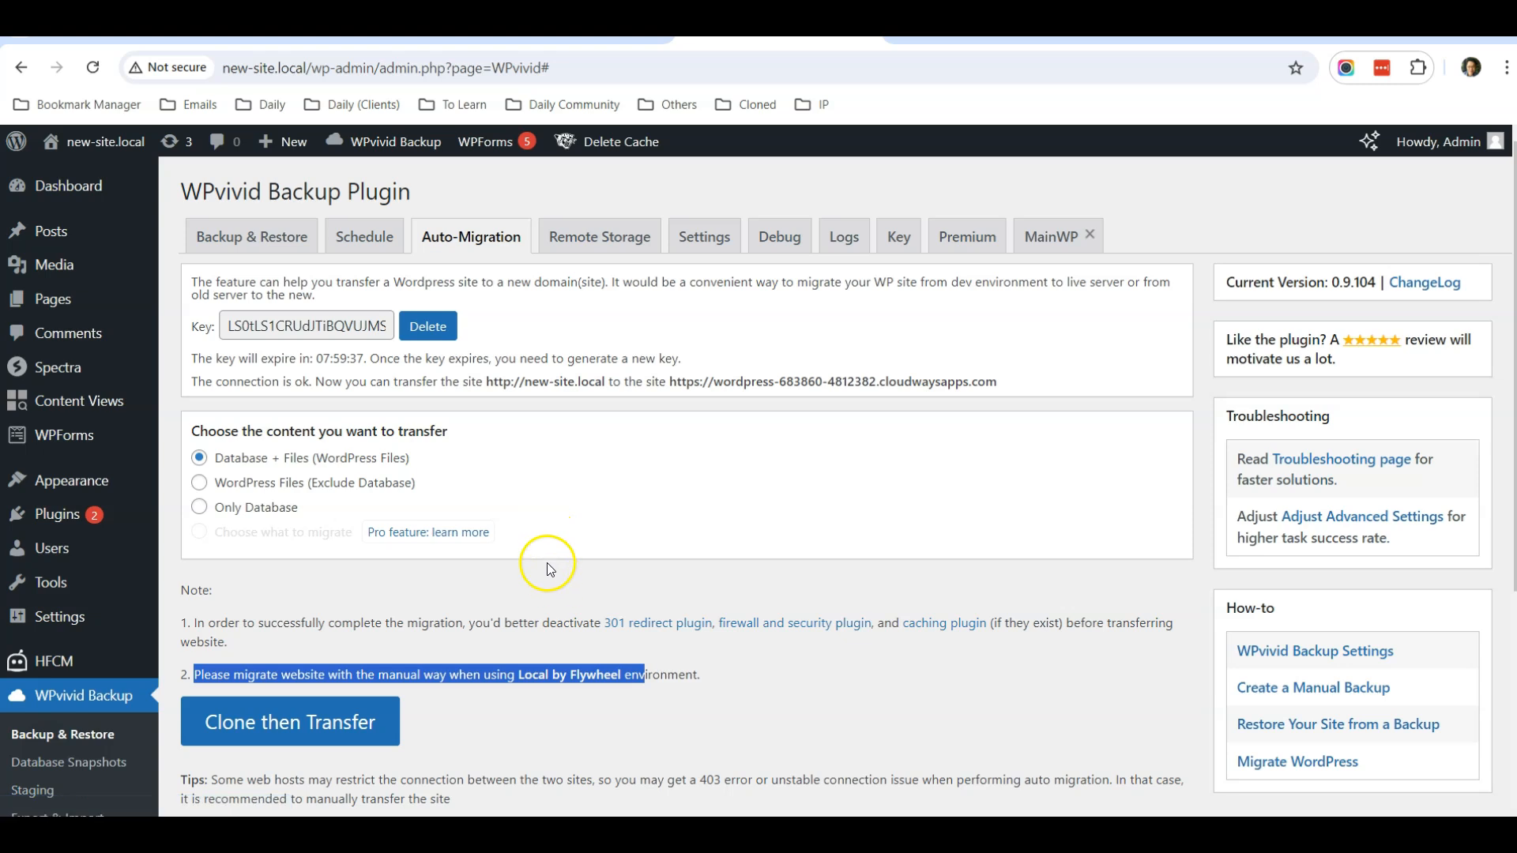
pyautogui.scroll(-3)
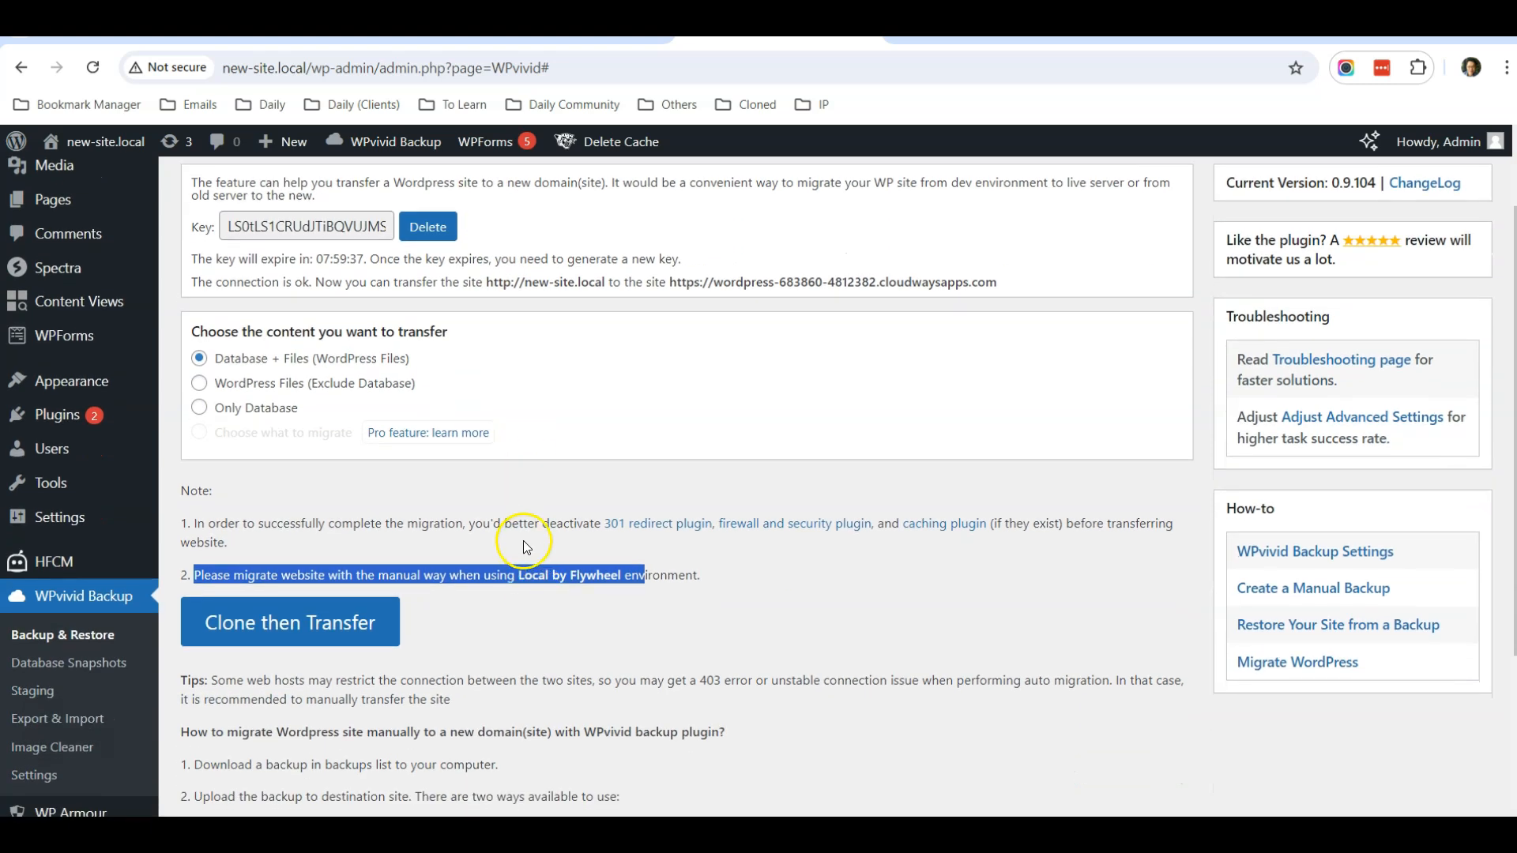
pyautogui.moveTo(716, 578)
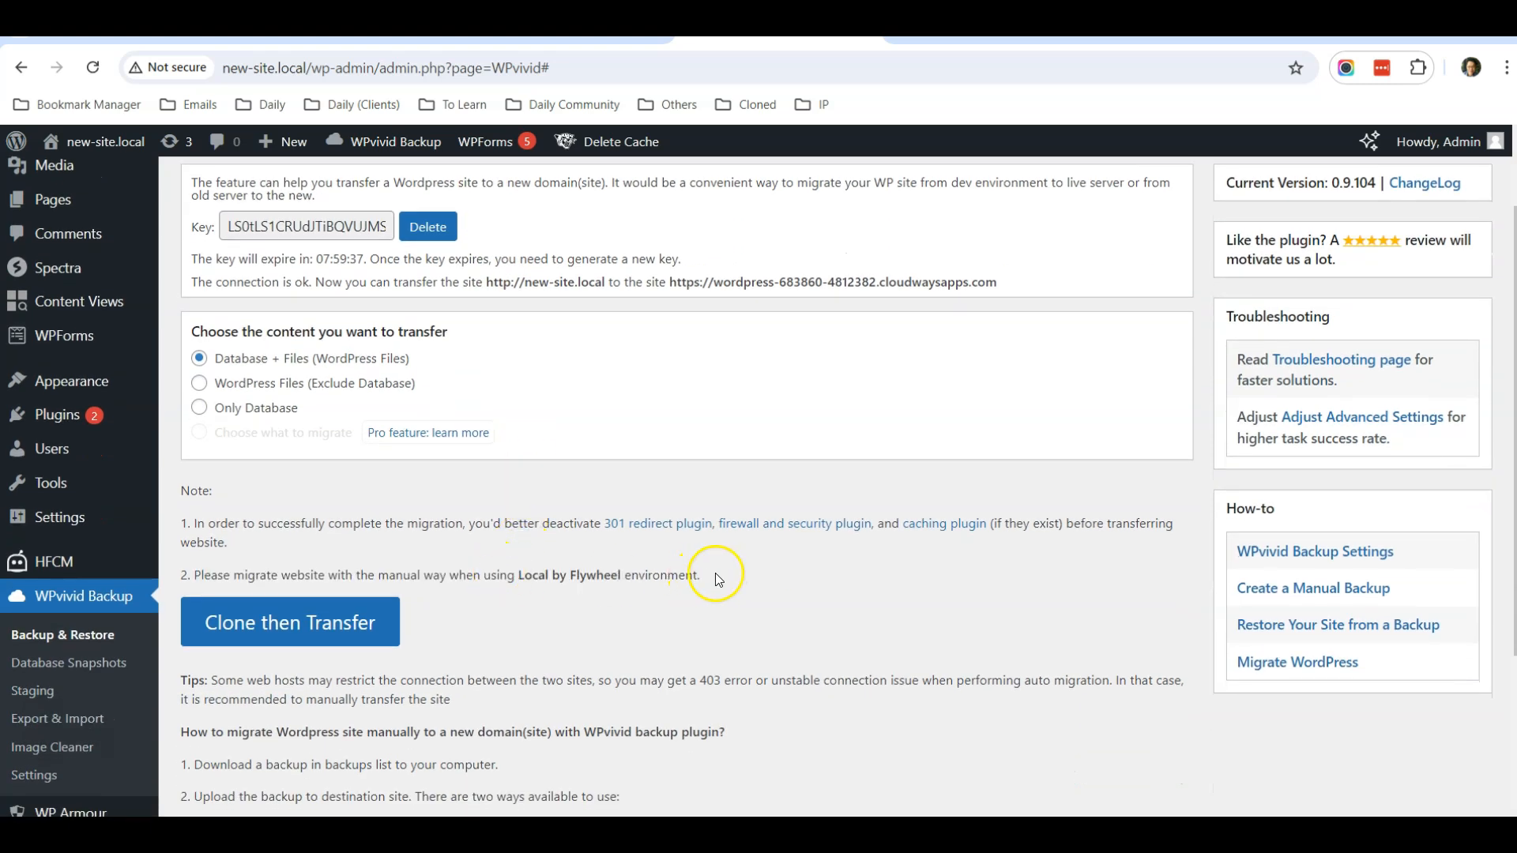
pyautogui.moveTo(500, 571)
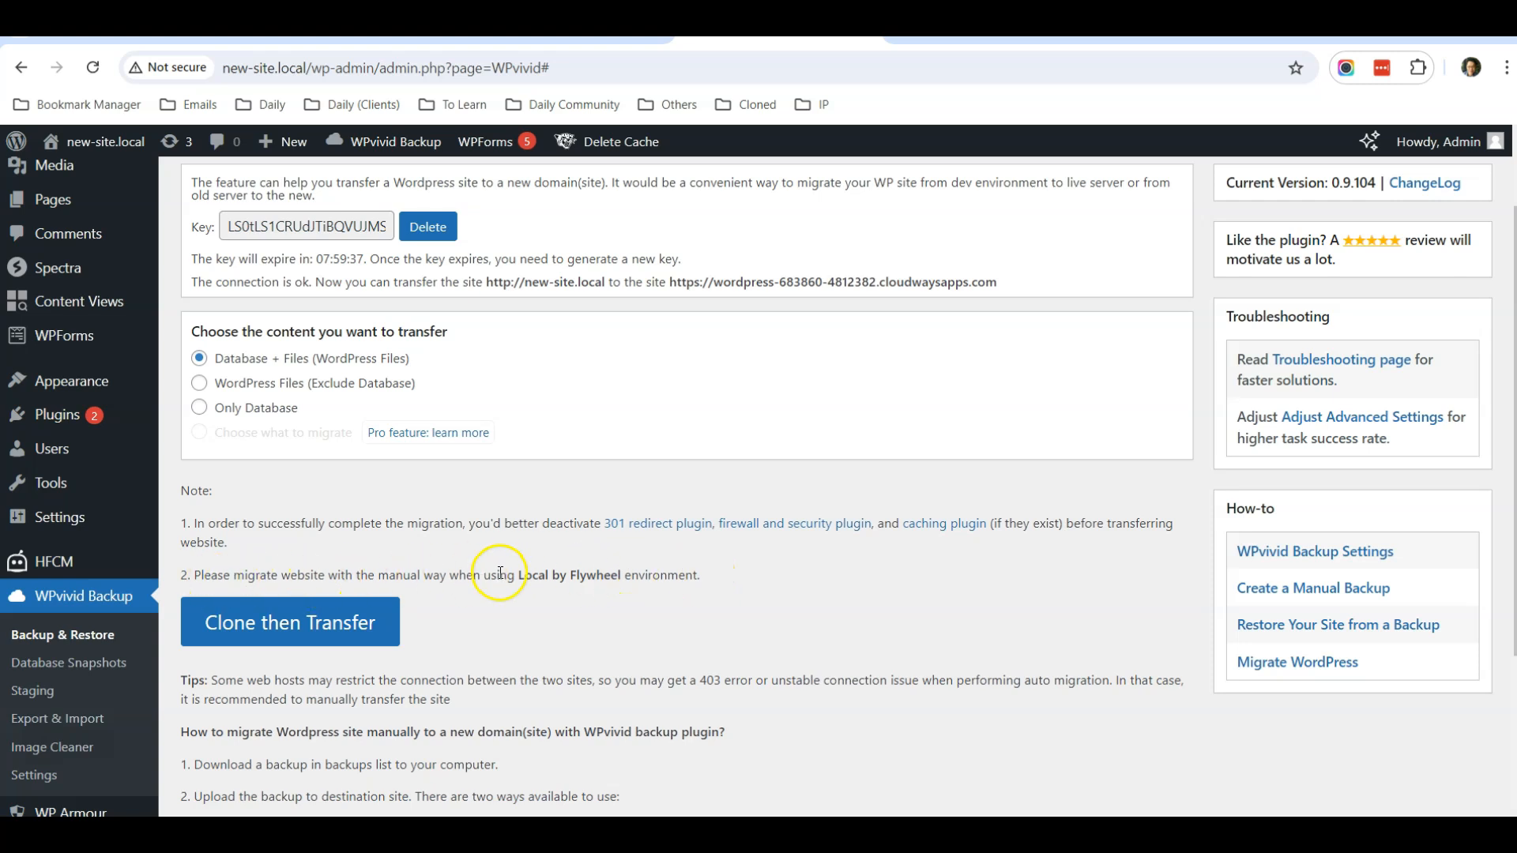
pyautogui.scroll(-3)
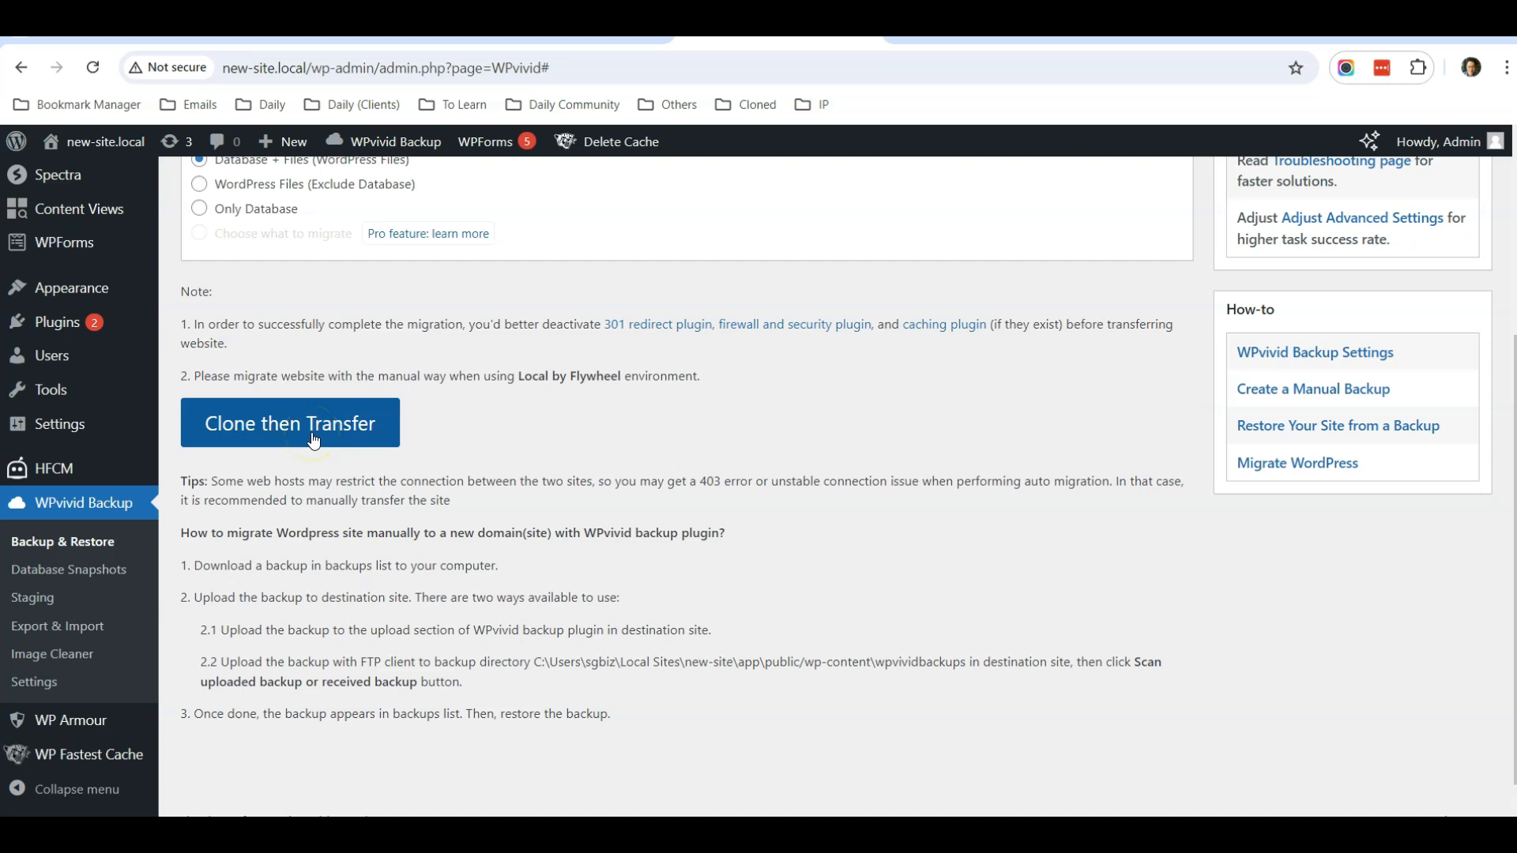
# Step: Run Clone then Transfer of Database + Files from the local site to Cloudways
pyautogui.click(291, 424)
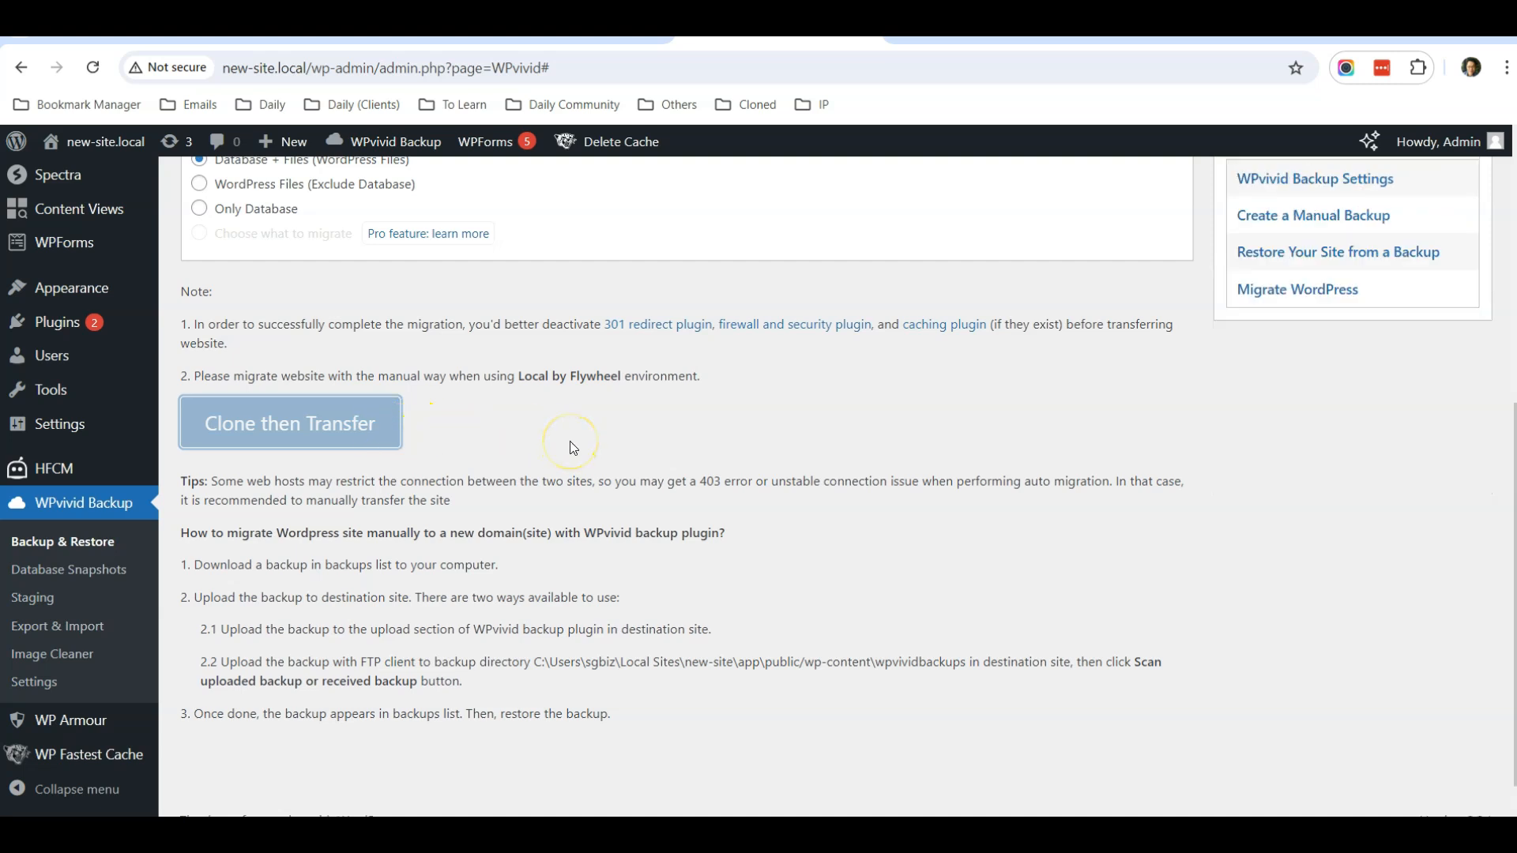
pyautogui.scroll(-3)
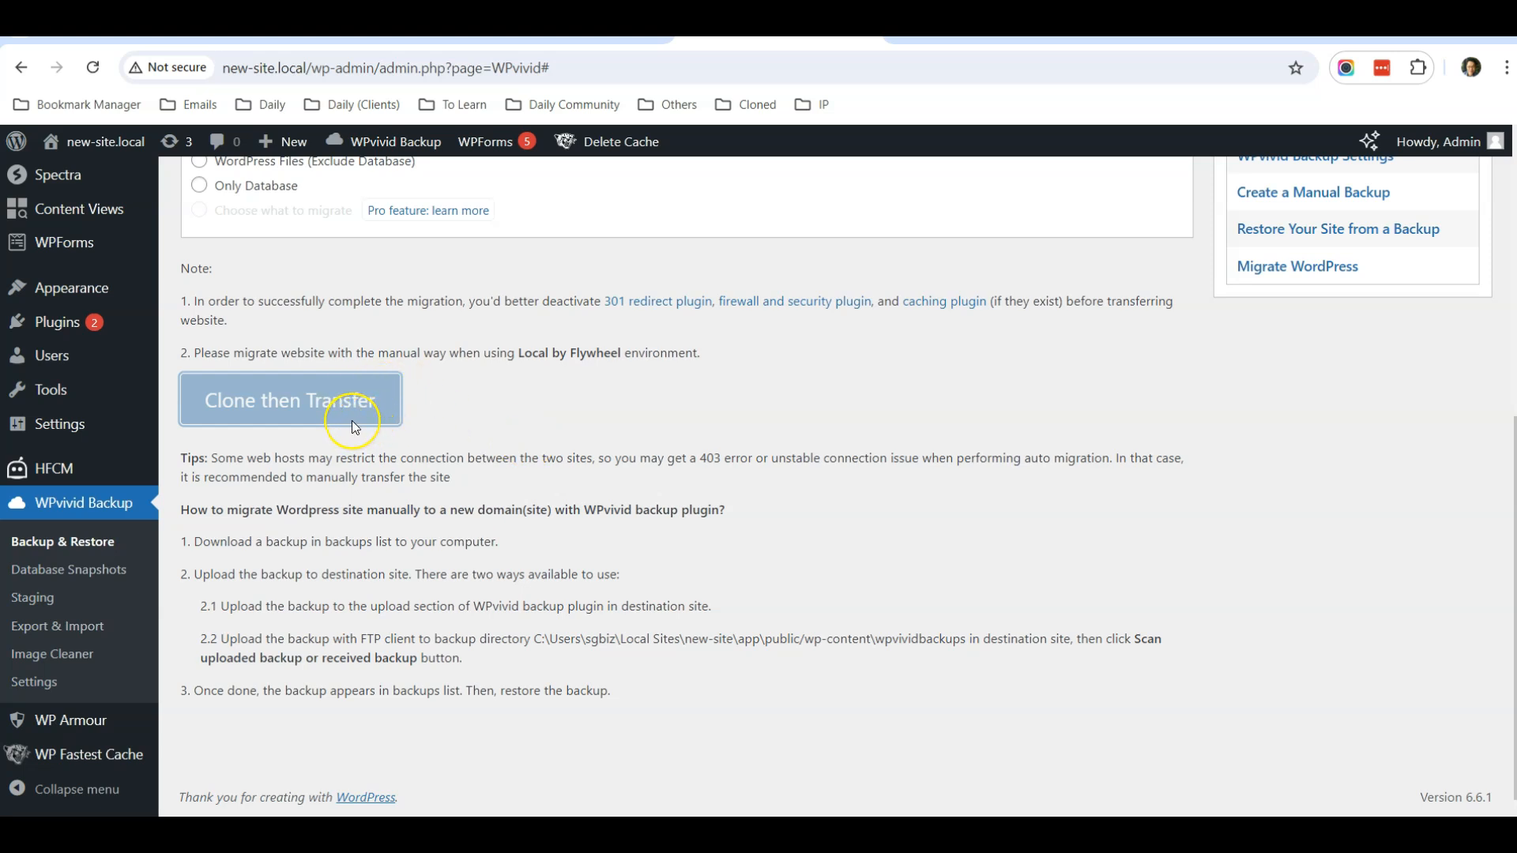
pyautogui.moveTo(678, 398)
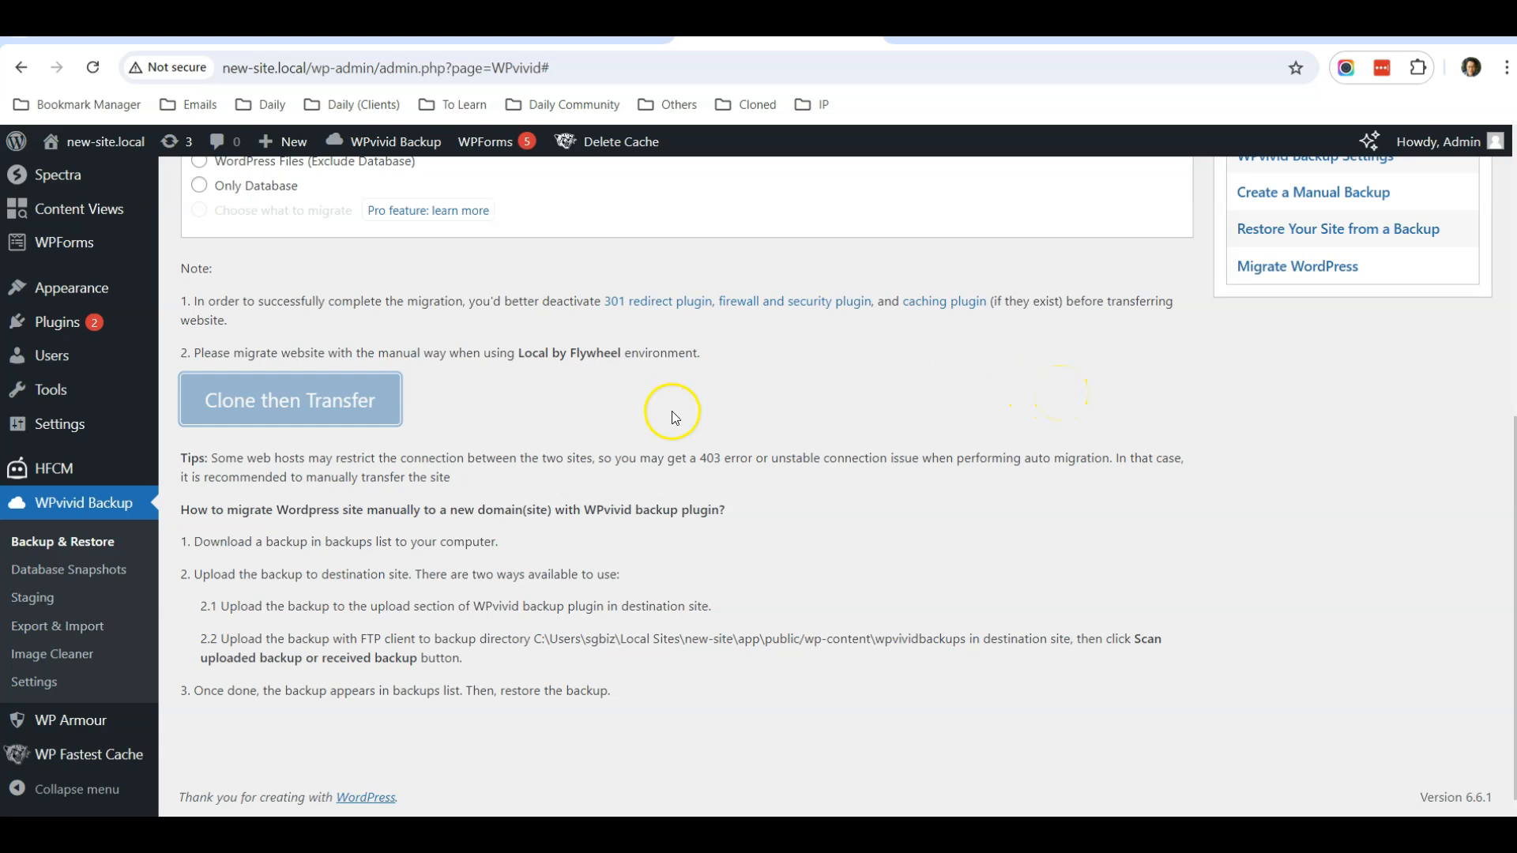
pyautogui.moveTo(411, 432)
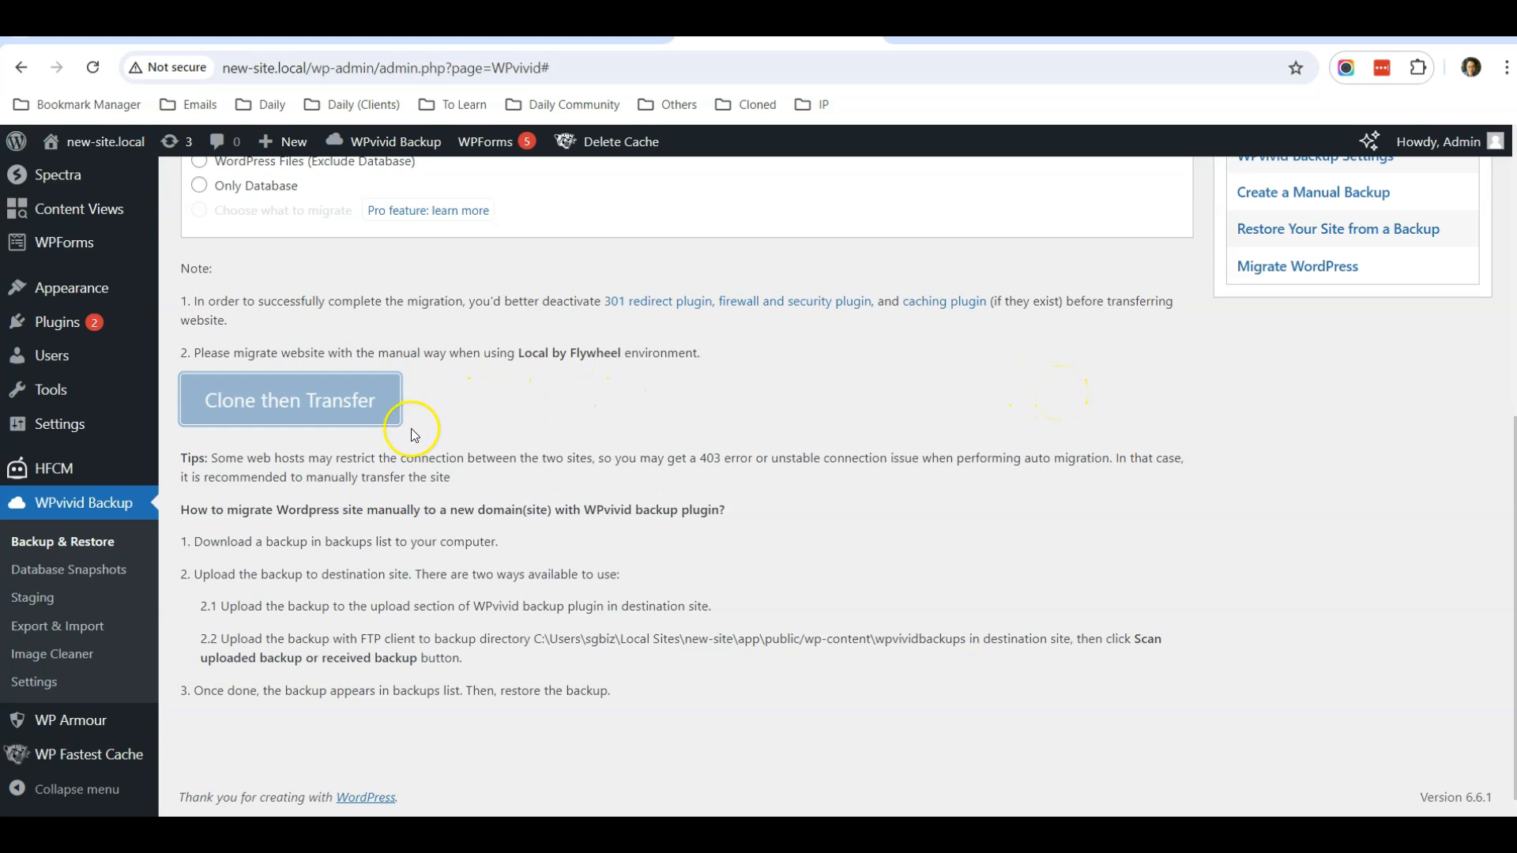
pyautogui.scroll(3)
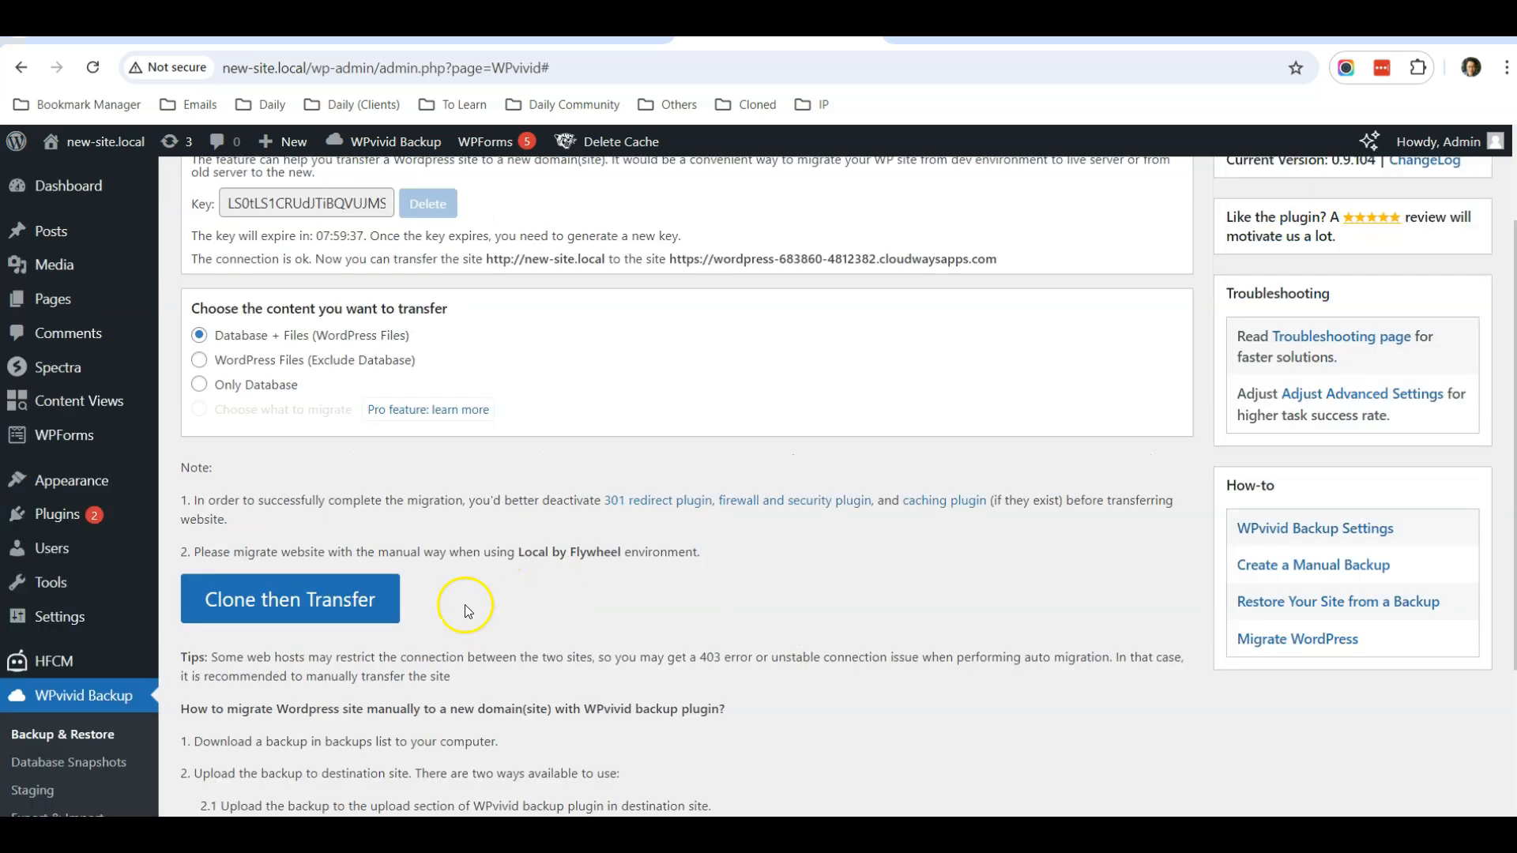
pyautogui.moveTo(291, 615)
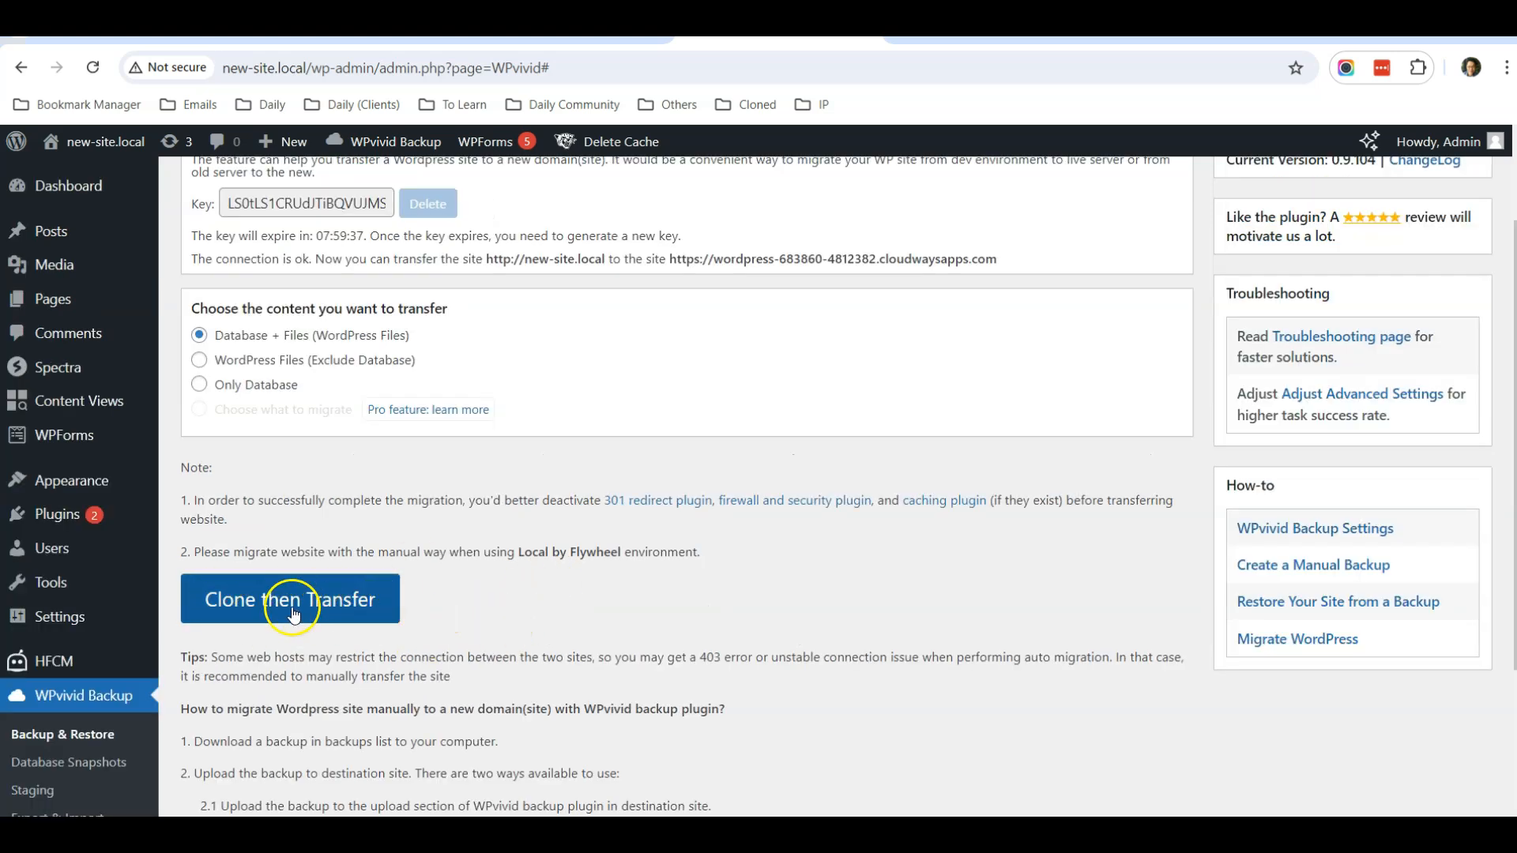
pyautogui.moveTo(915, 68)
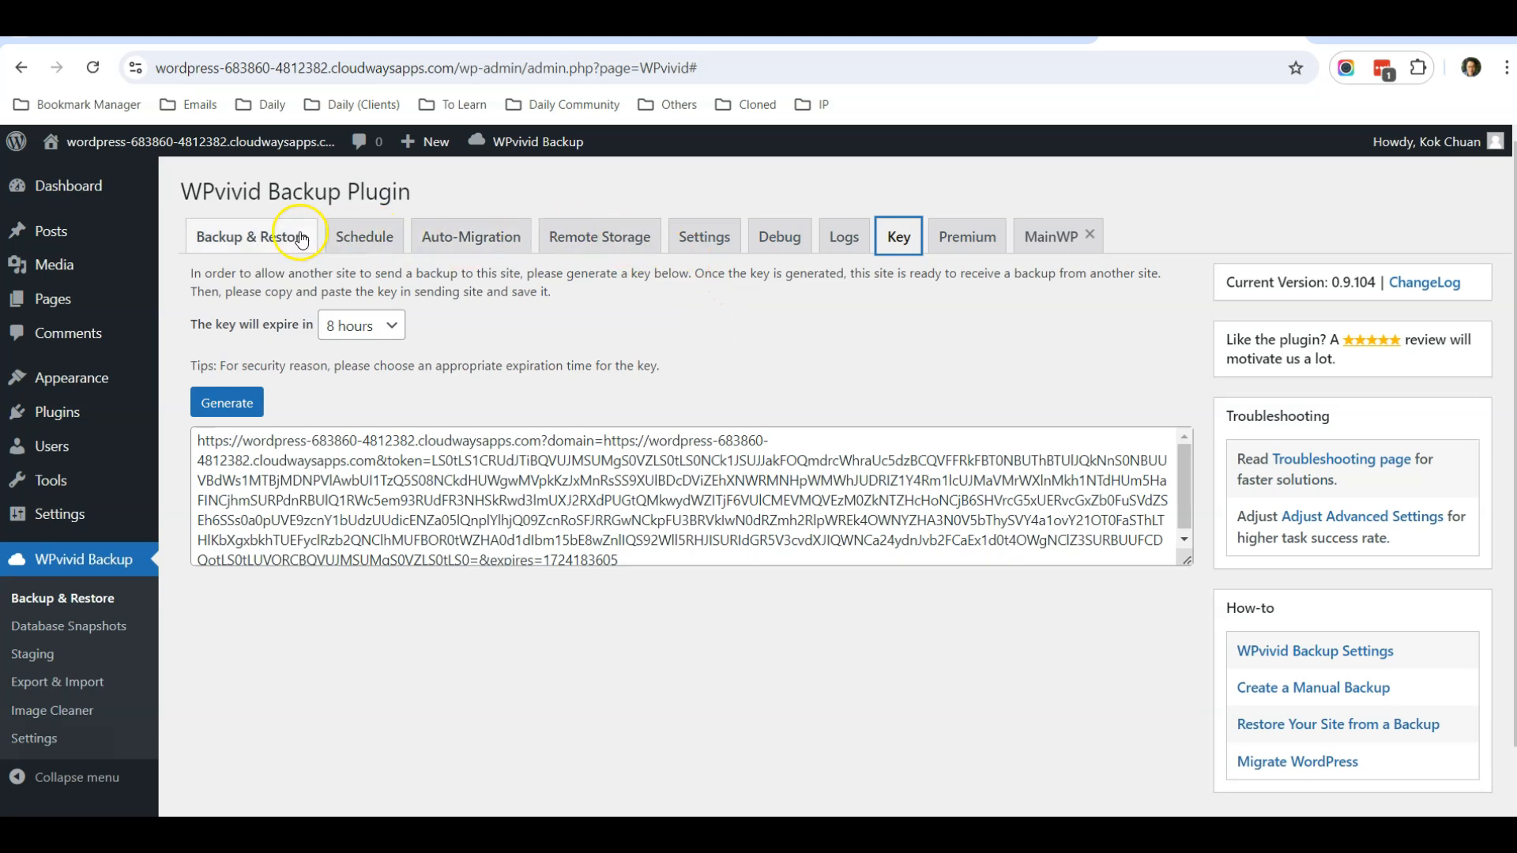
# Step: Reload the Cloudways site's Backup & Restore page so the Aug-20-2024 received backup lists
pyautogui.click(251, 235)
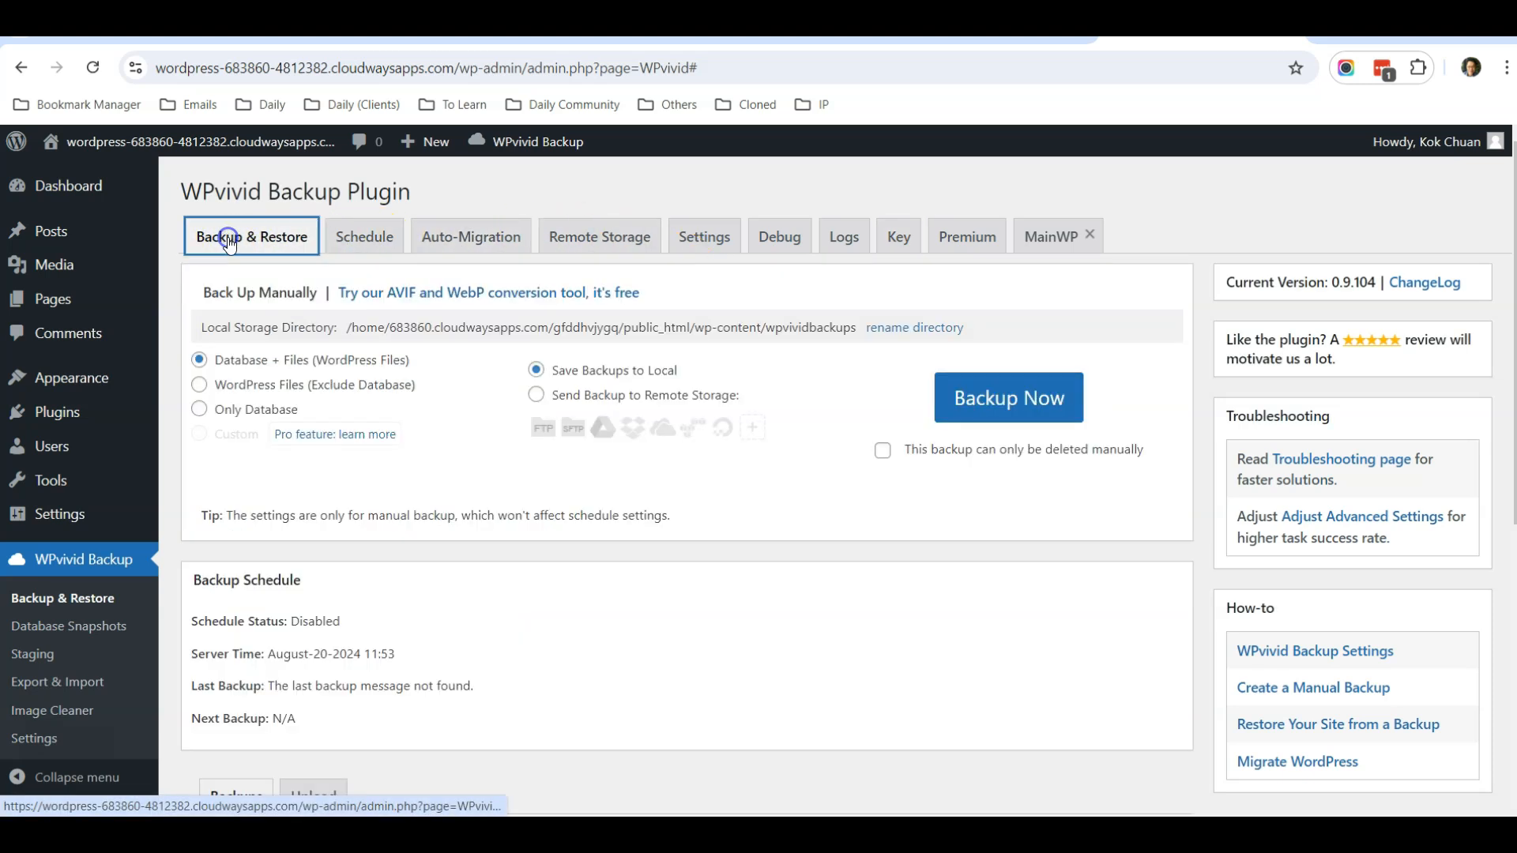
pyautogui.click(92, 68)
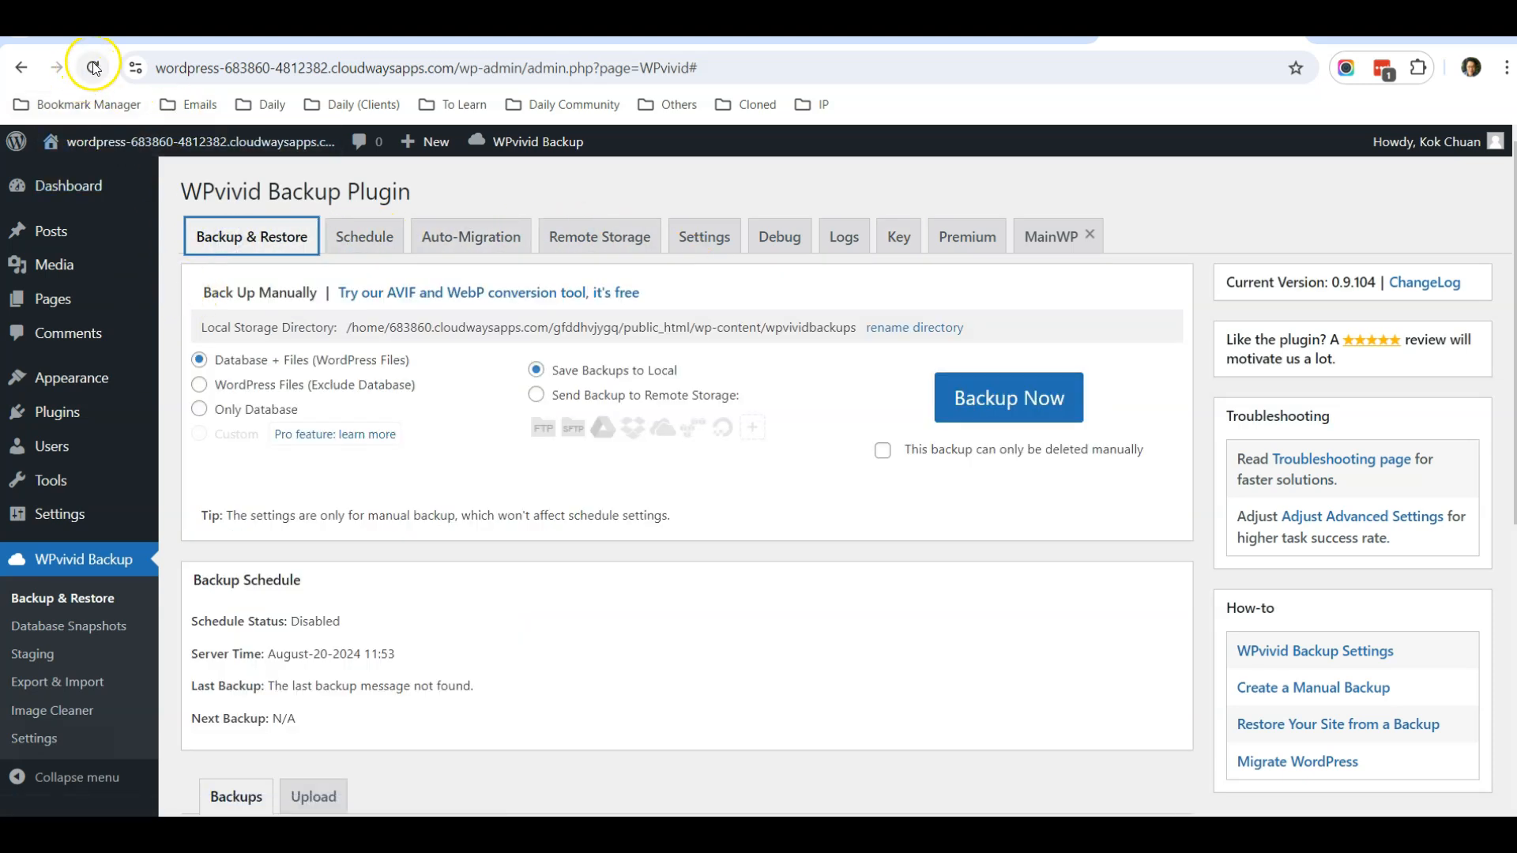
pyautogui.click(92, 68)
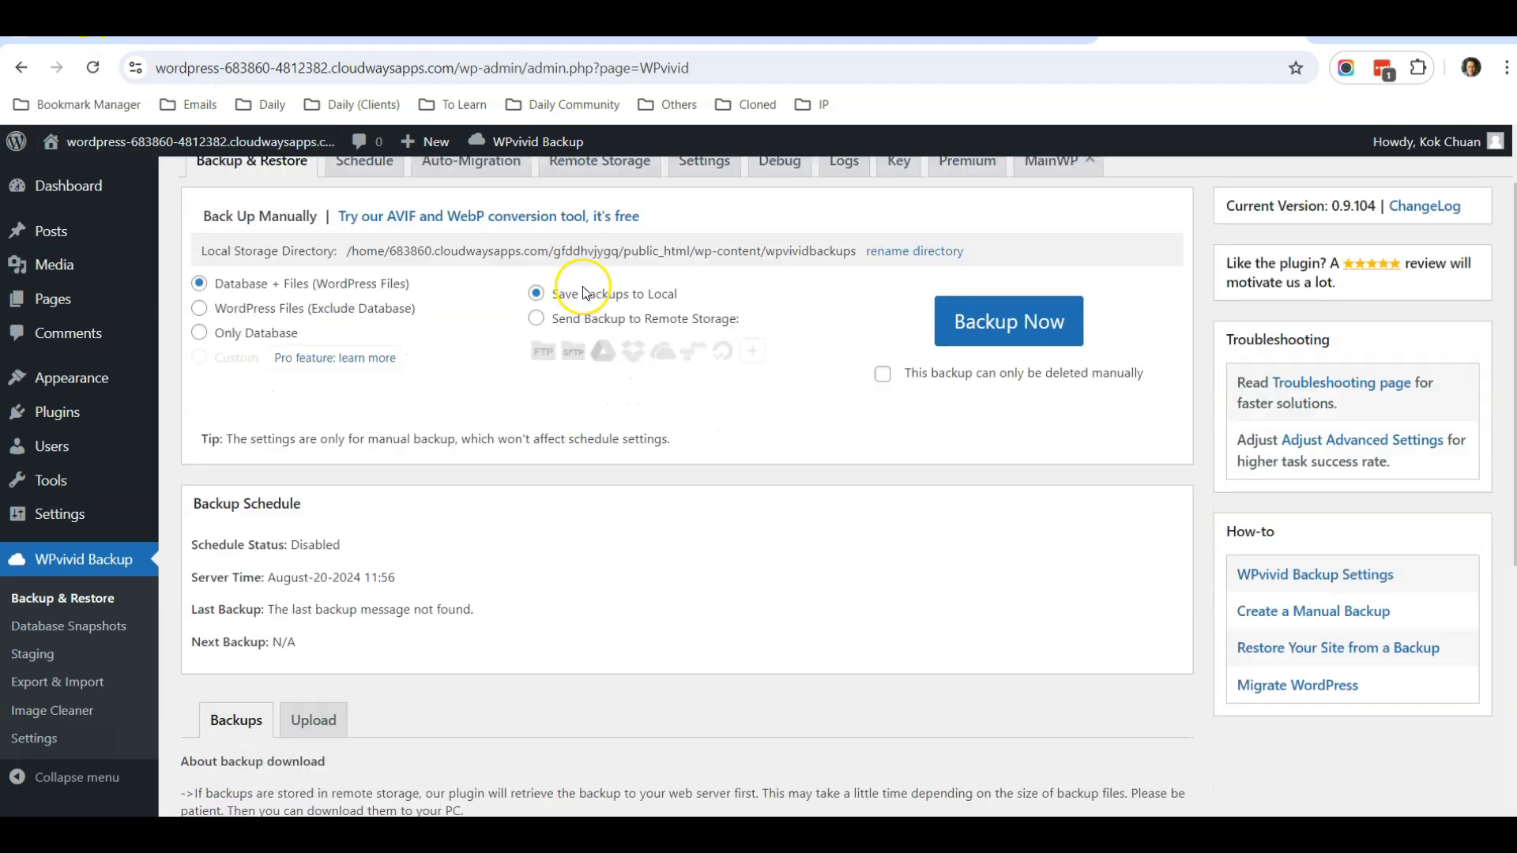
pyautogui.scroll(-3)
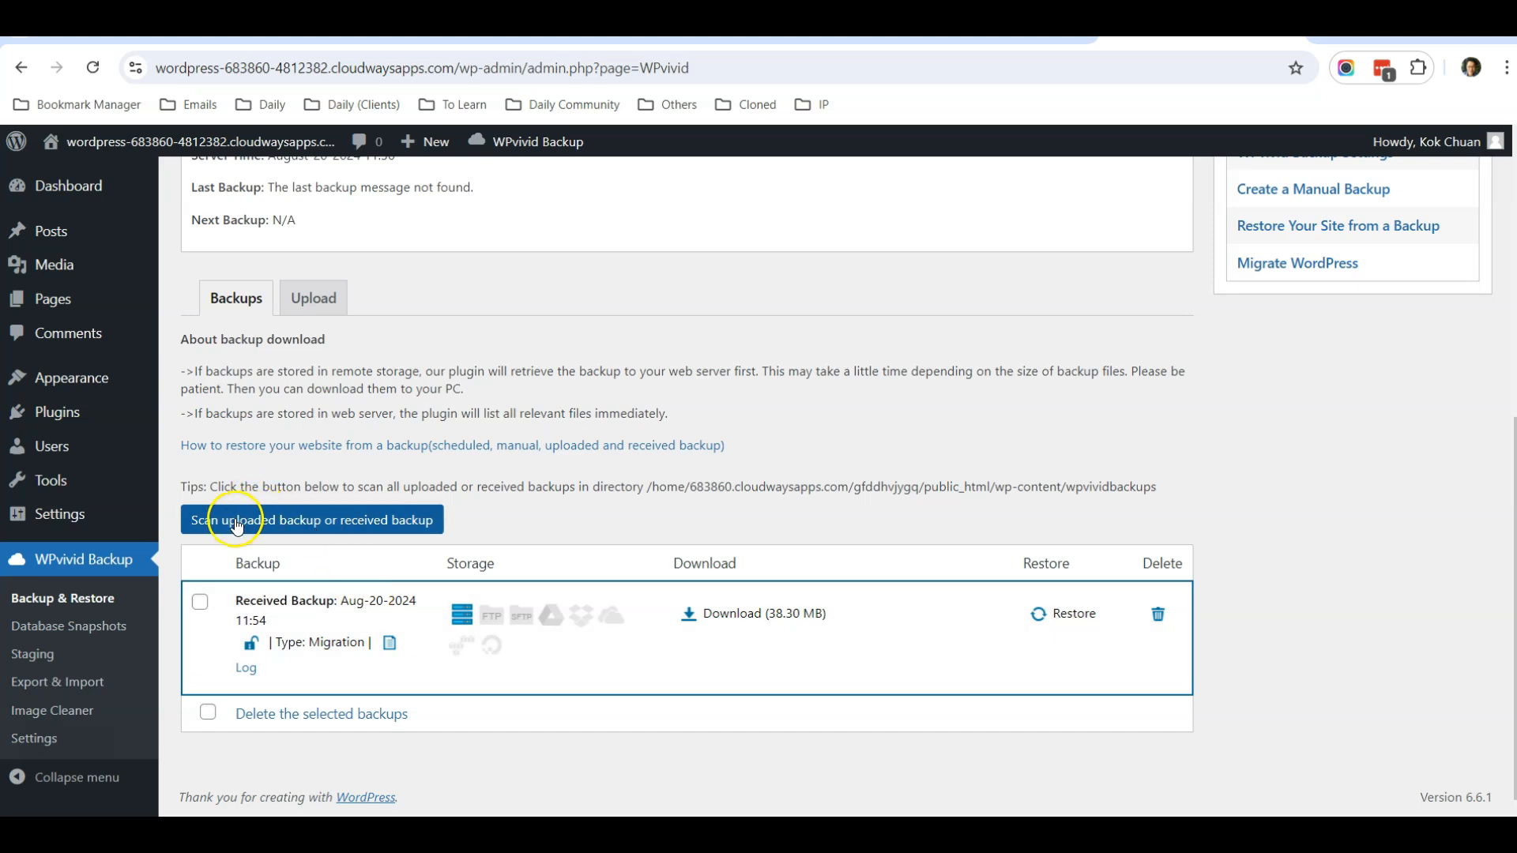
pyautogui.moveTo(294, 523)
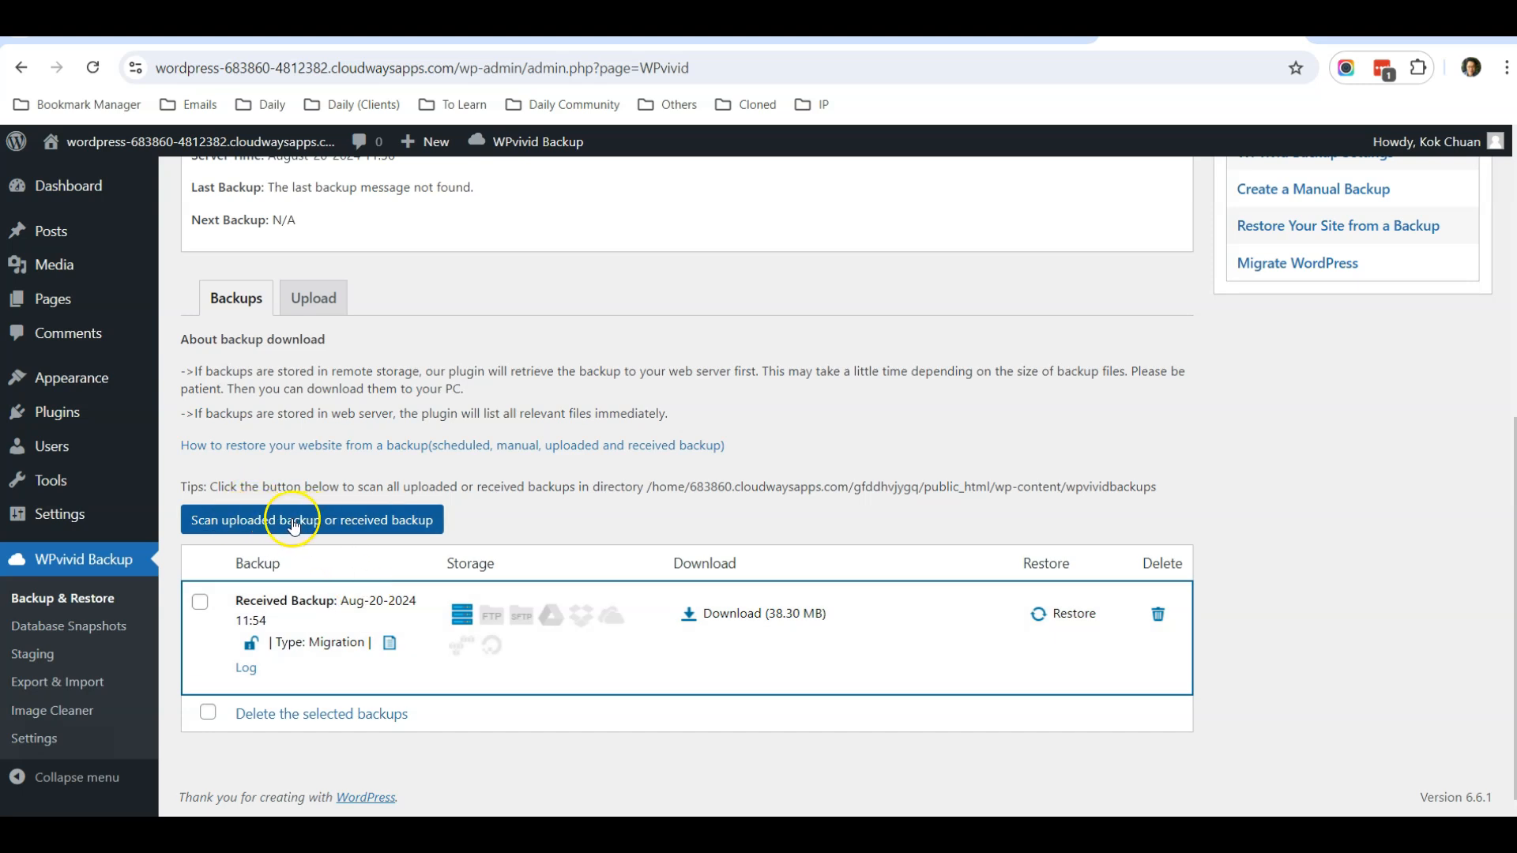
pyautogui.moveTo(412, 547)
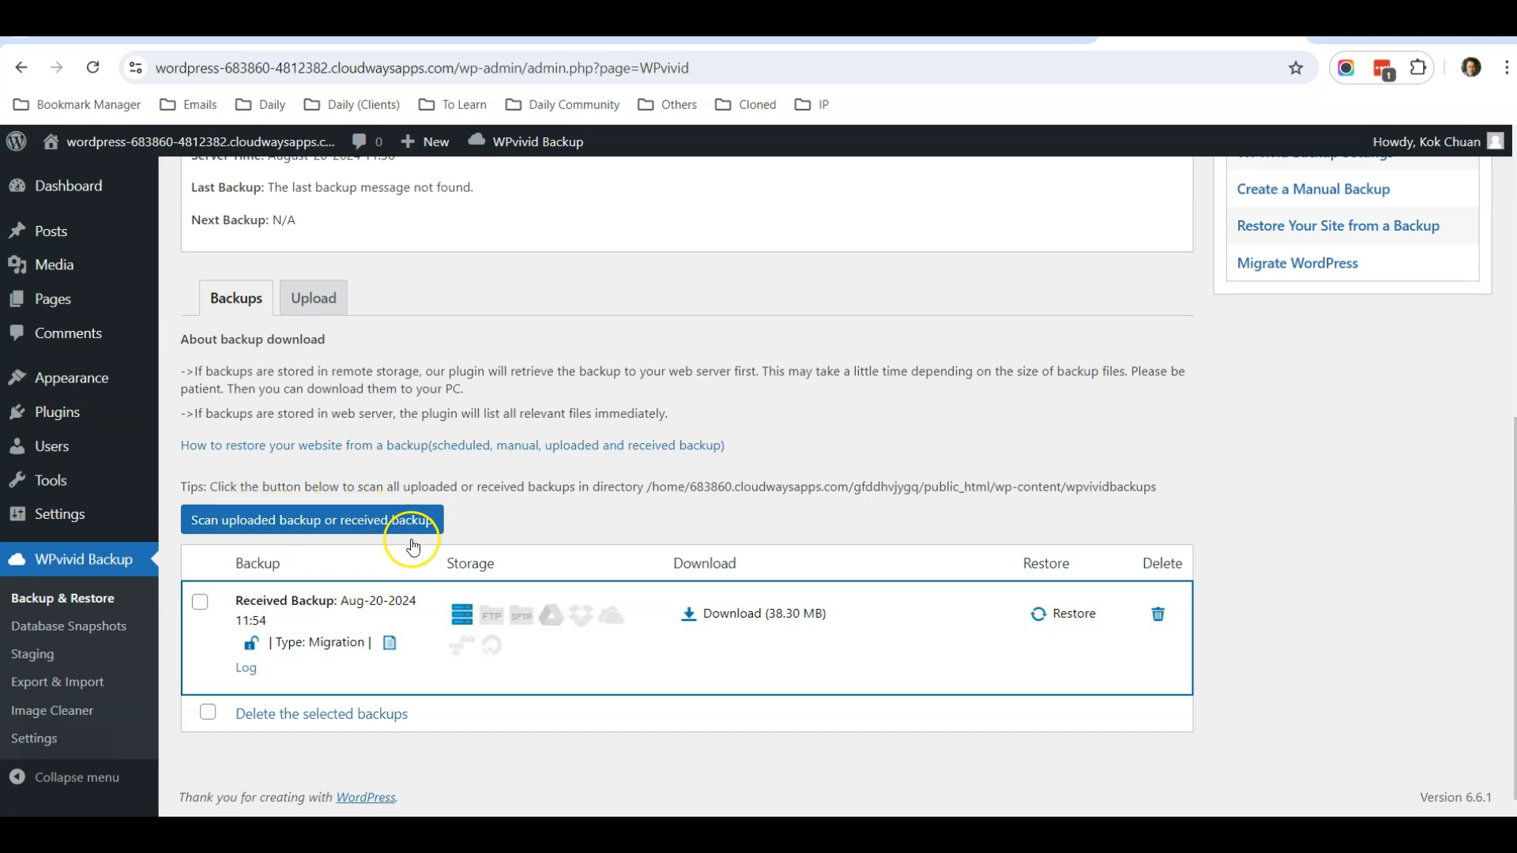
pyautogui.moveTo(1019, 582)
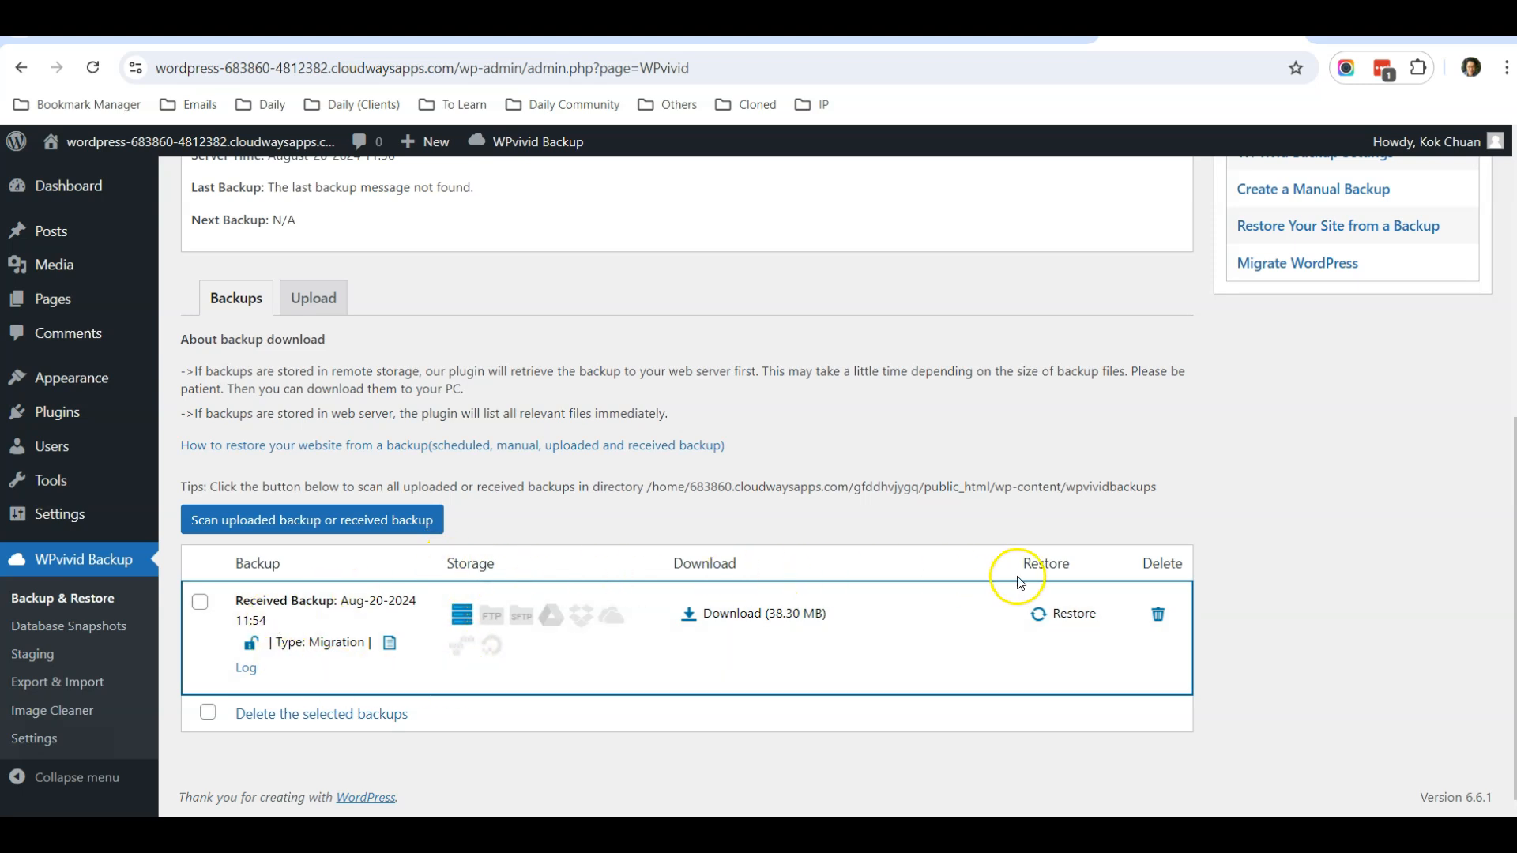
pyautogui.moveTo(511, 678)
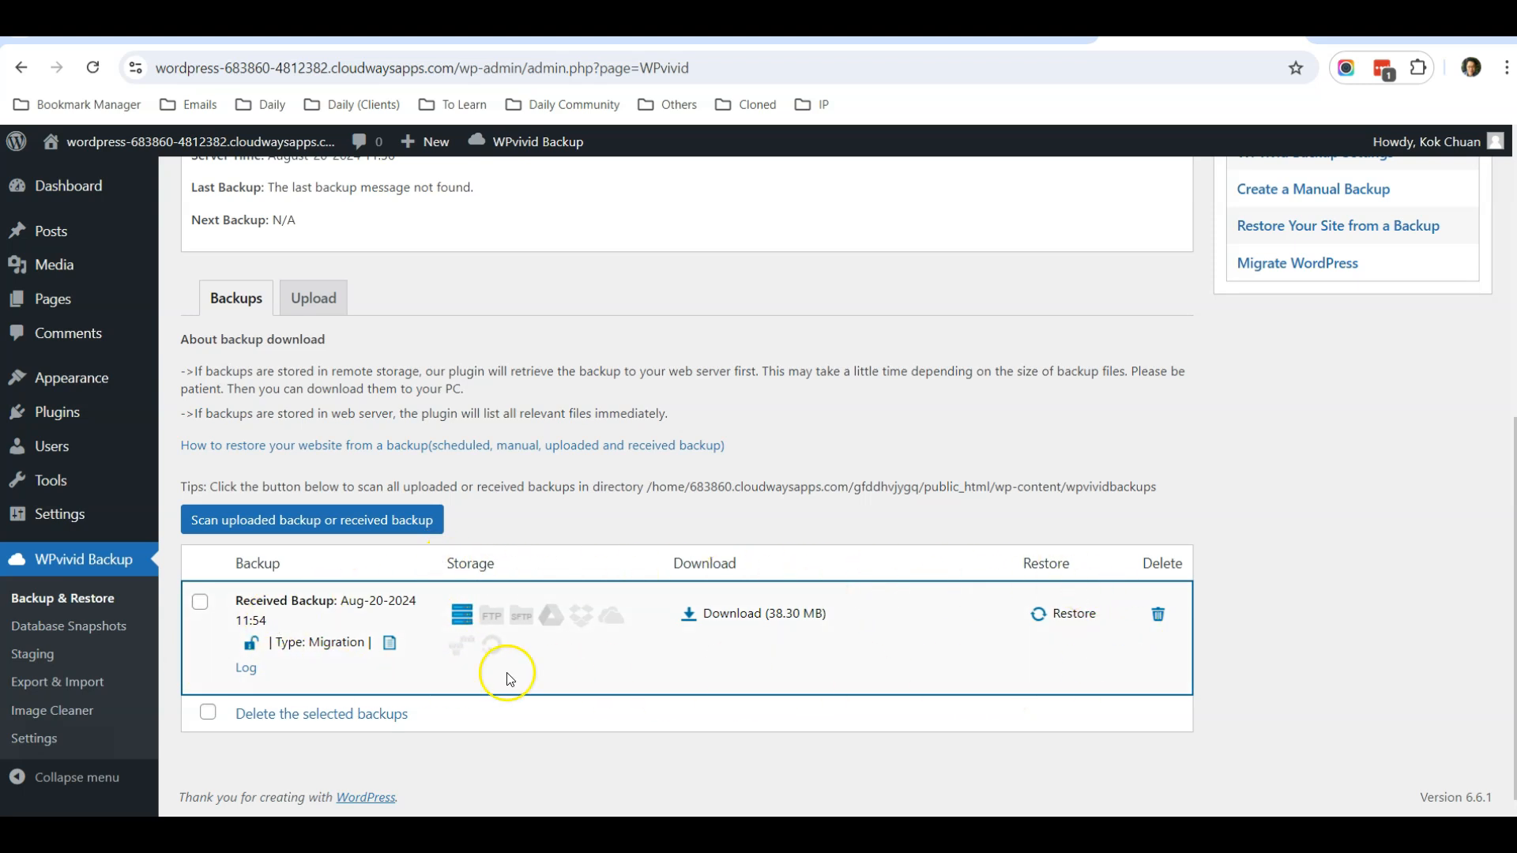
pyautogui.moveTo(261, 657)
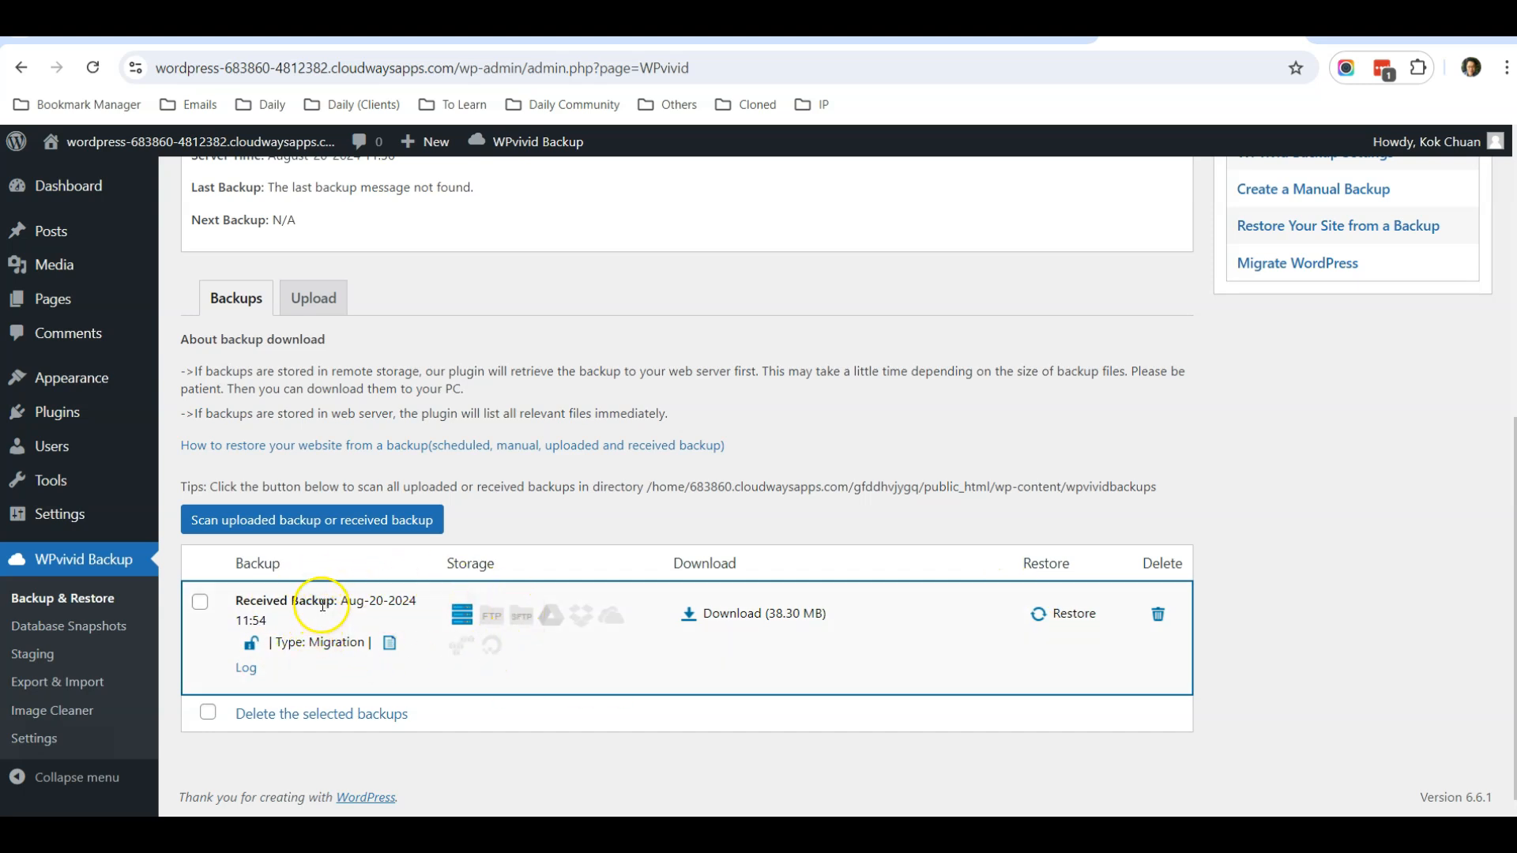
pyautogui.moveTo(800, 642)
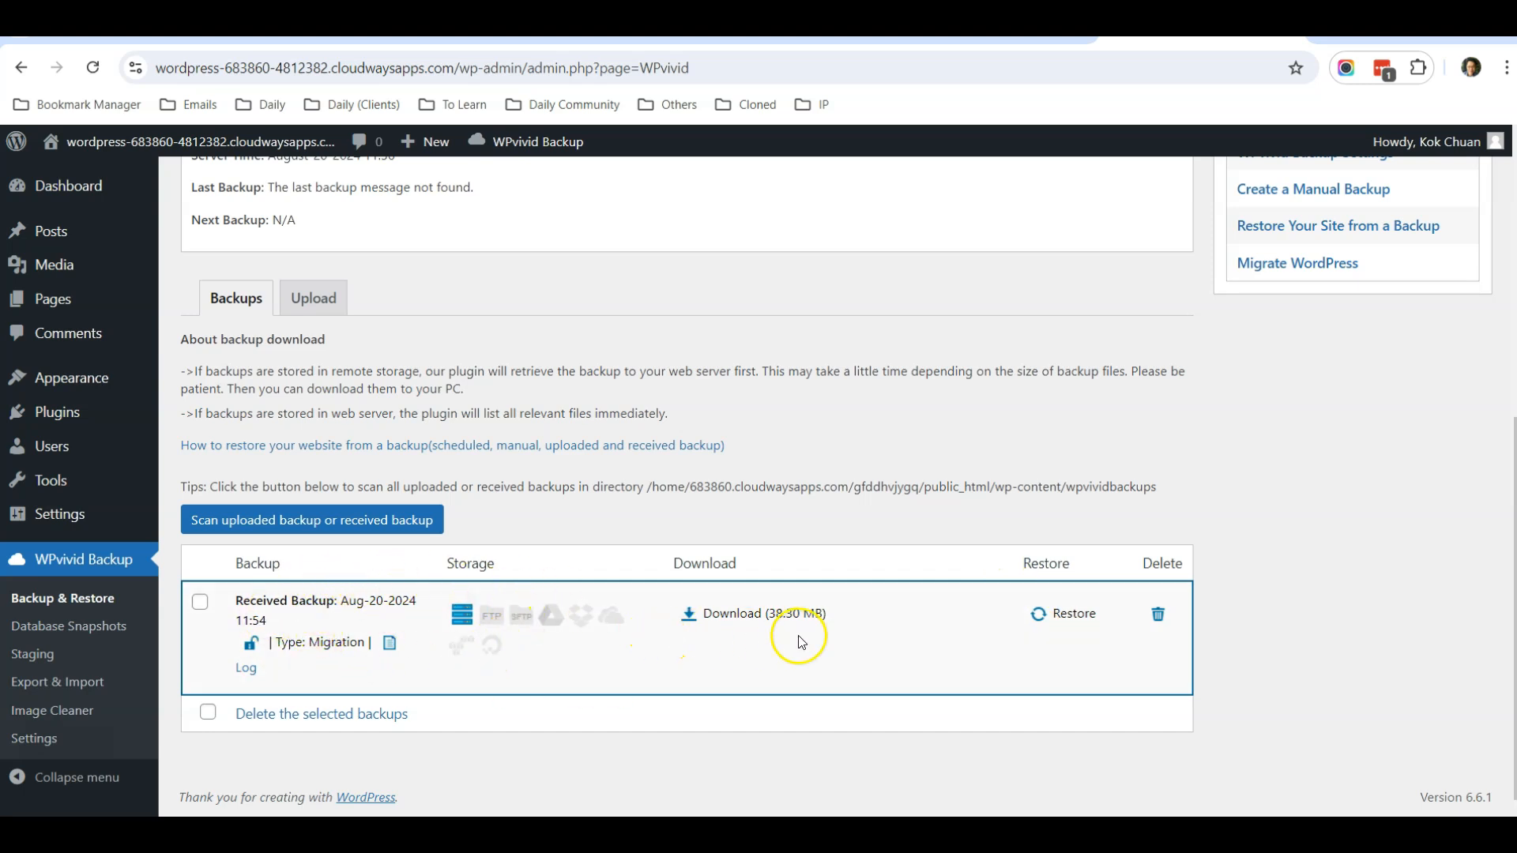
pyautogui.moveTo(1046, 474)
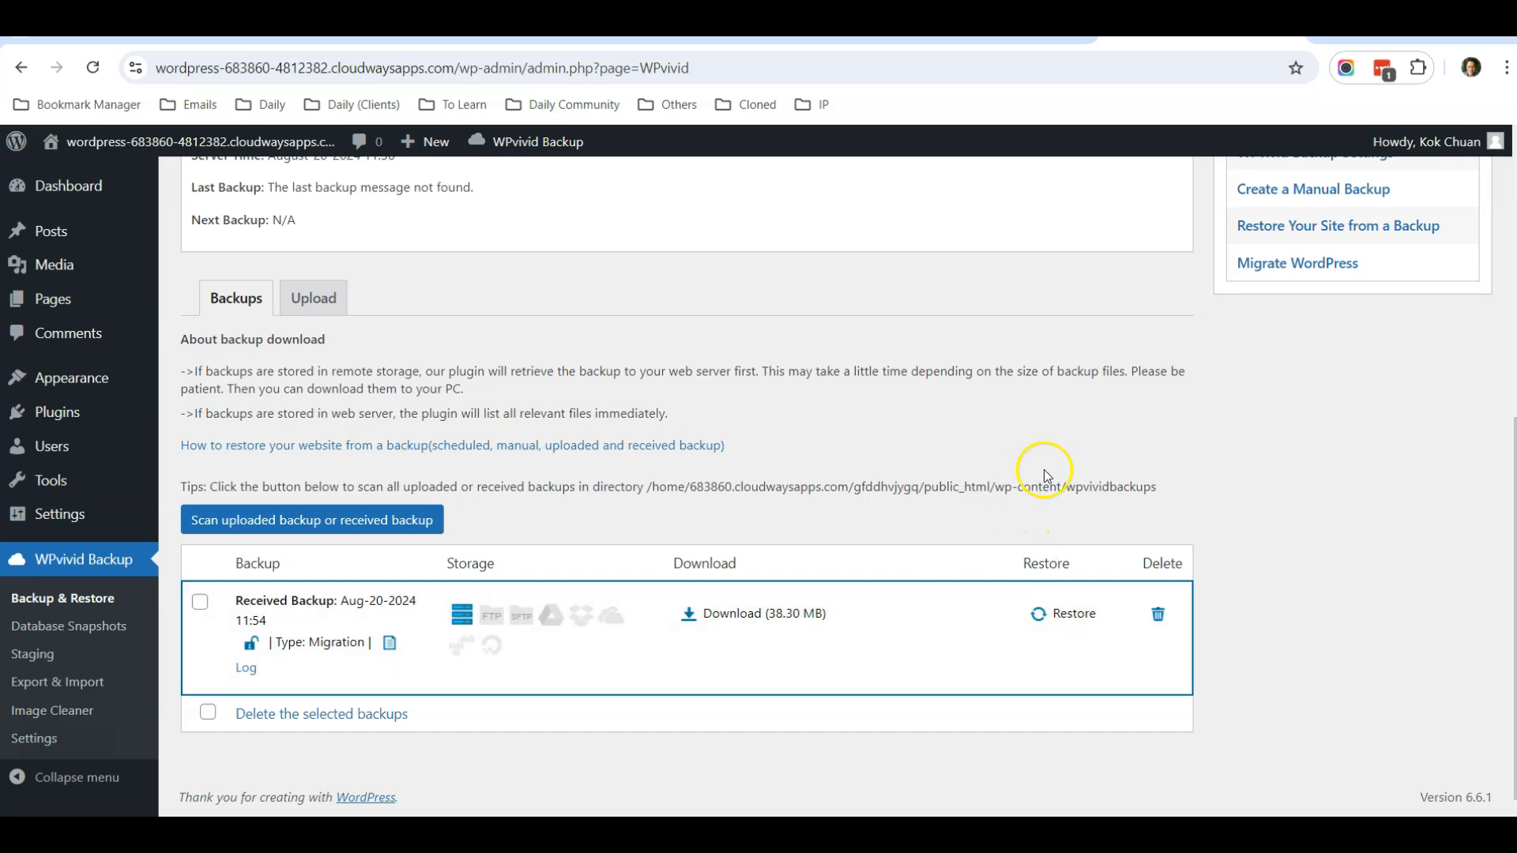
pyautogui.moveTo(1075, 620)
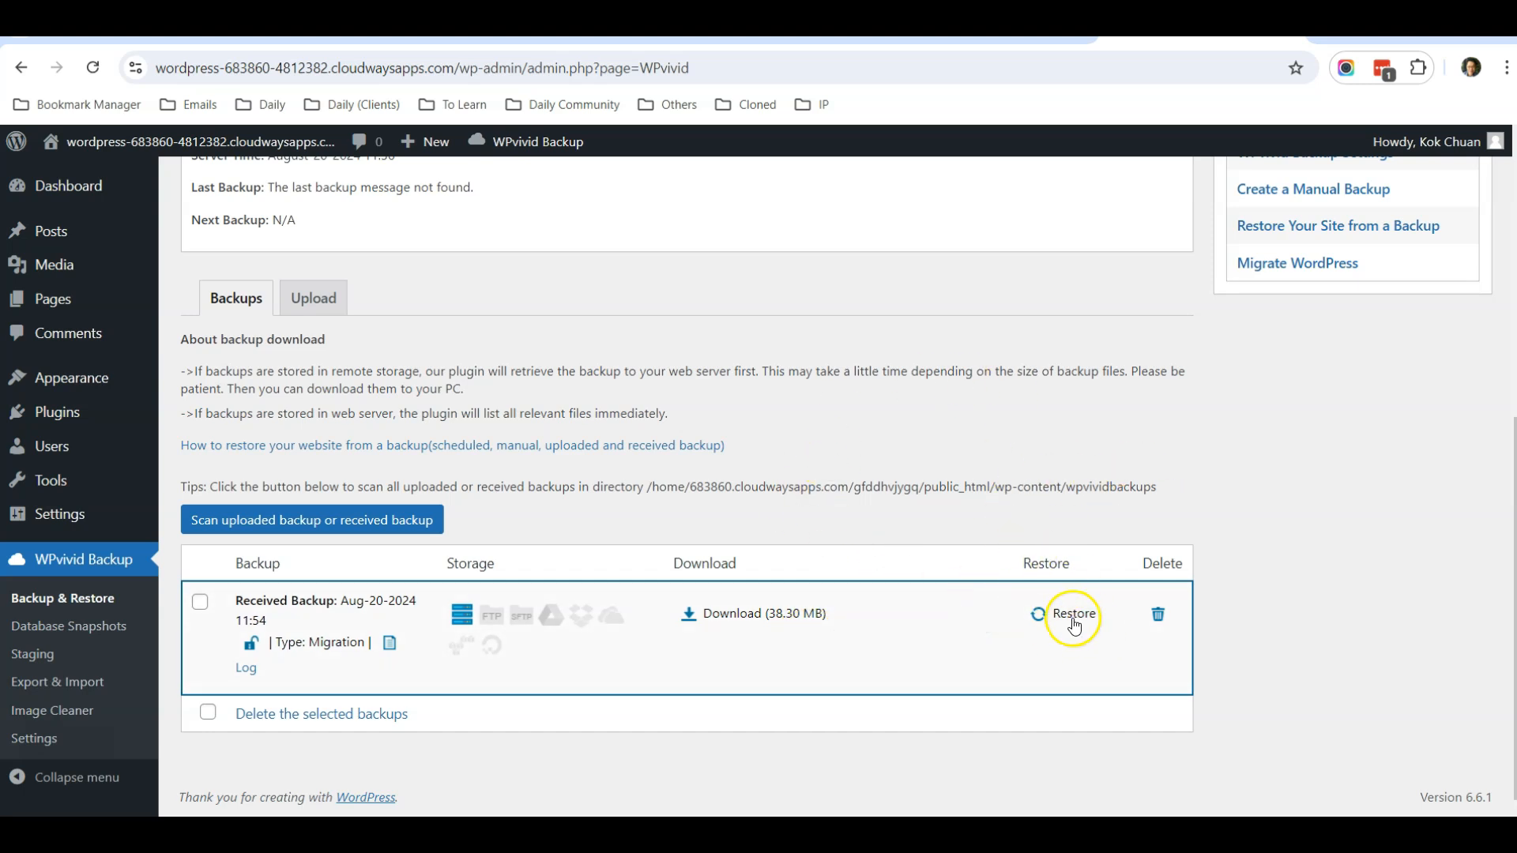
# Step: Restore the Cloudways site from the Aug-20-2024 received backup and confirm OK
pyautogui.click(1072, 614)
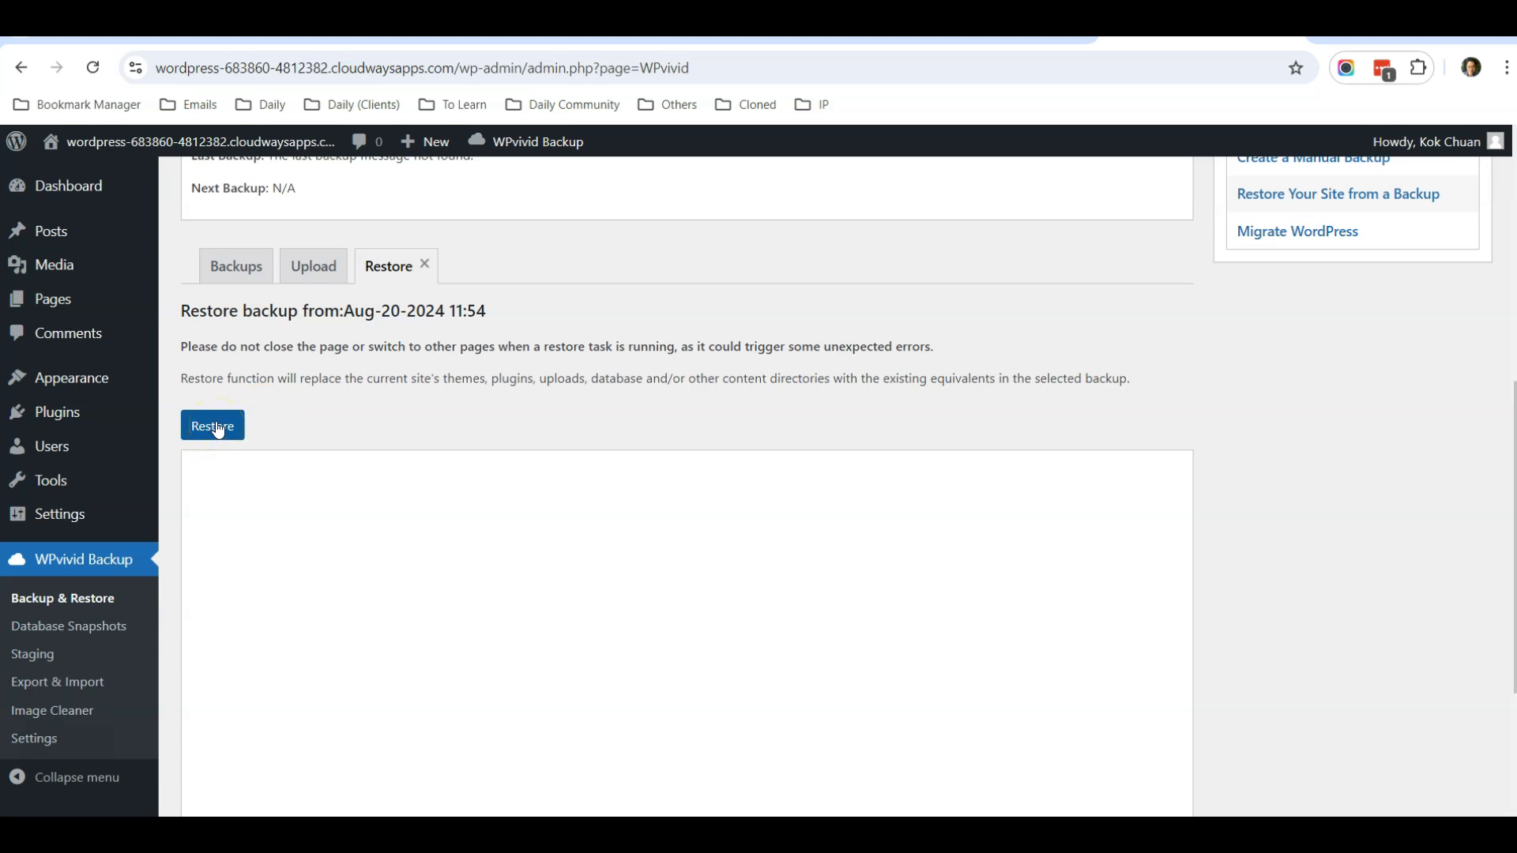
pyautogui.click(211, 425)
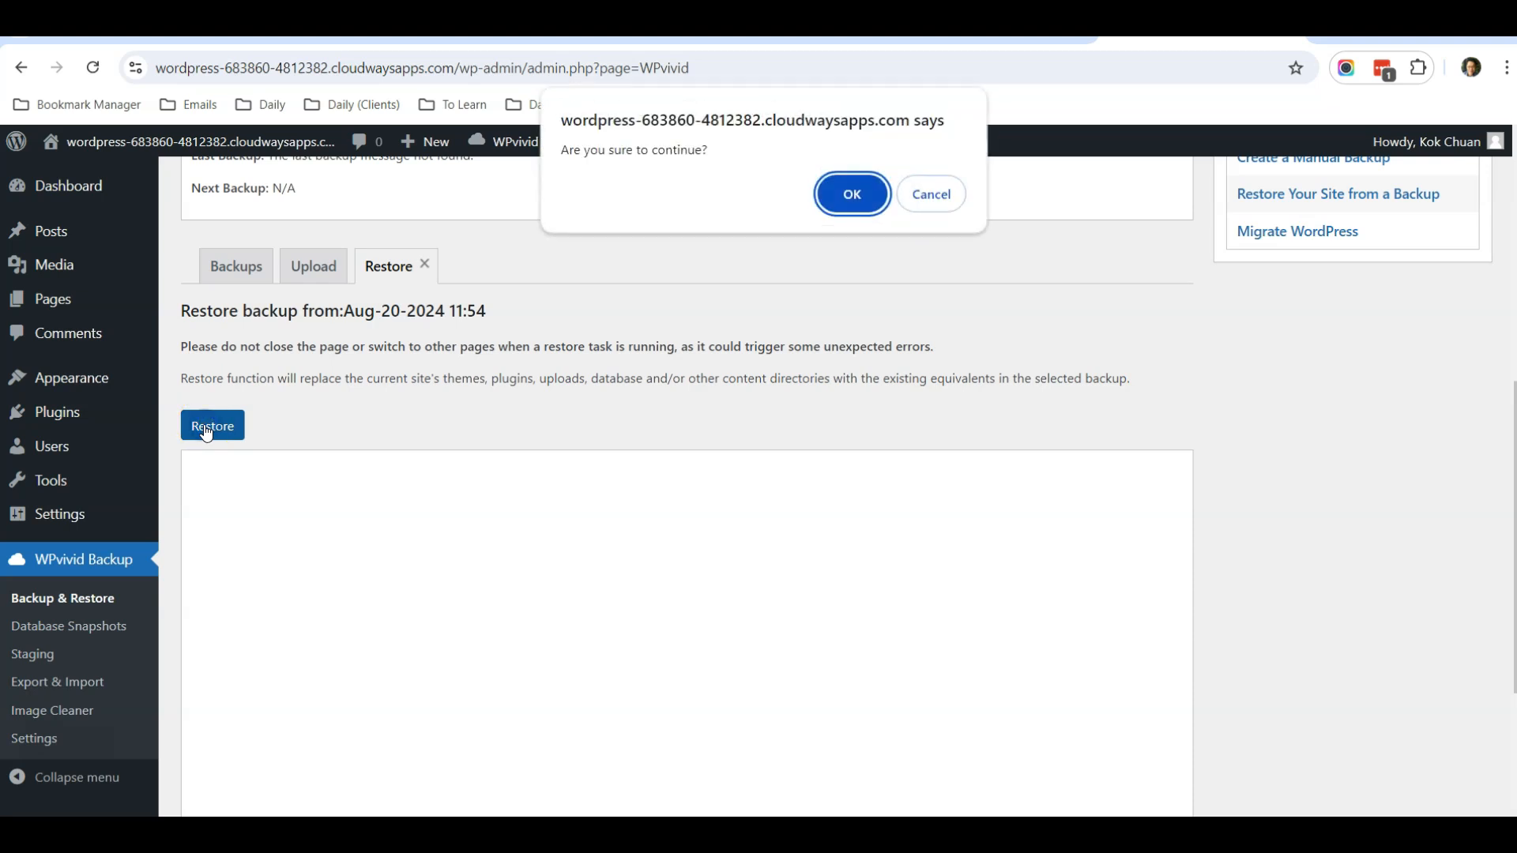
pyautogui.click(851, 193)
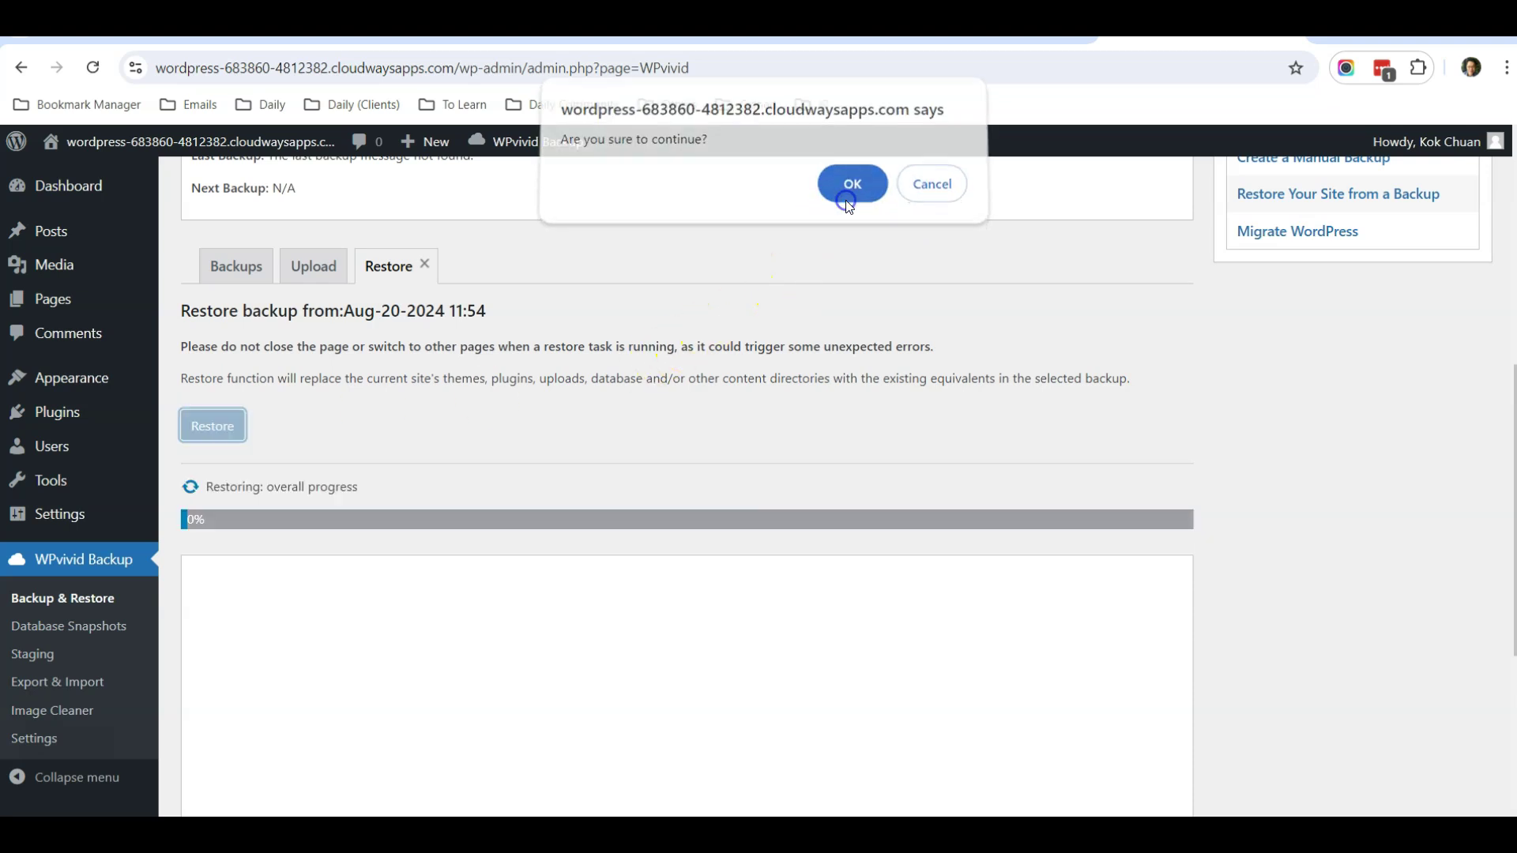
pyautogui.click(852, 184)
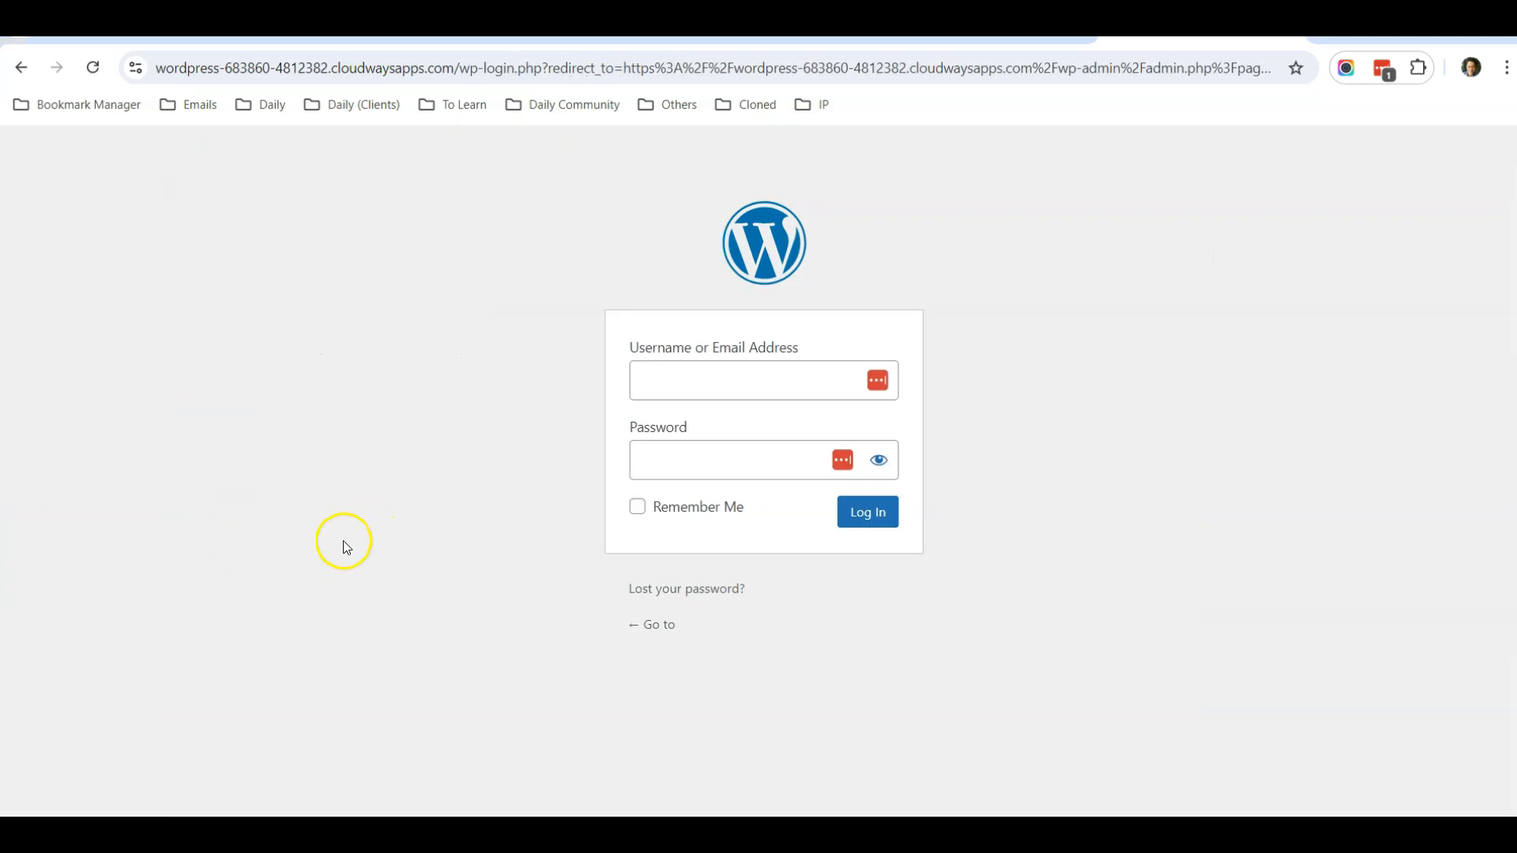
pyautogui.moveTo(417, 553)
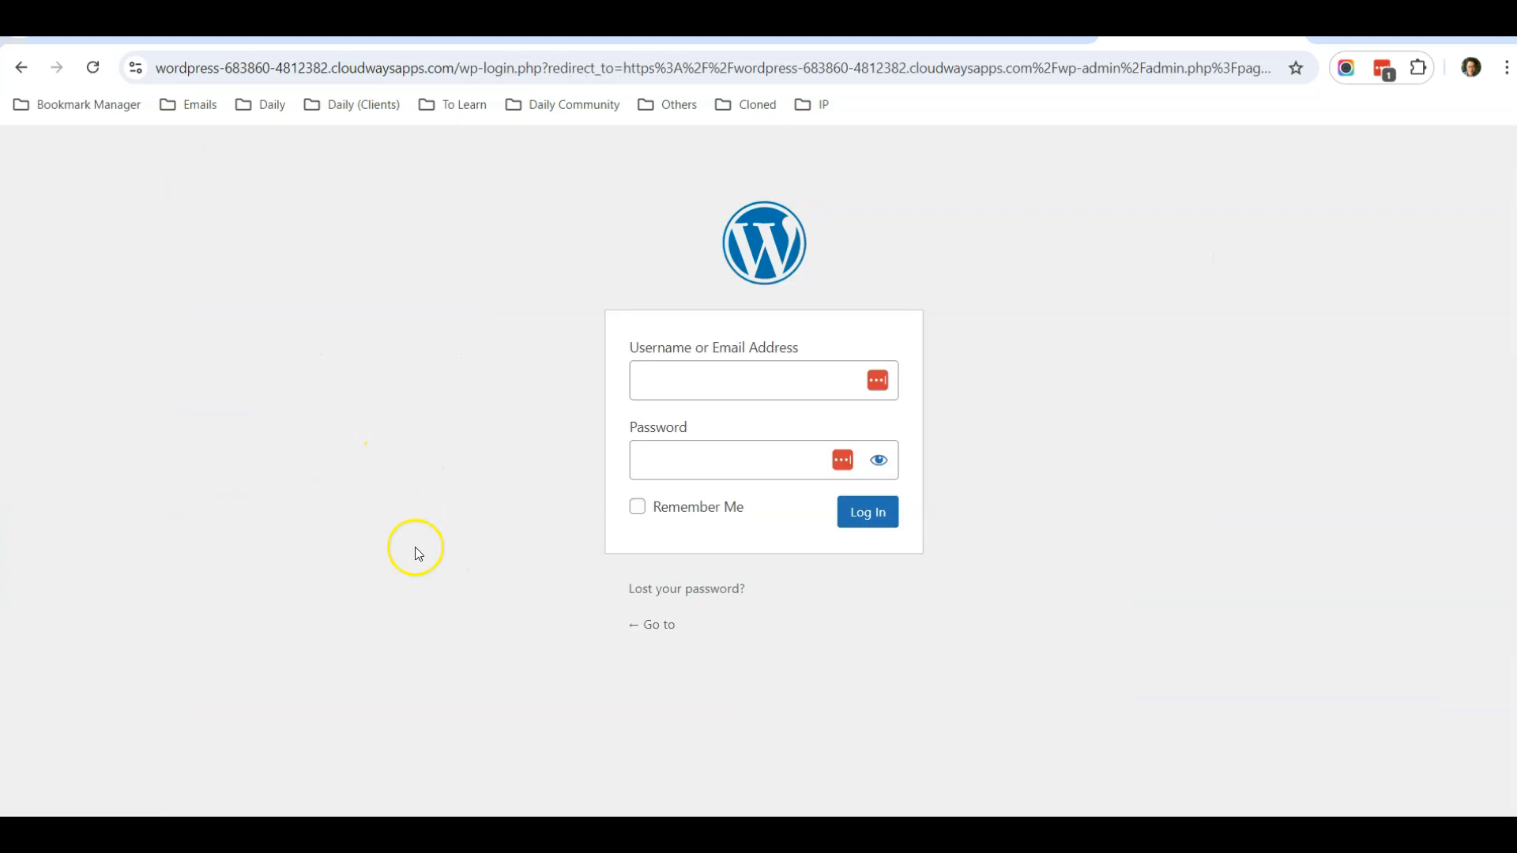
pyautogui.moveTo(763, 242)
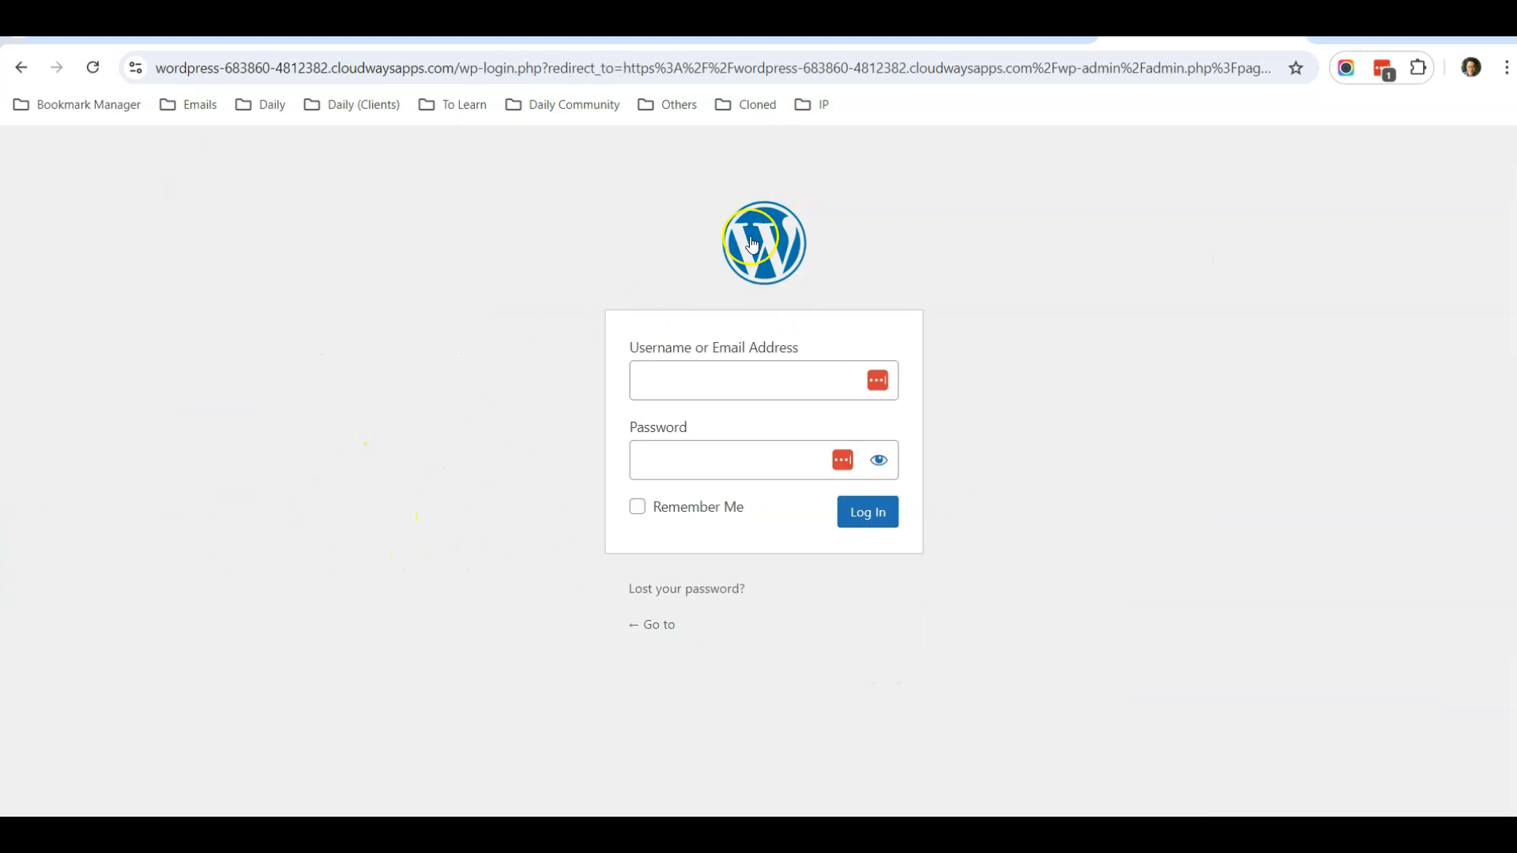
pyautogui.moveTo(902, 558)
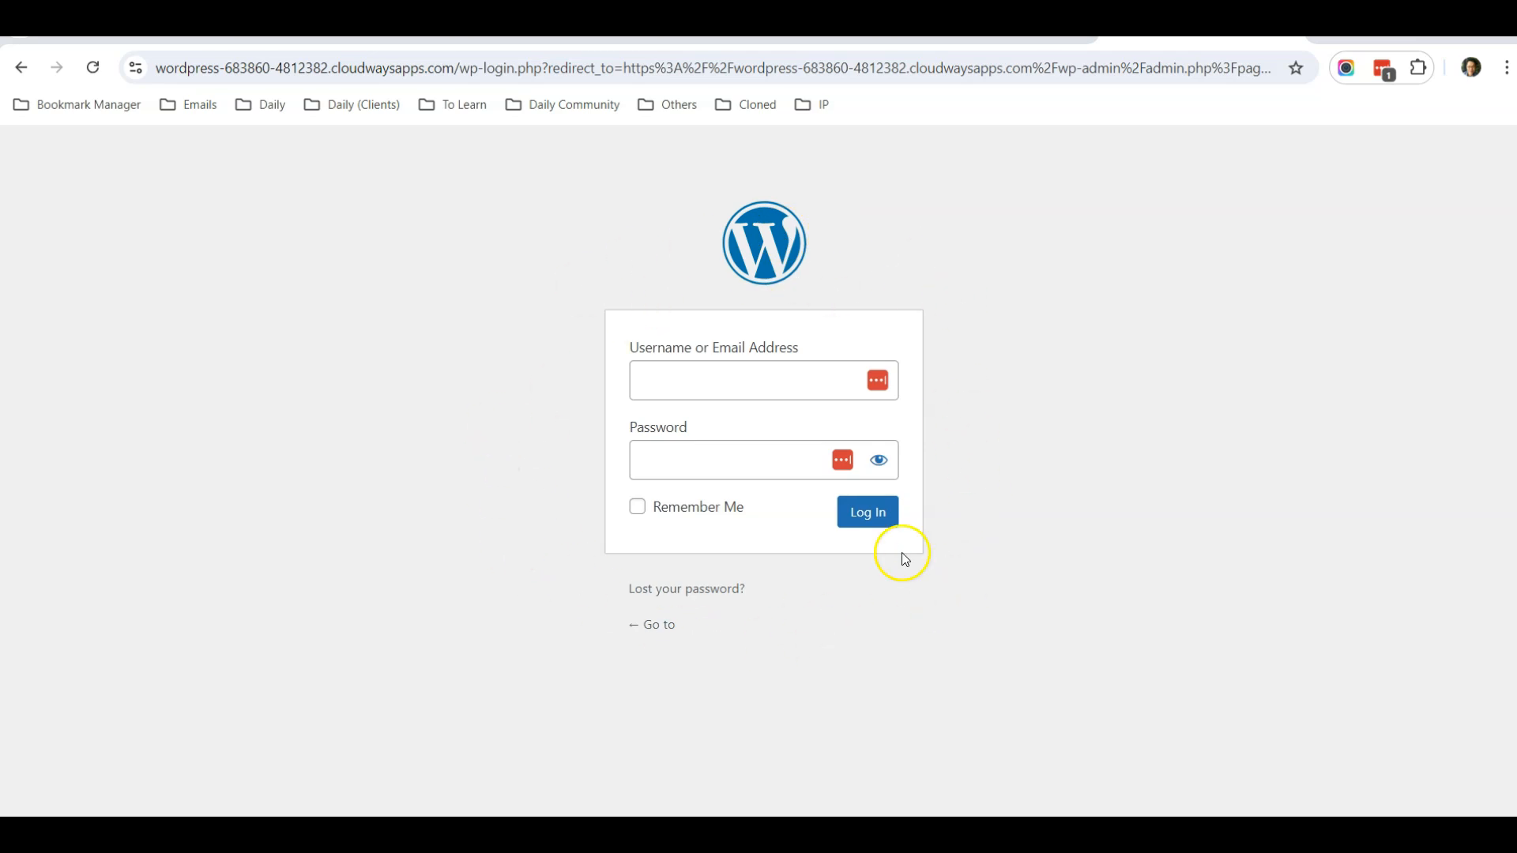
pyautogui.click(864, 512)
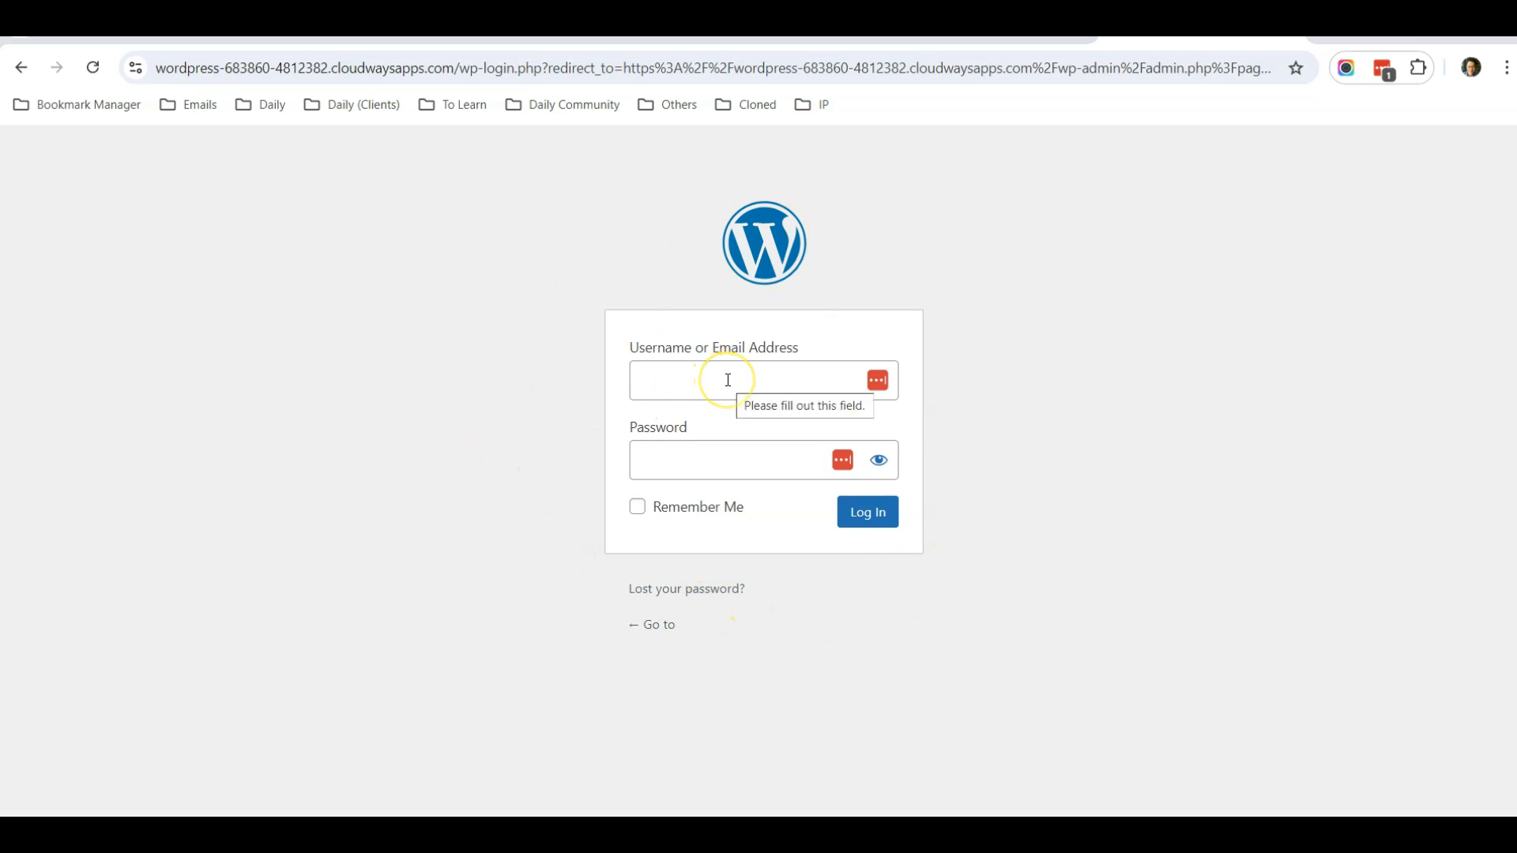
pyautogui.moveTo(519, 471)
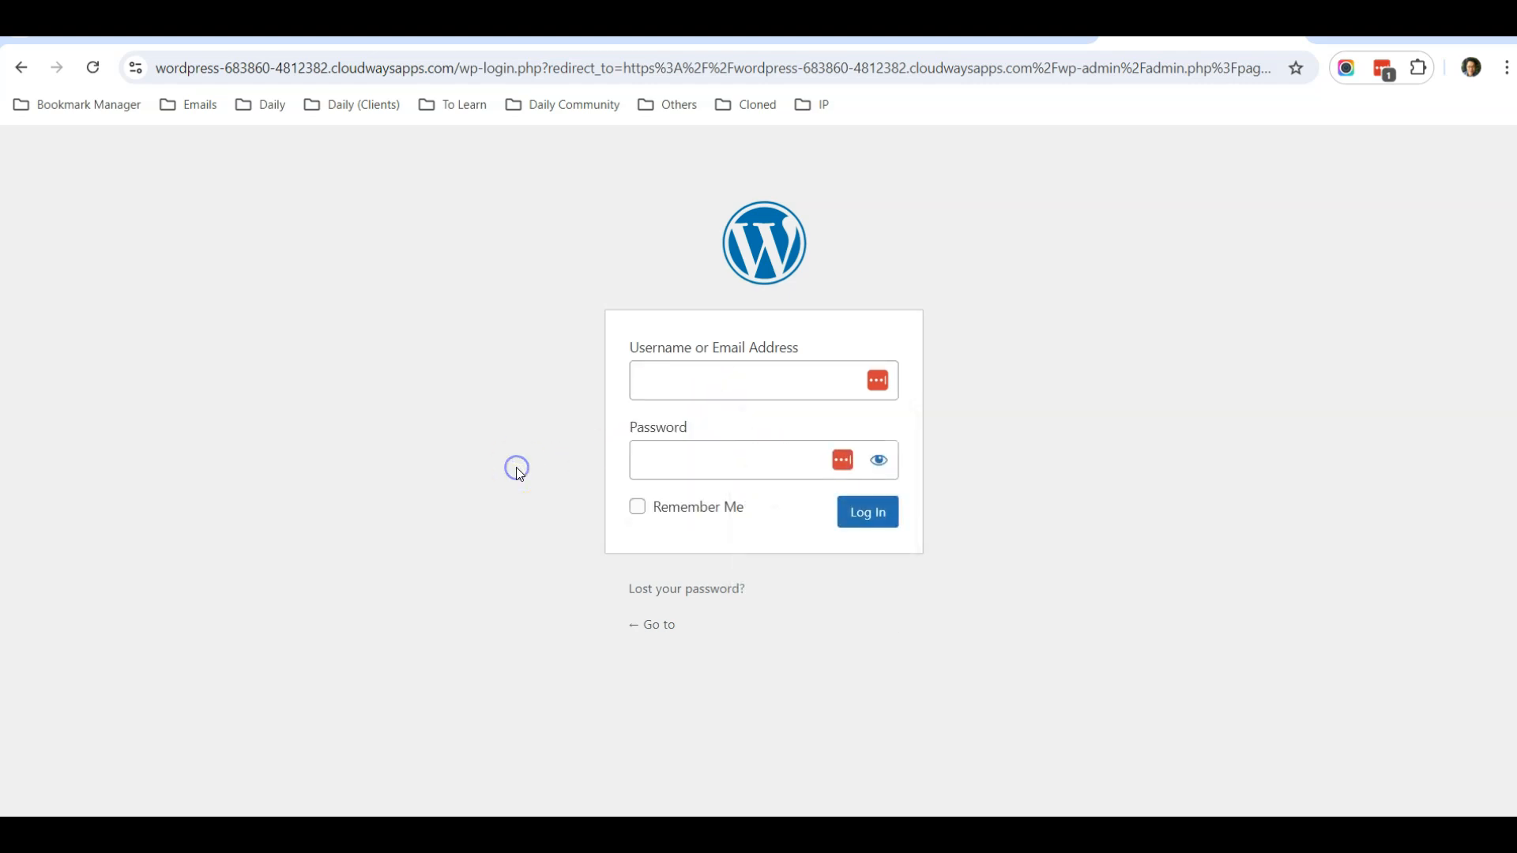
pyautogui.moveTo(675, 488)
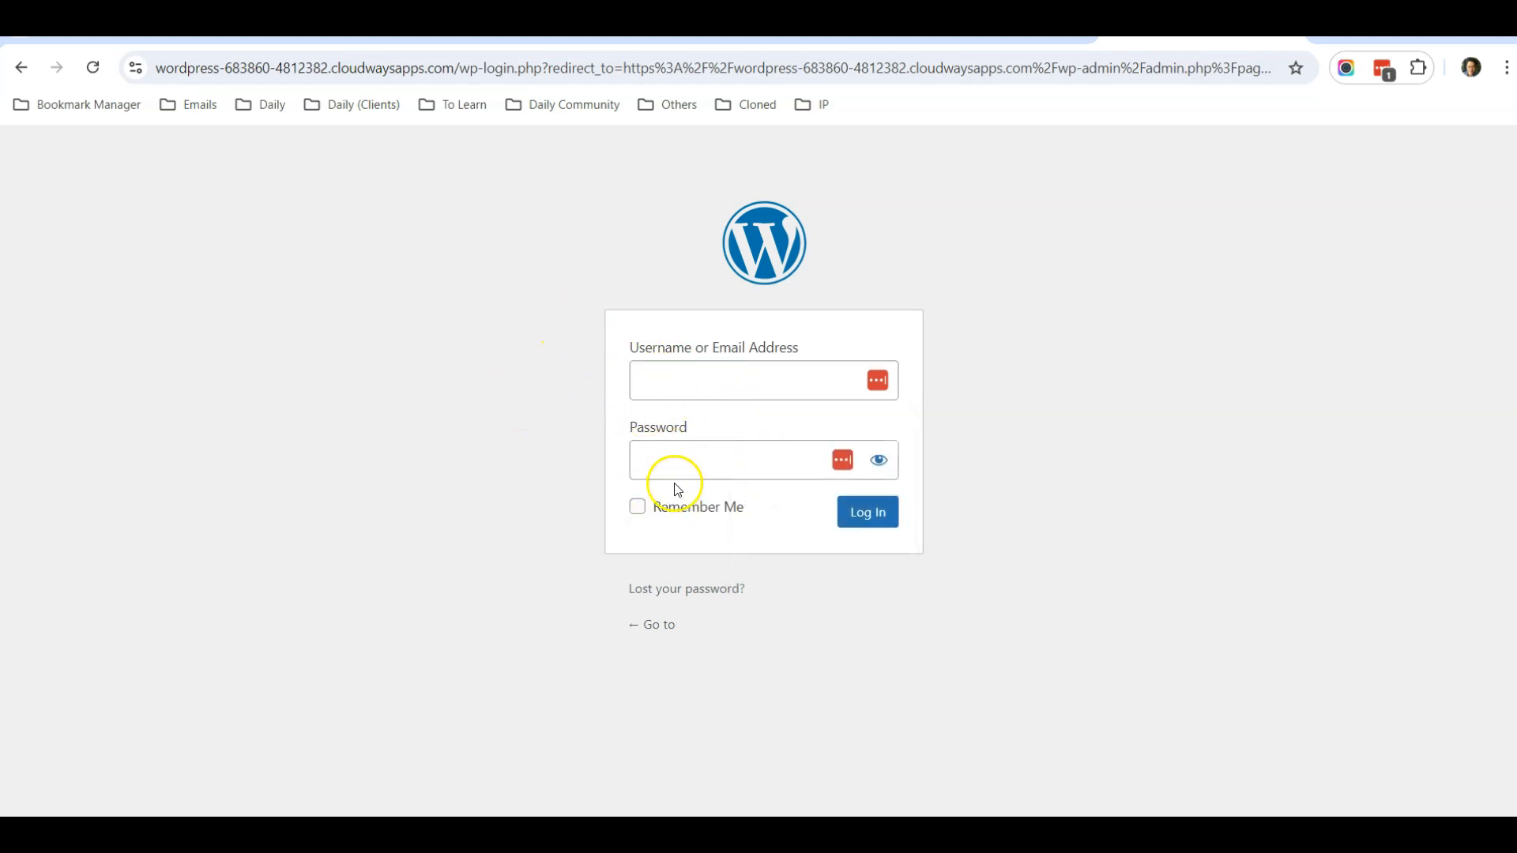
pyautogui.moveTo(700, 542)
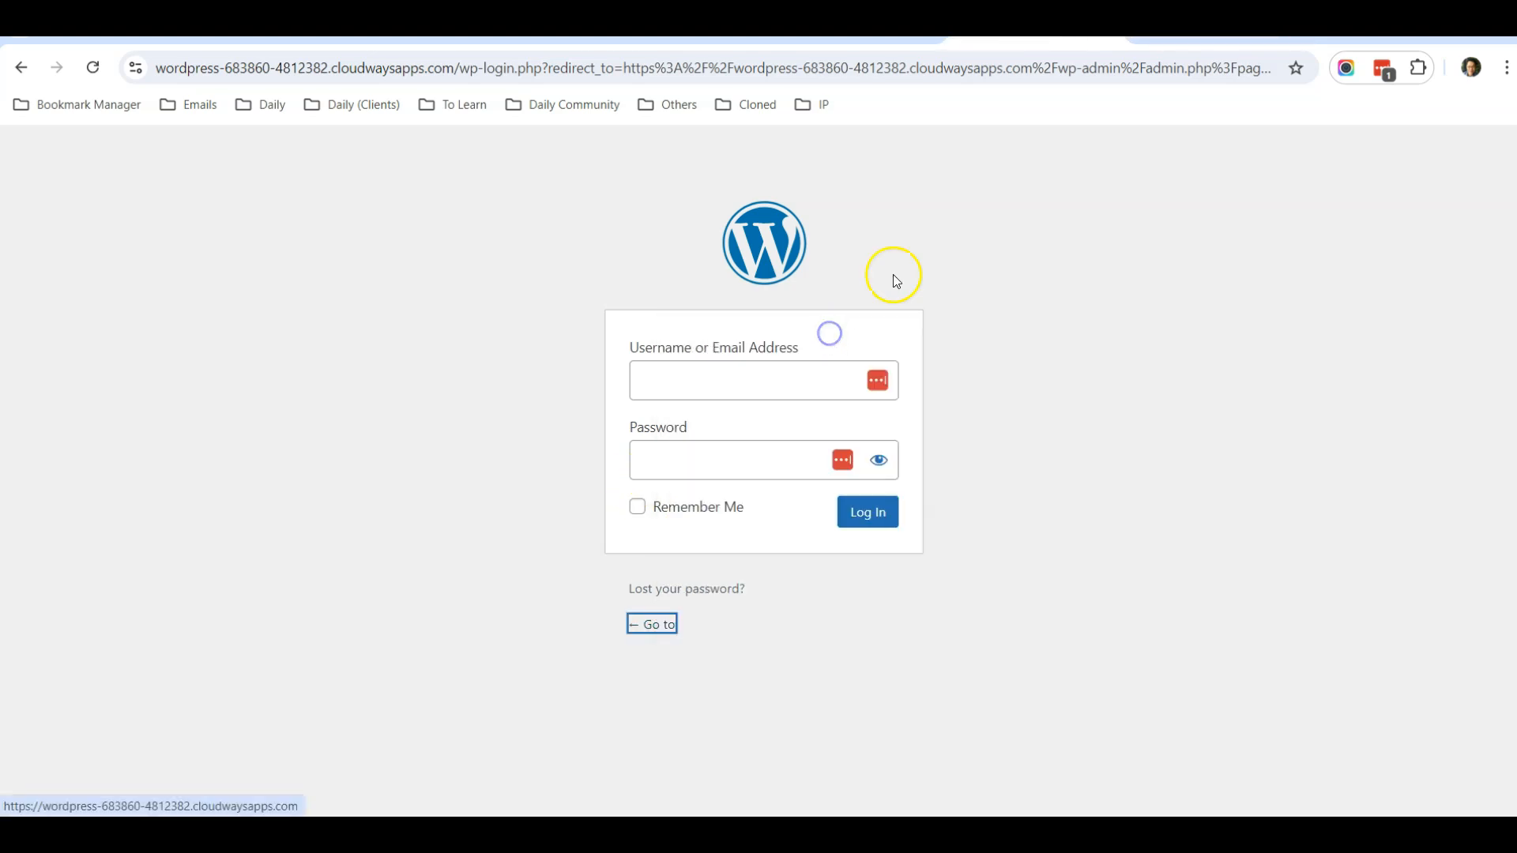
# Step: Visit the live front page, the About Us page, and the Zen workspace office cleaning tips post
pyautogui.click(651, 623)
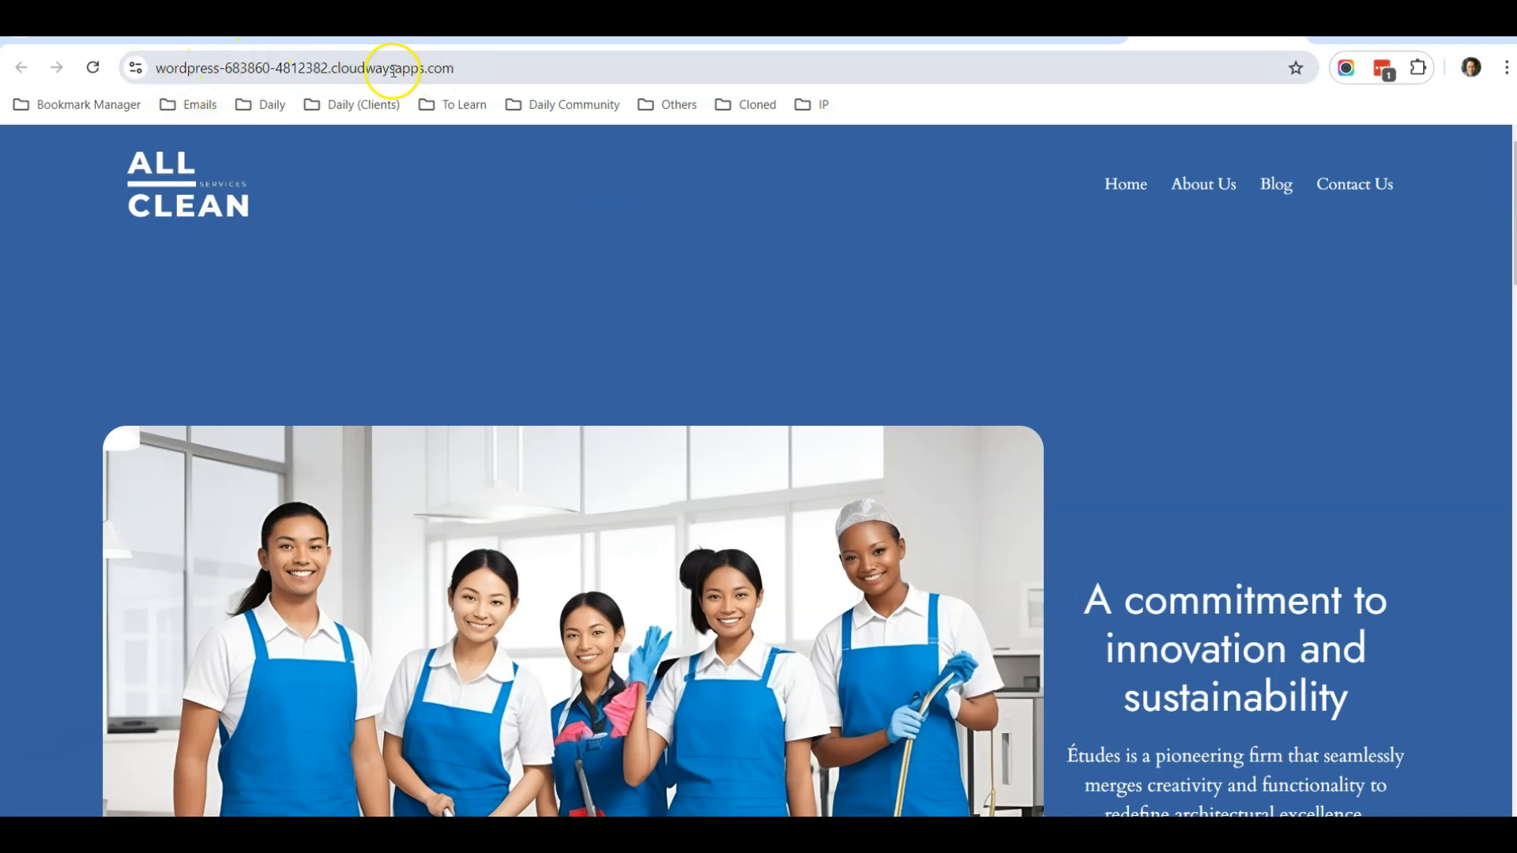
pyautogui.scroll(-3)
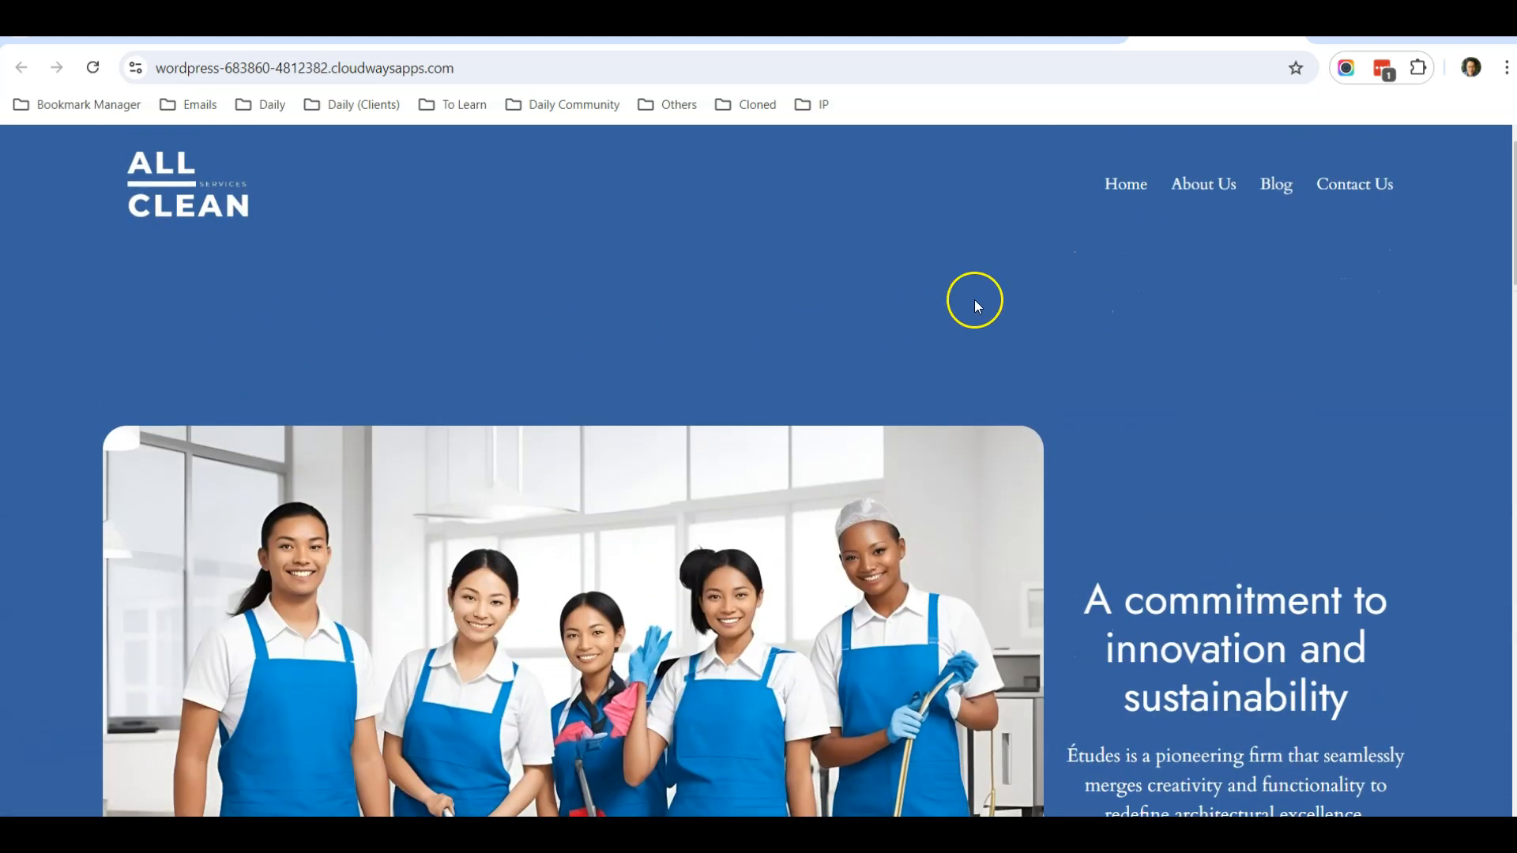
pyautogui.moveTo(978, 341)
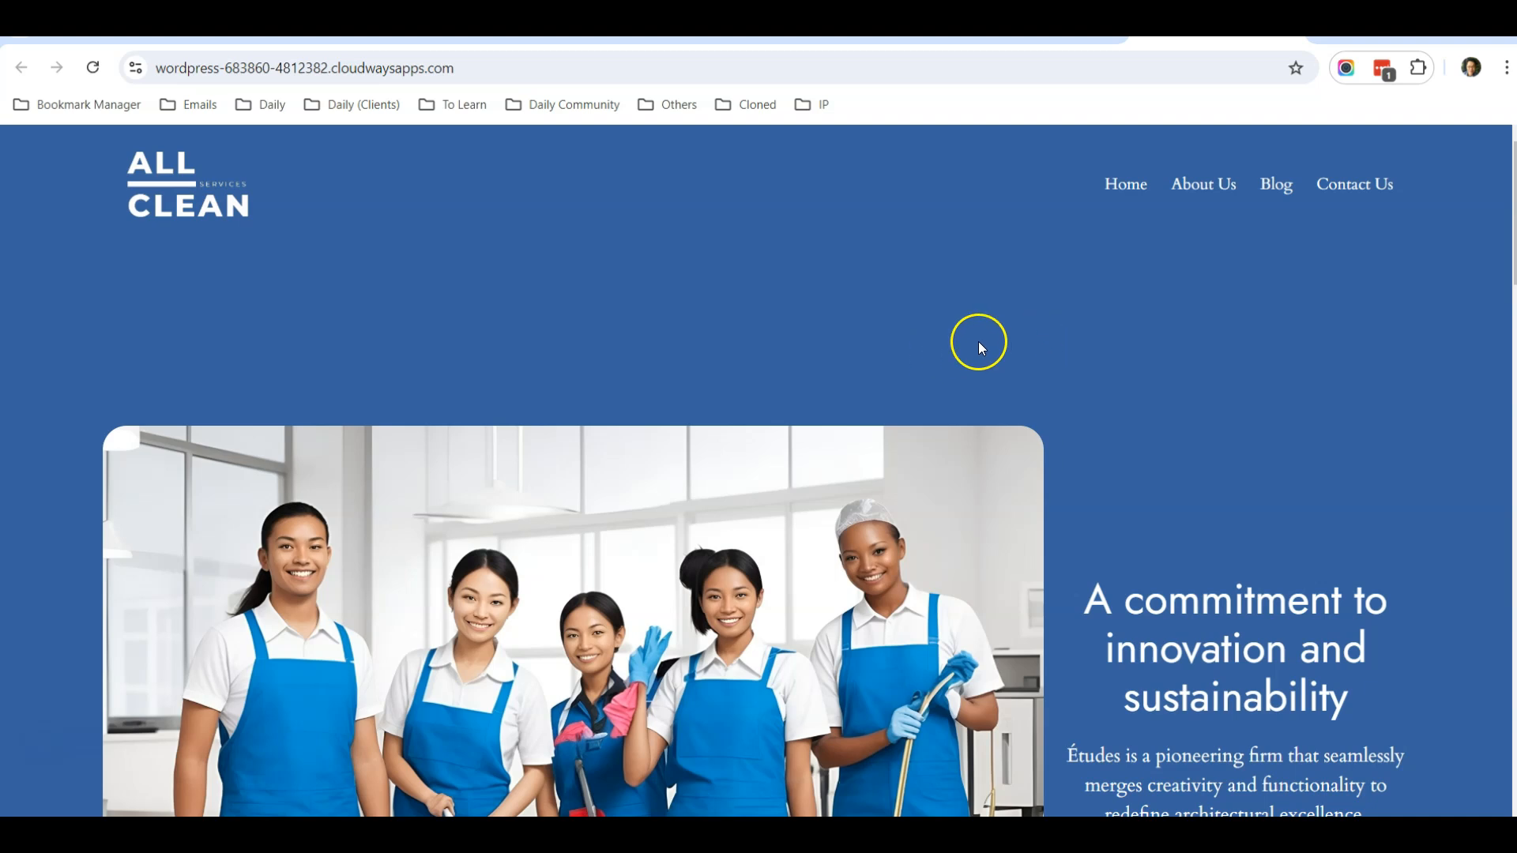
pyautogui.moveTo(1261, 321)
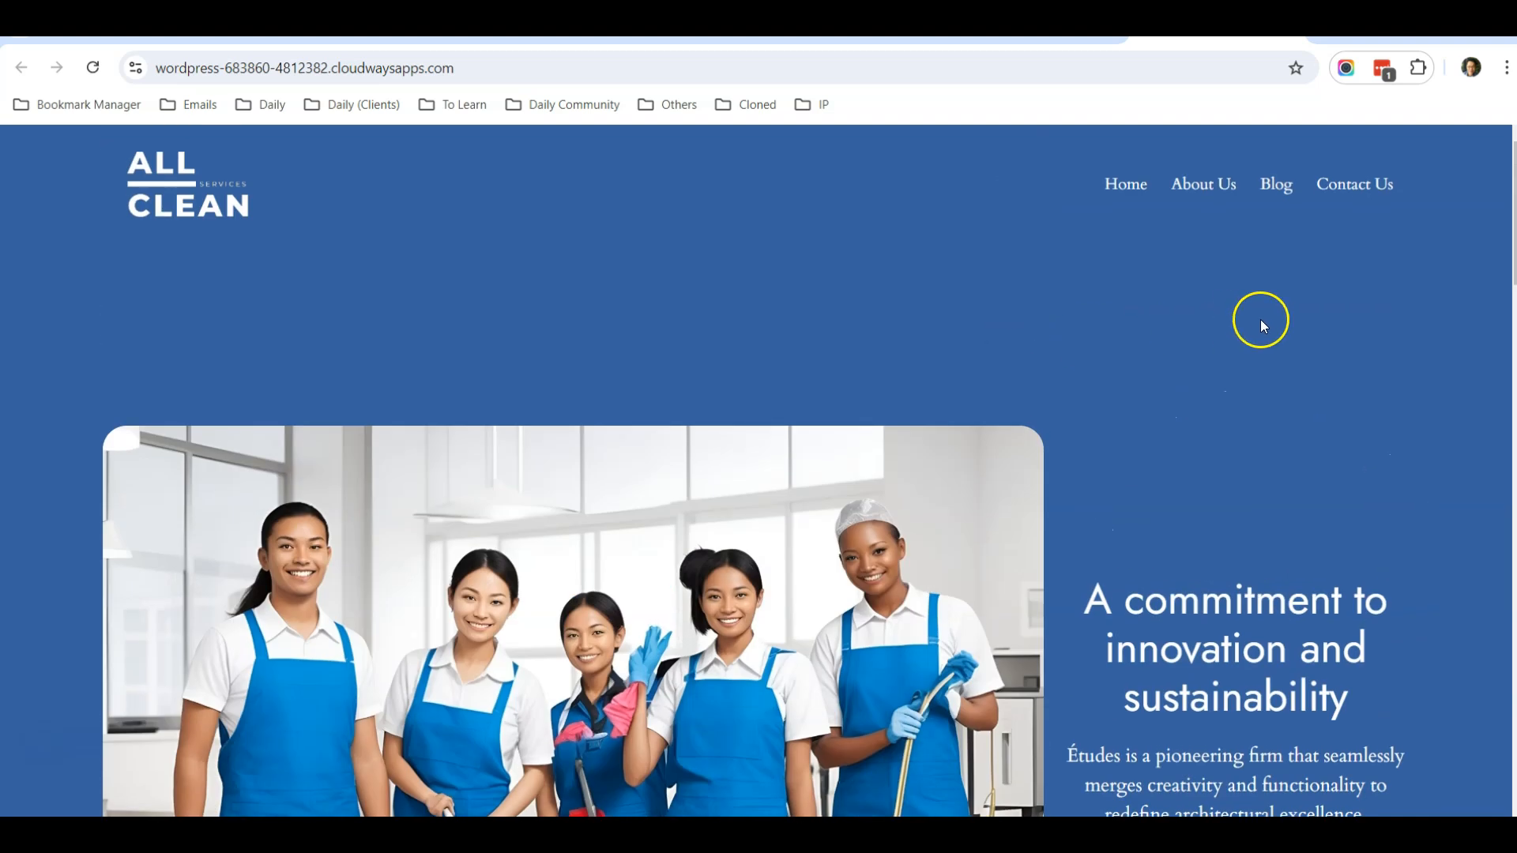
pyautogui.moveTo(1165, 272)
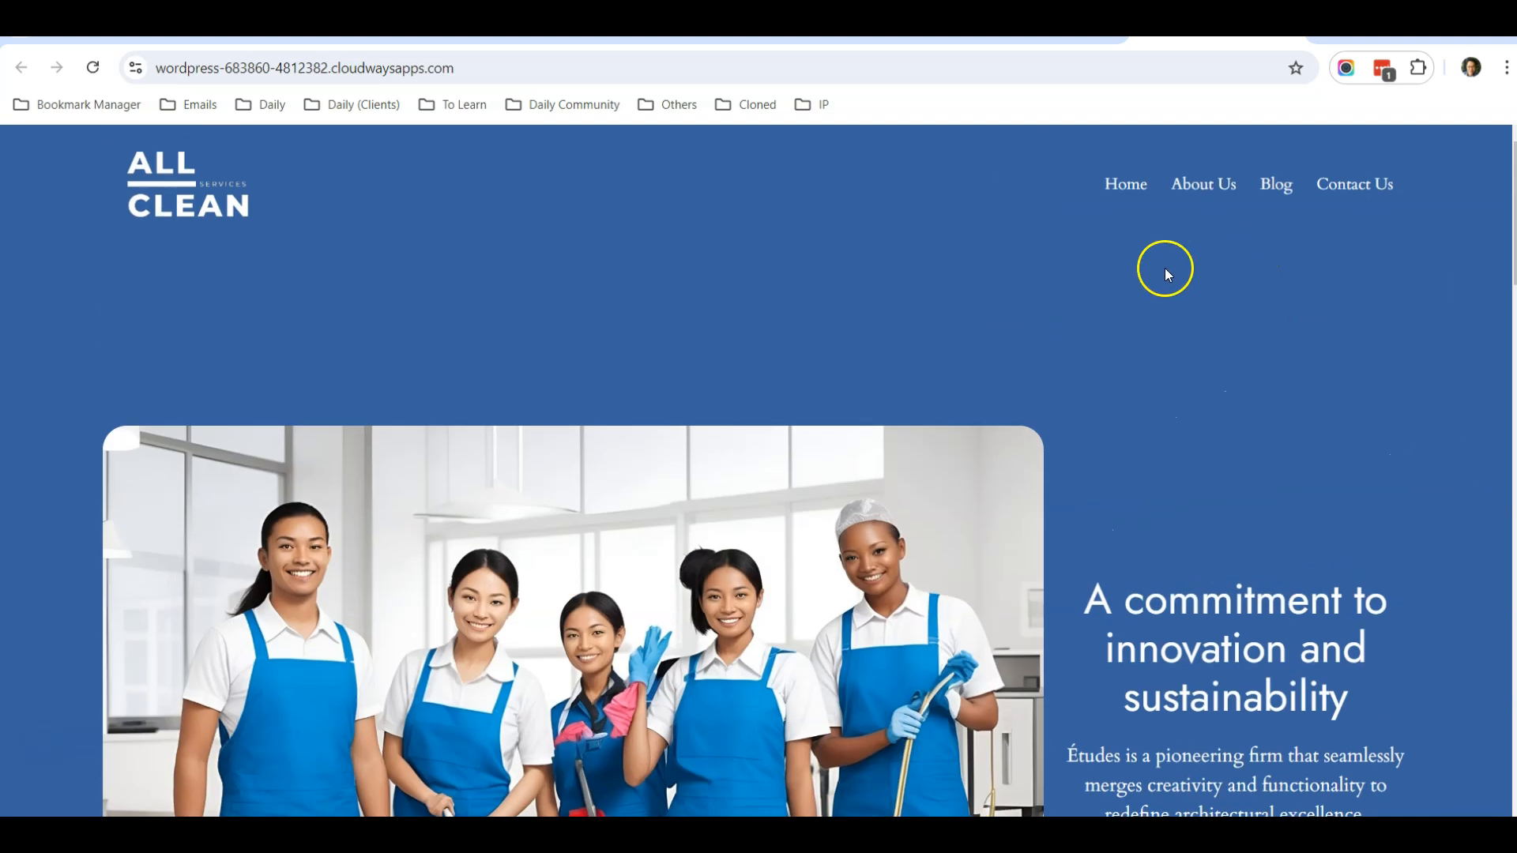
pyautogui.click(1203, 184)
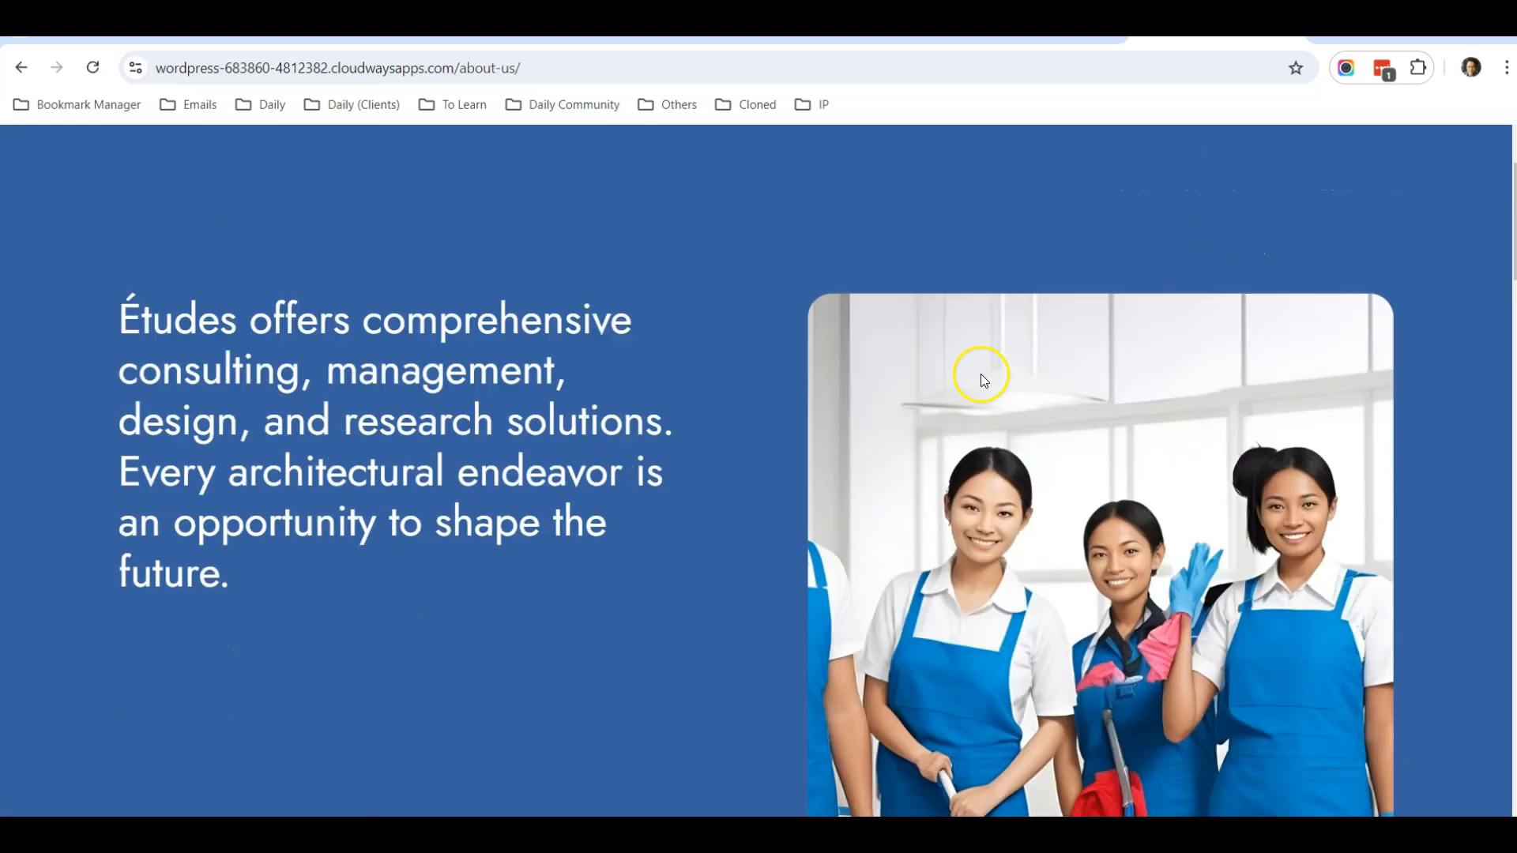
pyautogui.scroll(3)
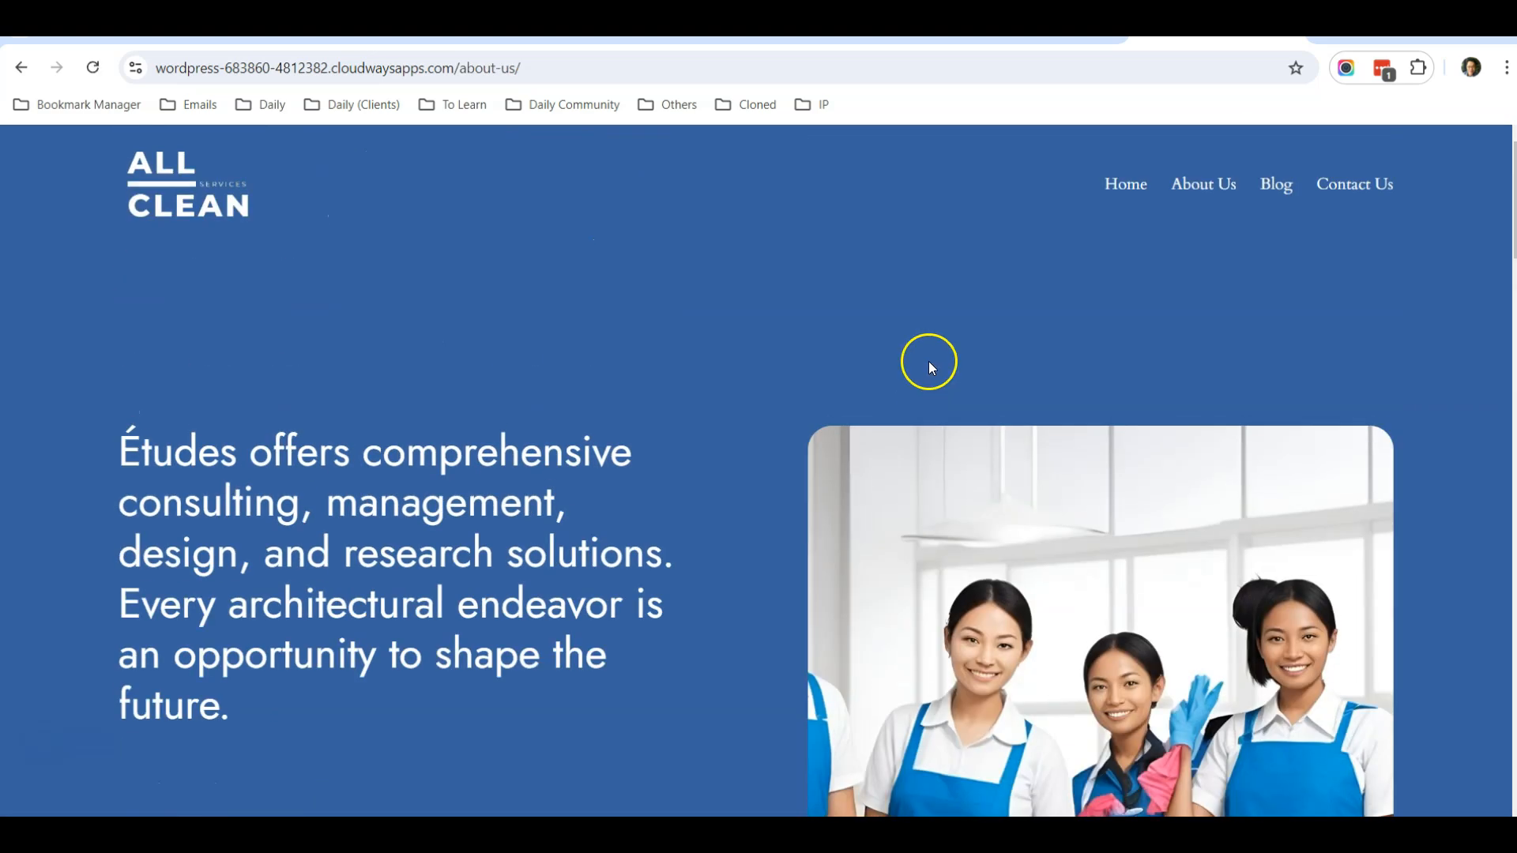
pyautogui.click(1275, 184)
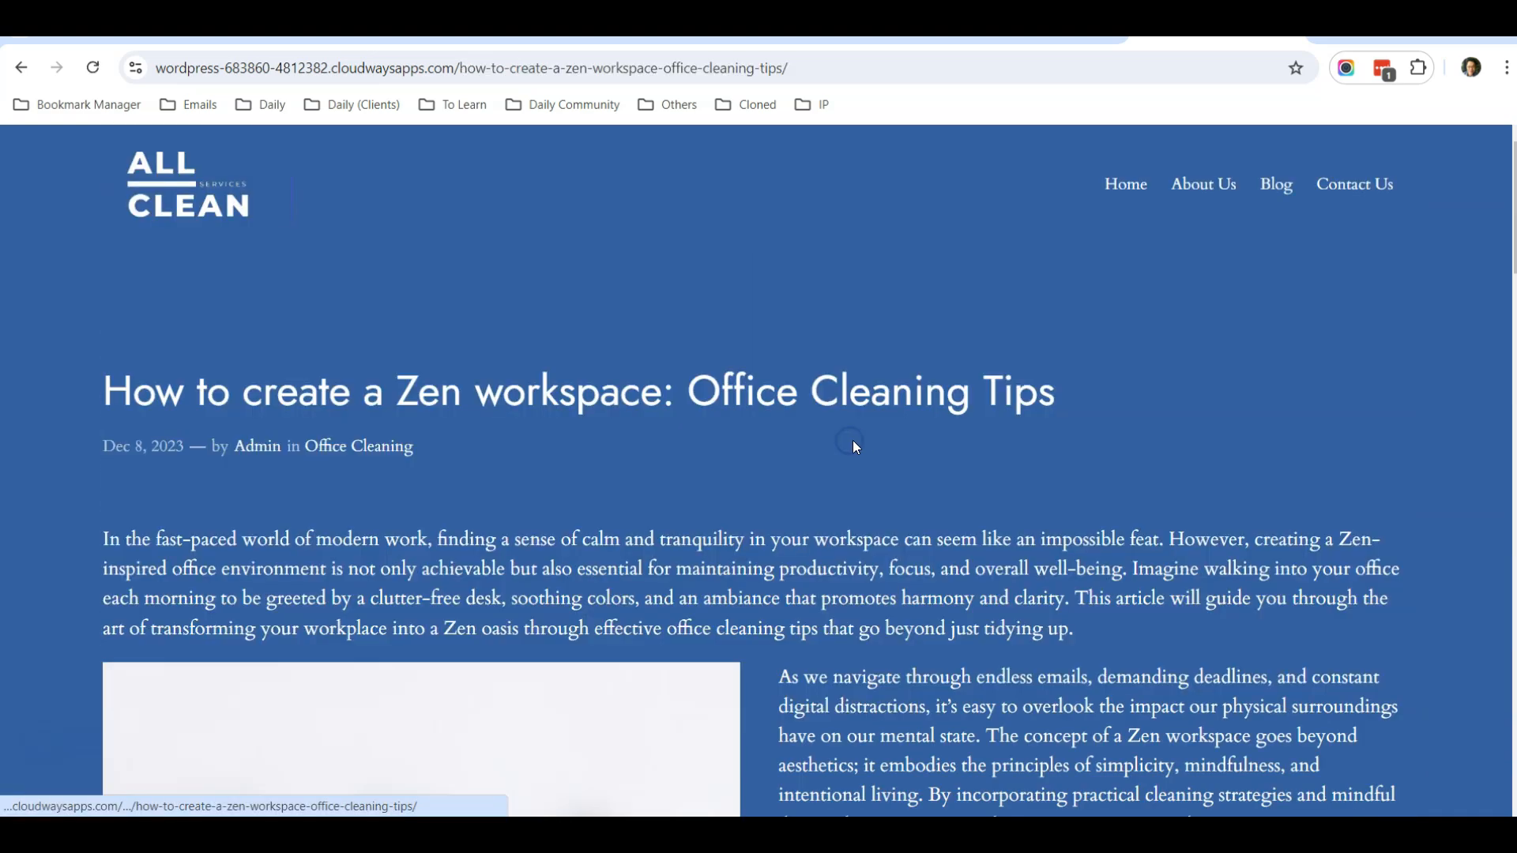
pyautogui.moveTo(917, 446)
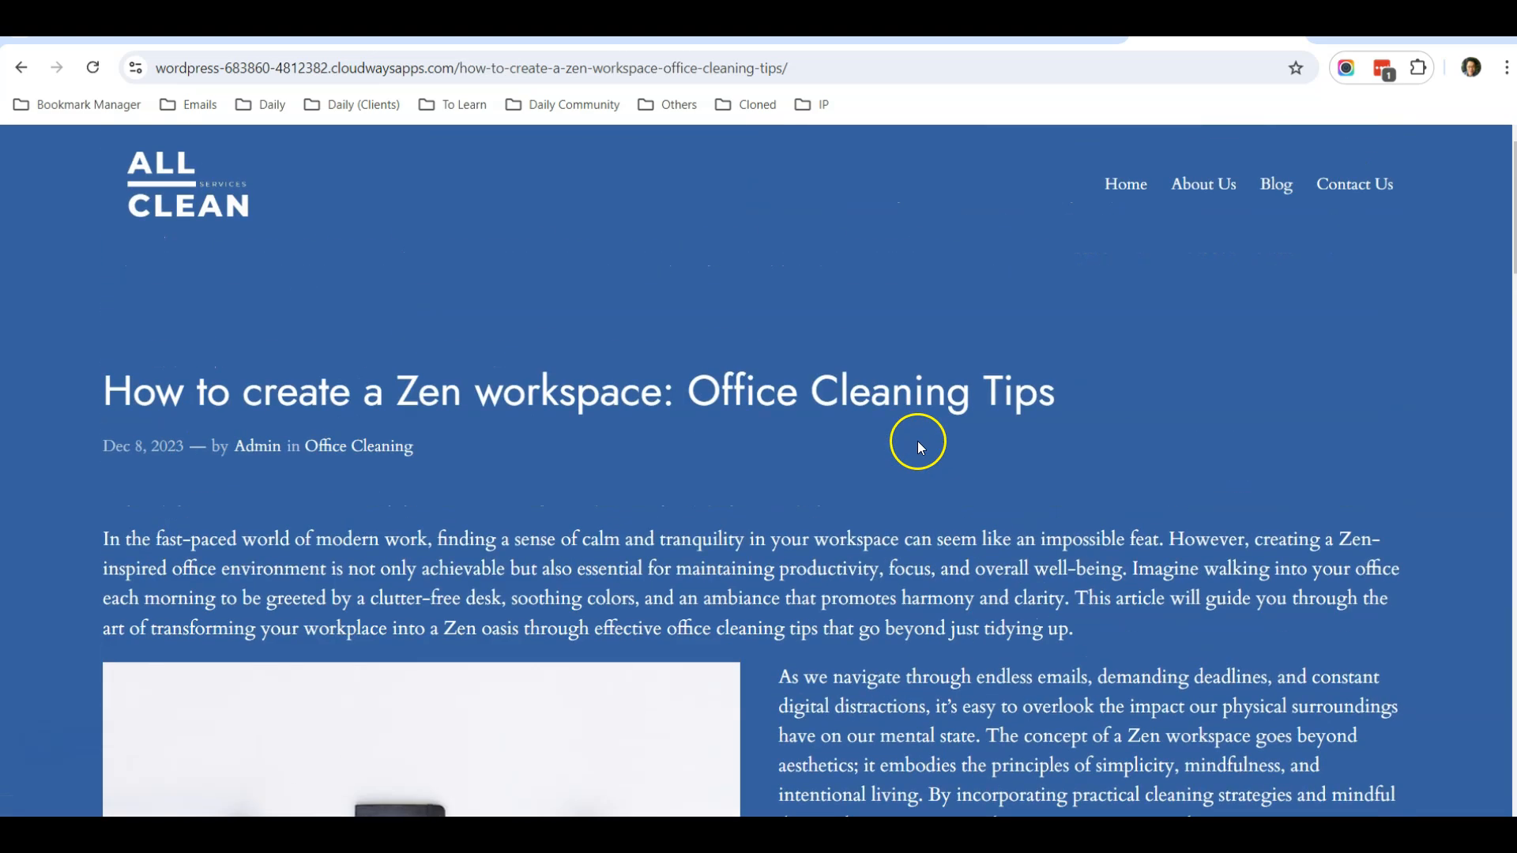
pyautogui.moveTo(1063, 436)
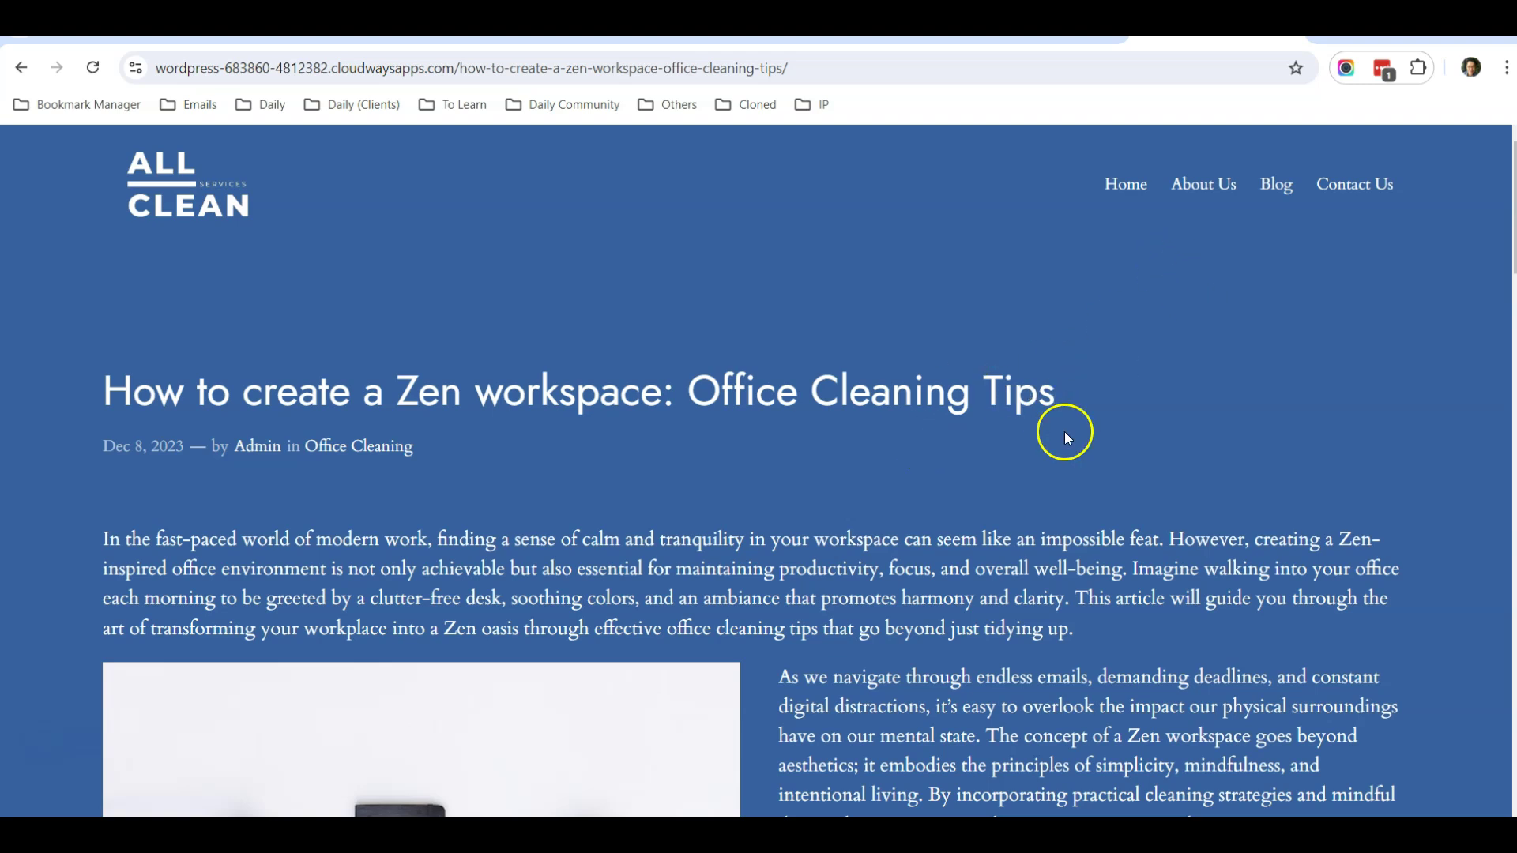
pyautogui.moveTo(951, 482)
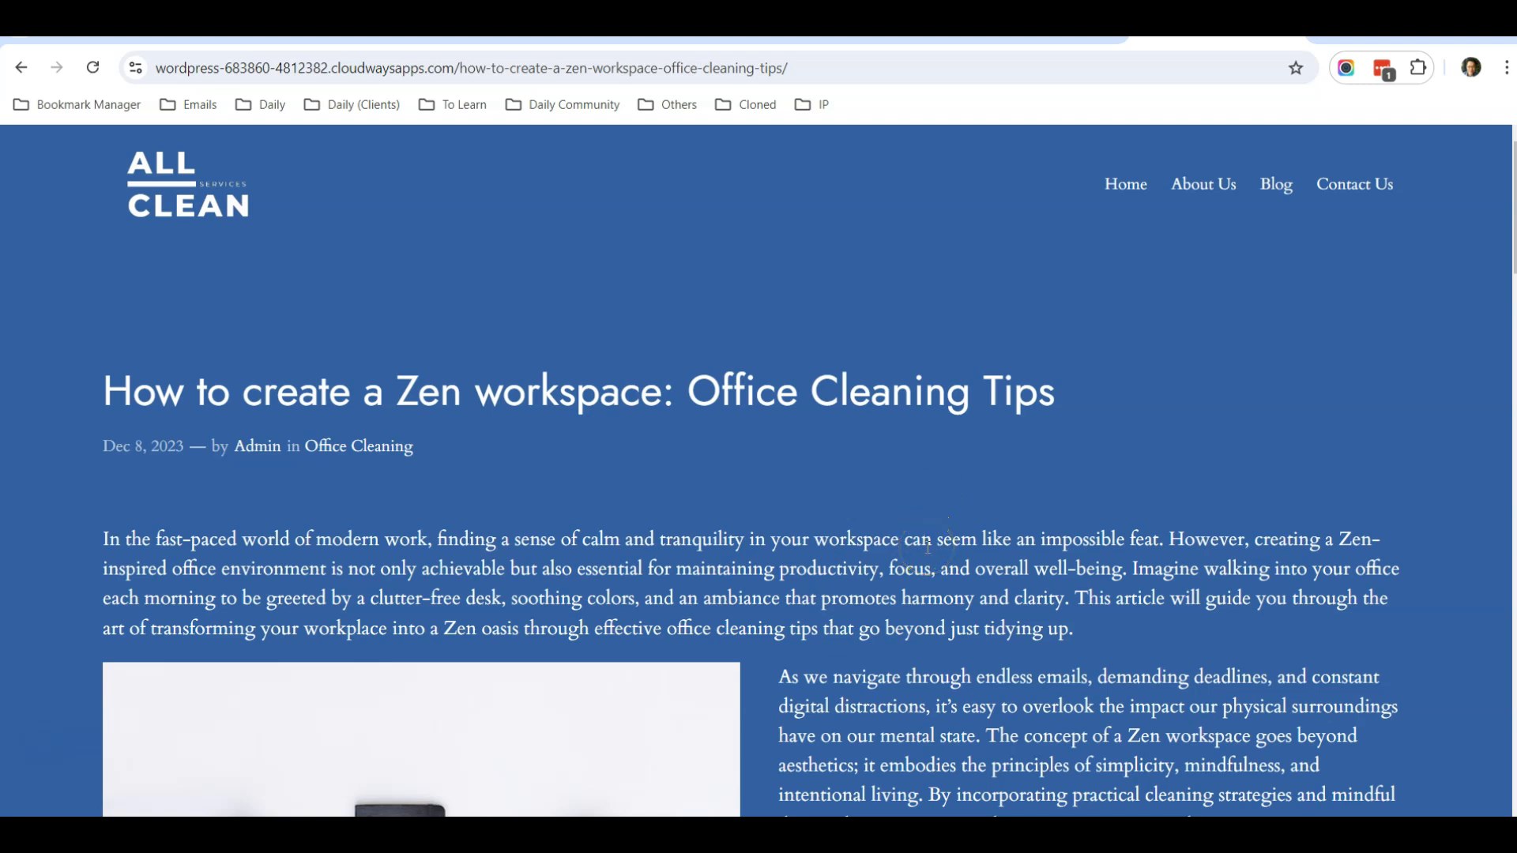
pyautogui.moveTo(1012, 570)
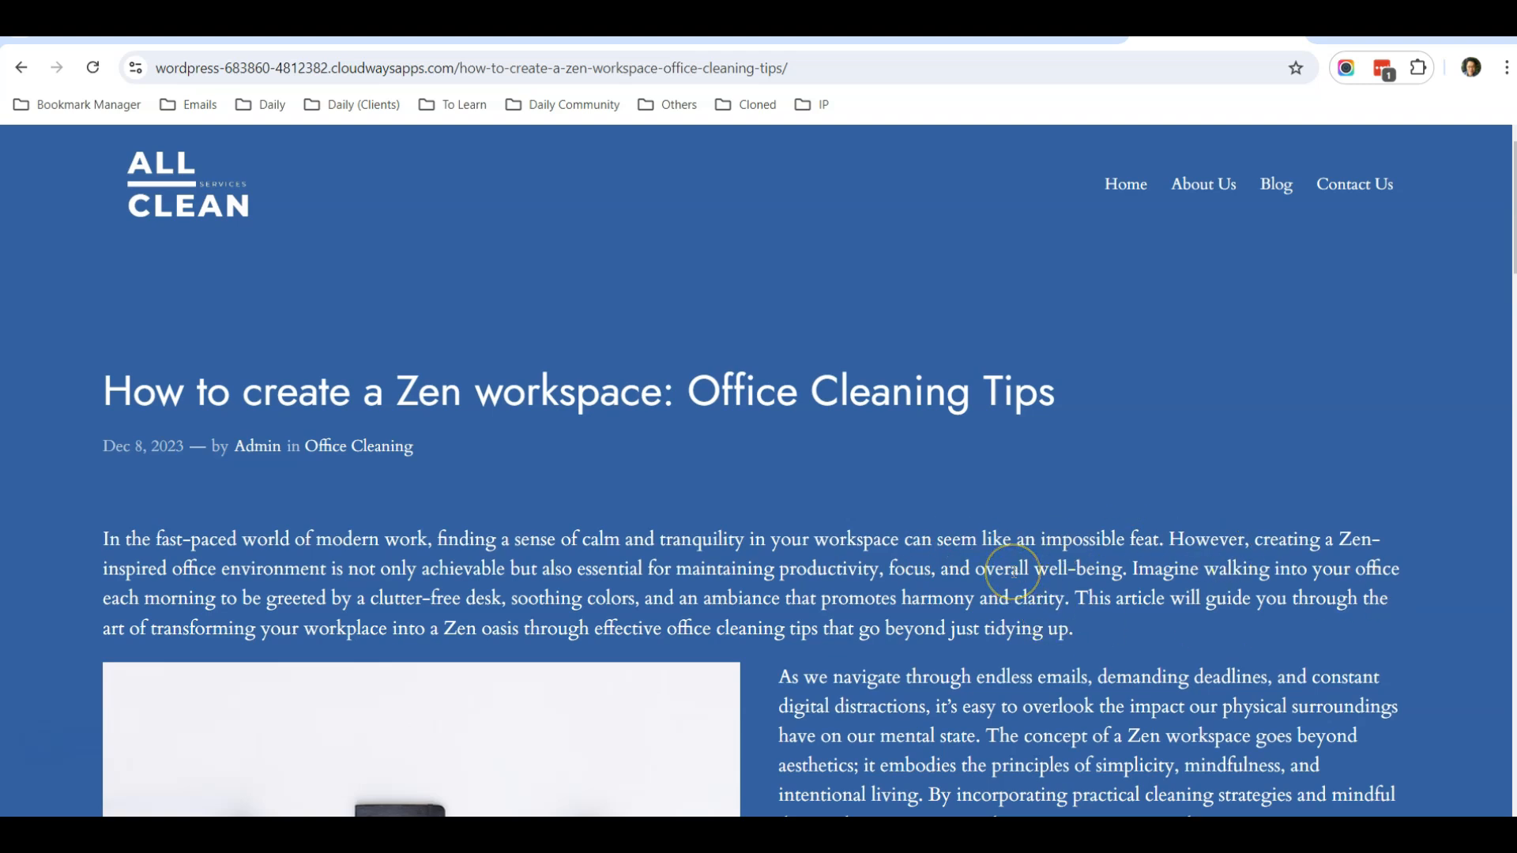